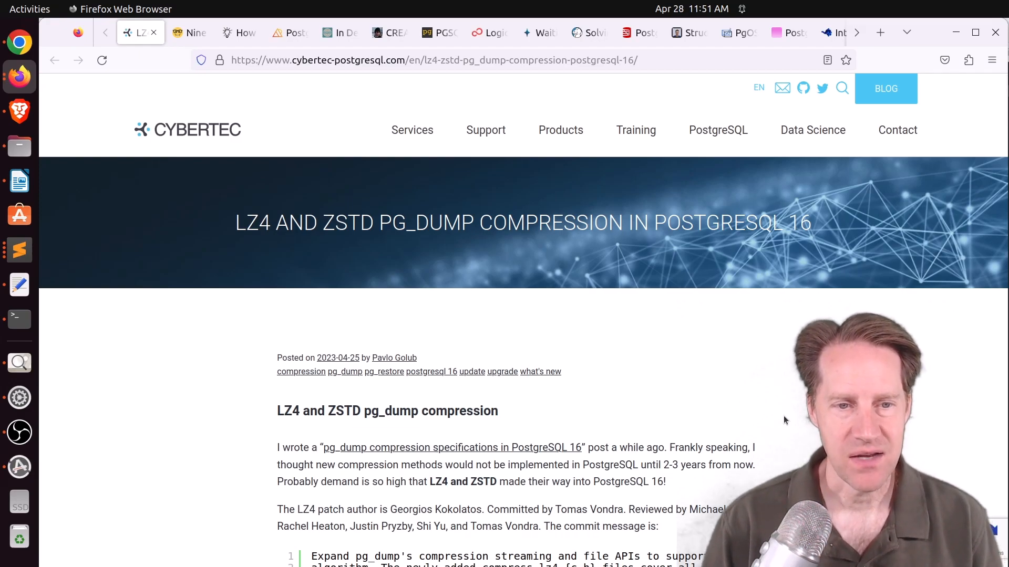
- Read the LZ4/ZSTD pg_dump compression post past its commit messages to 'Let's try it out!'
scroll(down, 3)
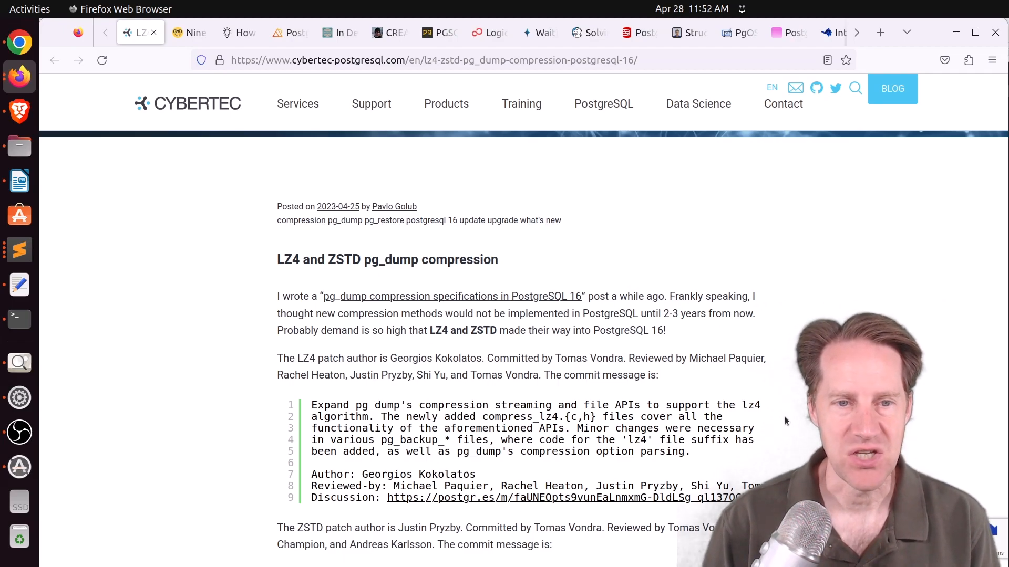
scroll(down, 3)
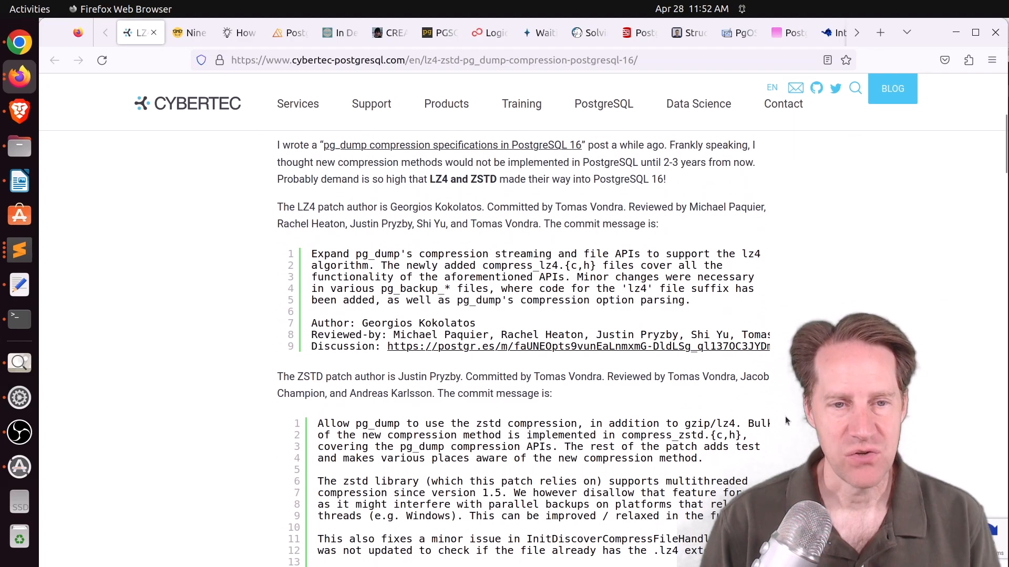
scroll(down, 3)
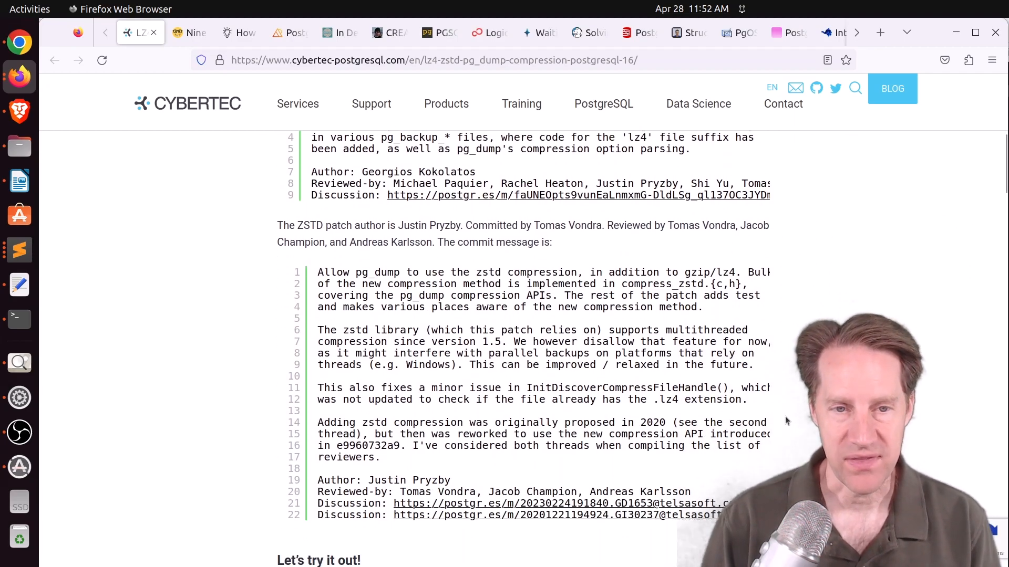
scroll(down, 3)
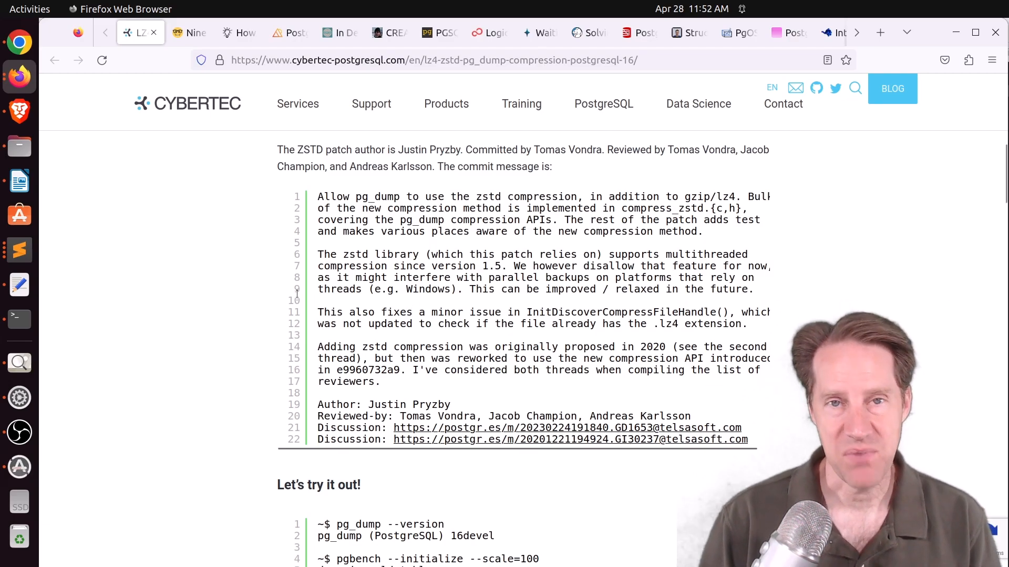
scroll(down, 3)
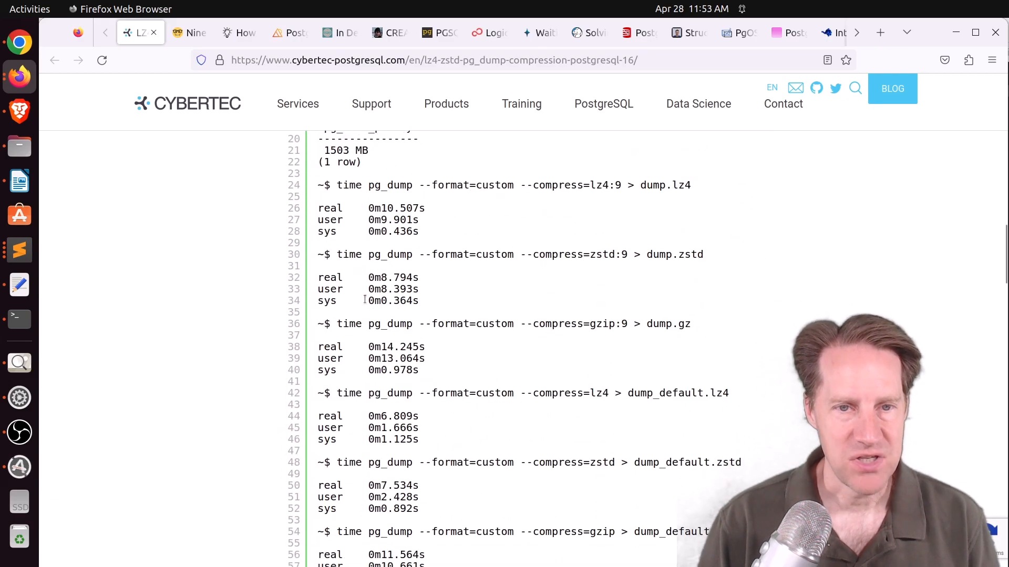
mouse_move(525, 291)
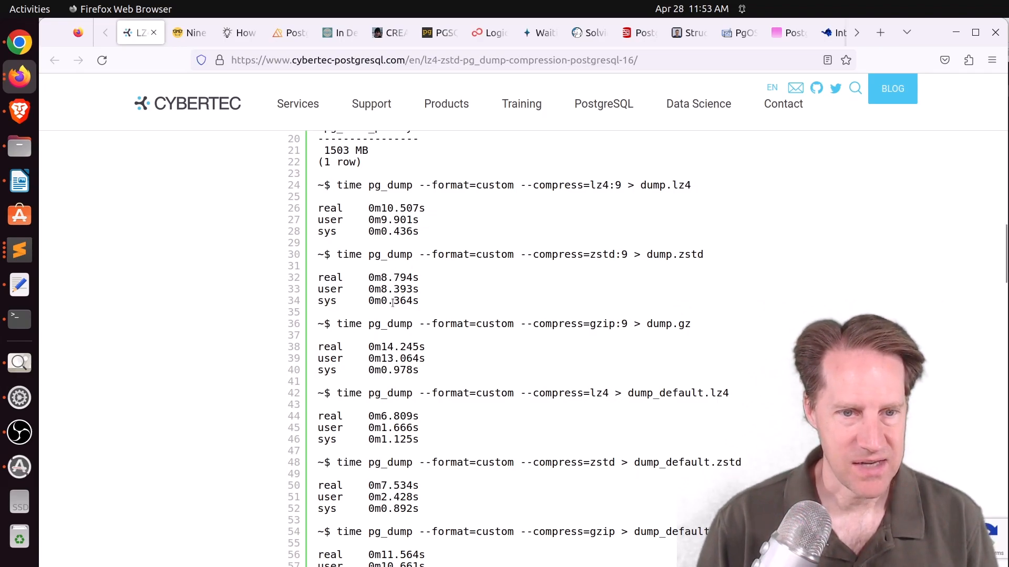
- Read through the pg_dump timings and file sizes to the zstd conclusions and 'Finally…' section
scroll(down, 3)
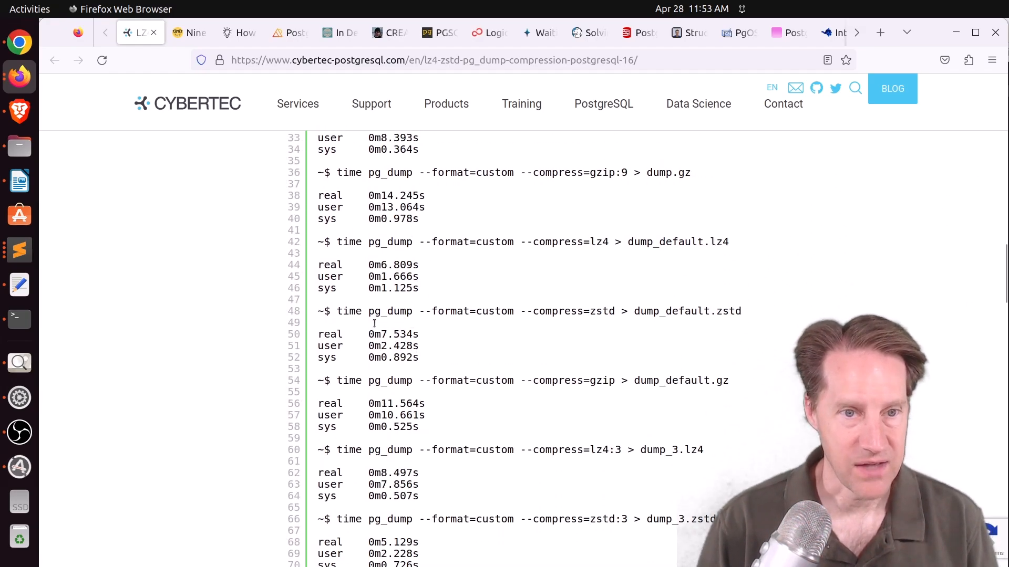
scroll(down, 3)
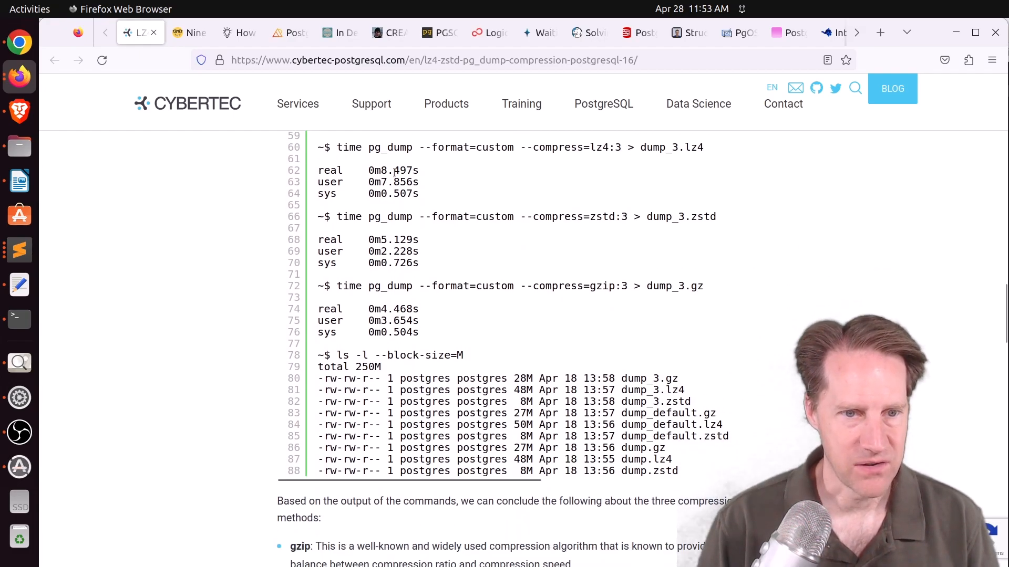
scroll(down, 3)
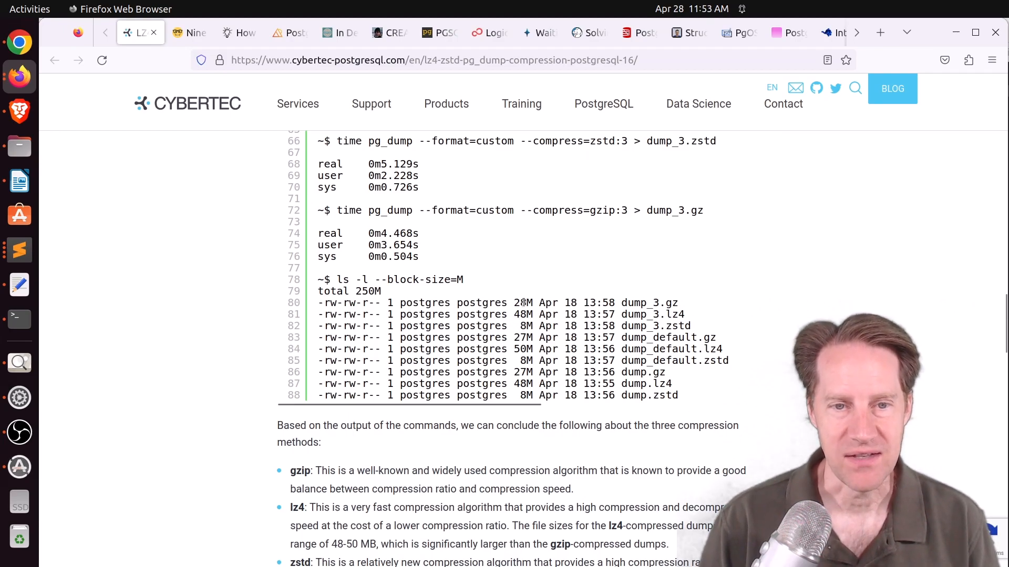
mouse_move(532, 411)
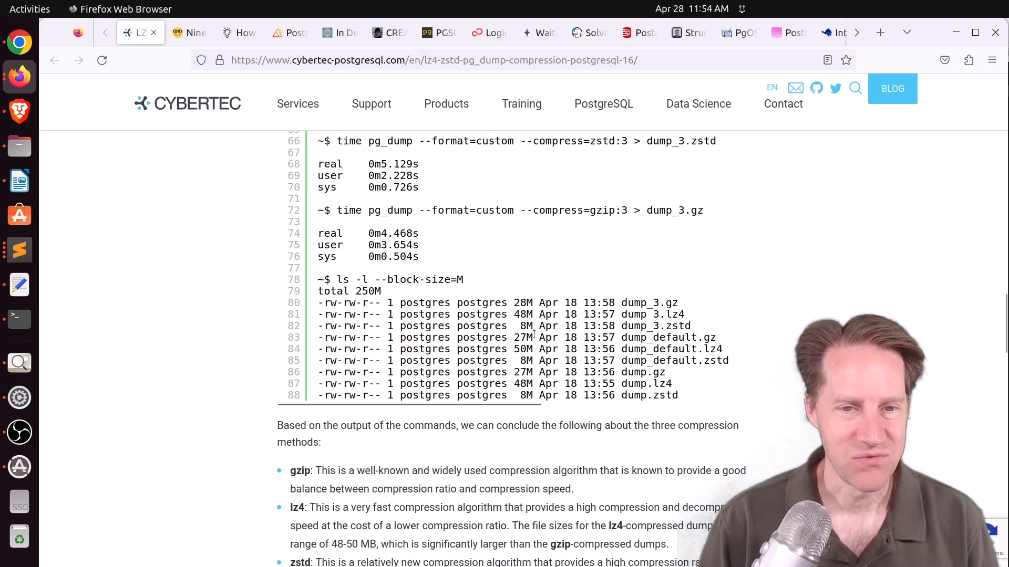
scroll(down, 3)
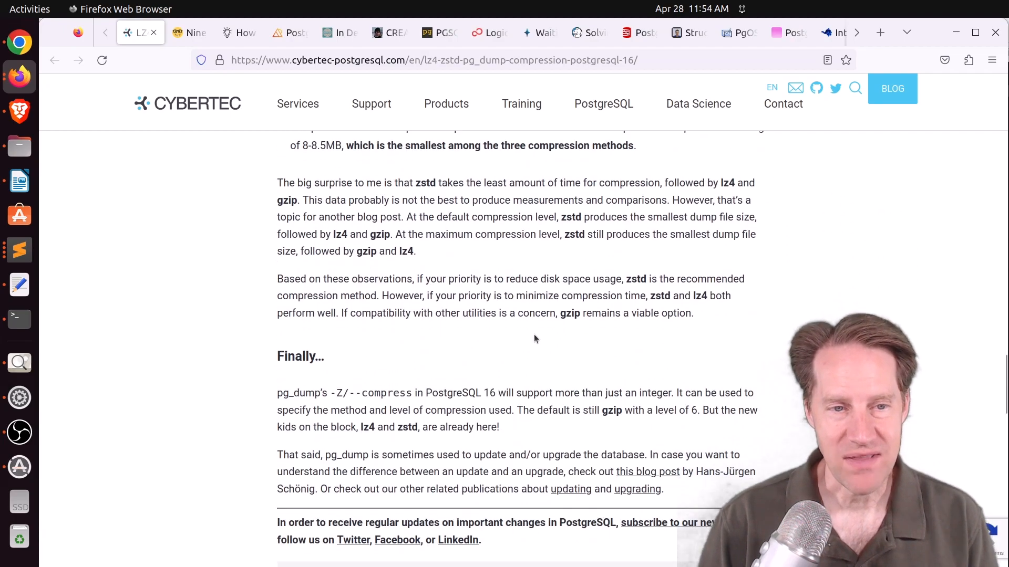
scroll(up, 3)
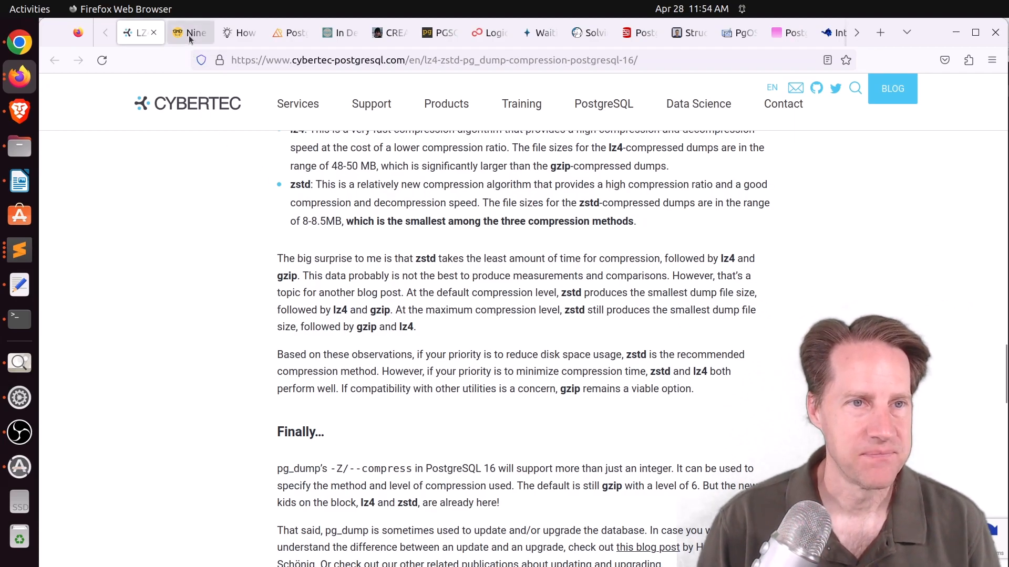
- Switch to the 'Nine ways…' PostgreSQL footguns post and read down to the work_mem formula
click(190, 33)
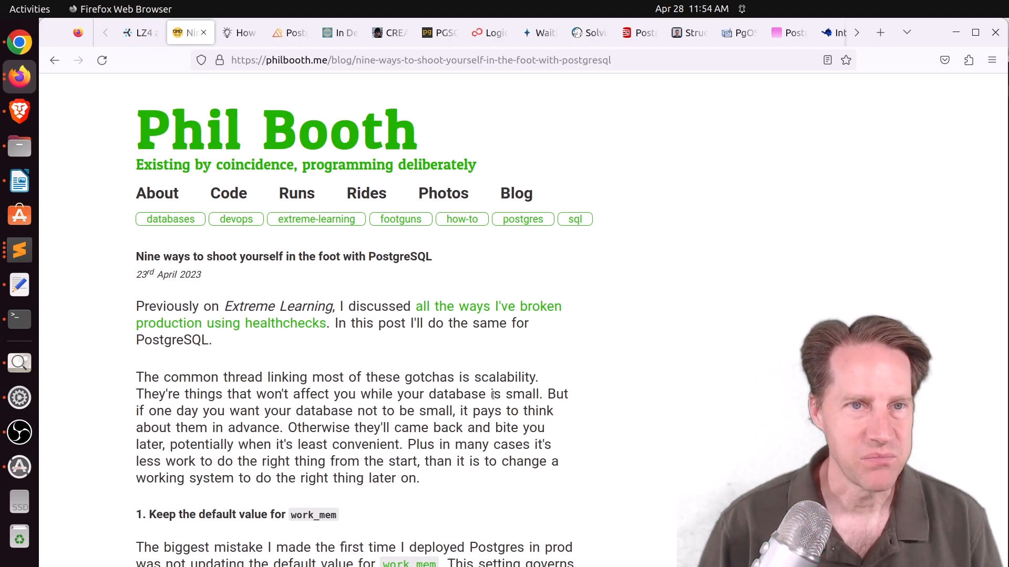
scroll(down, 3)
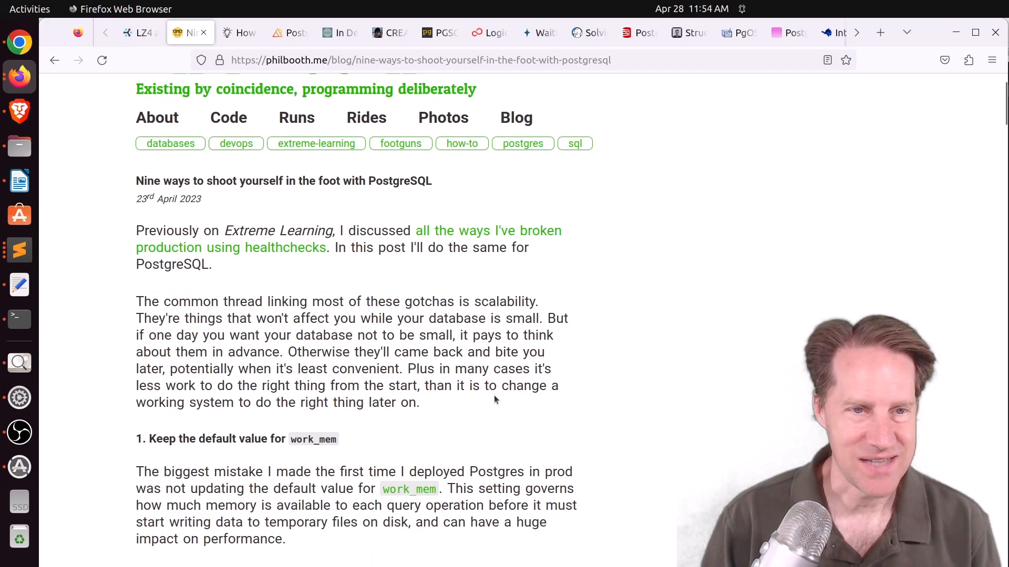
scroll(down, 3)
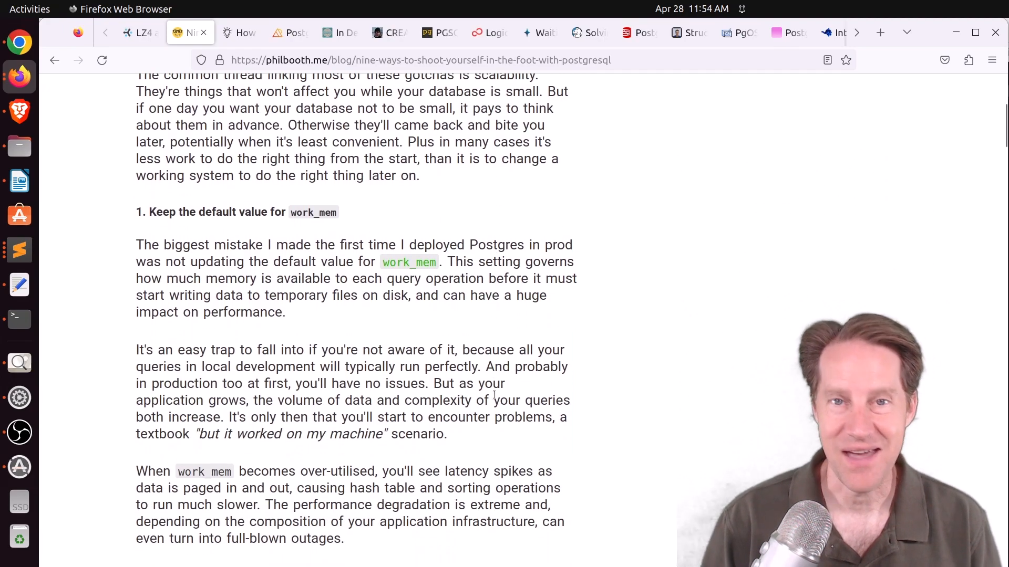
scroll(down, 3)
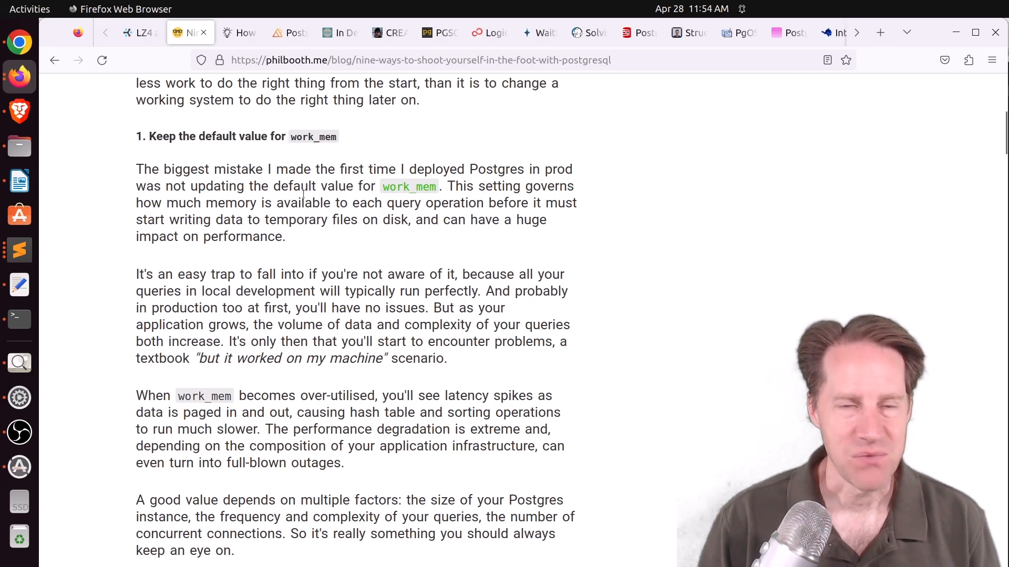
scroll(down, 3)
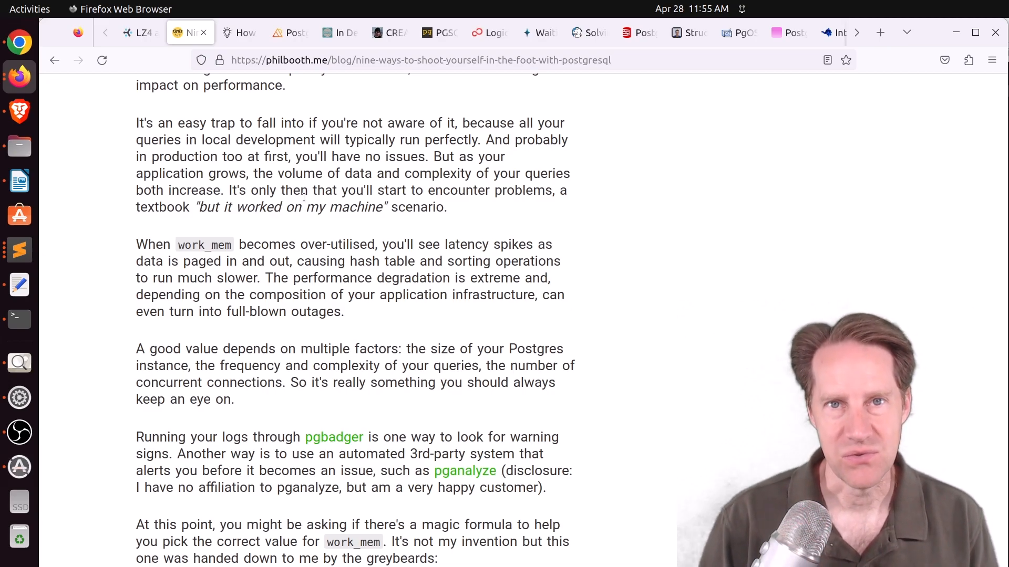
scroll(down, 3)
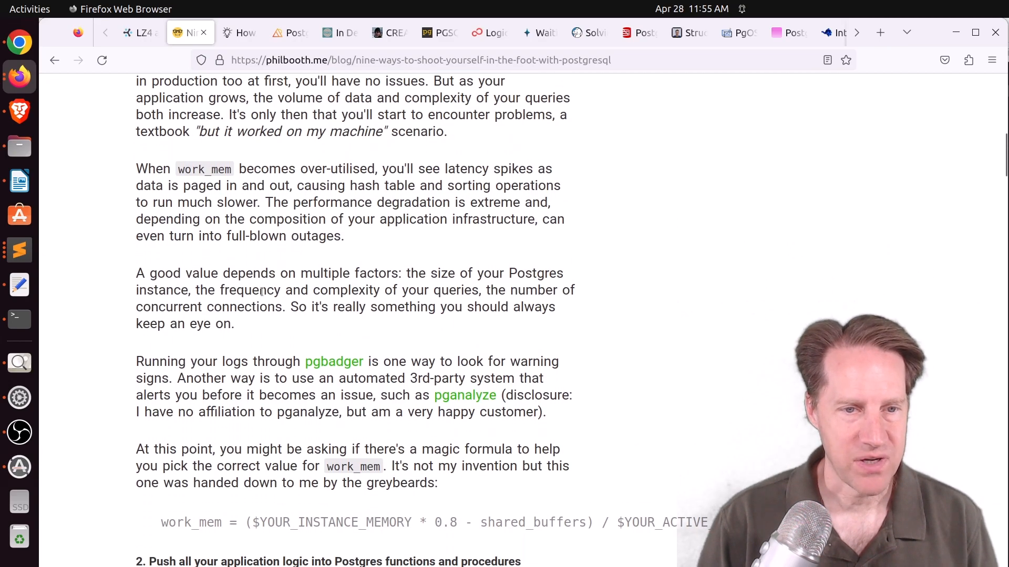
mouse_move(333, 360)
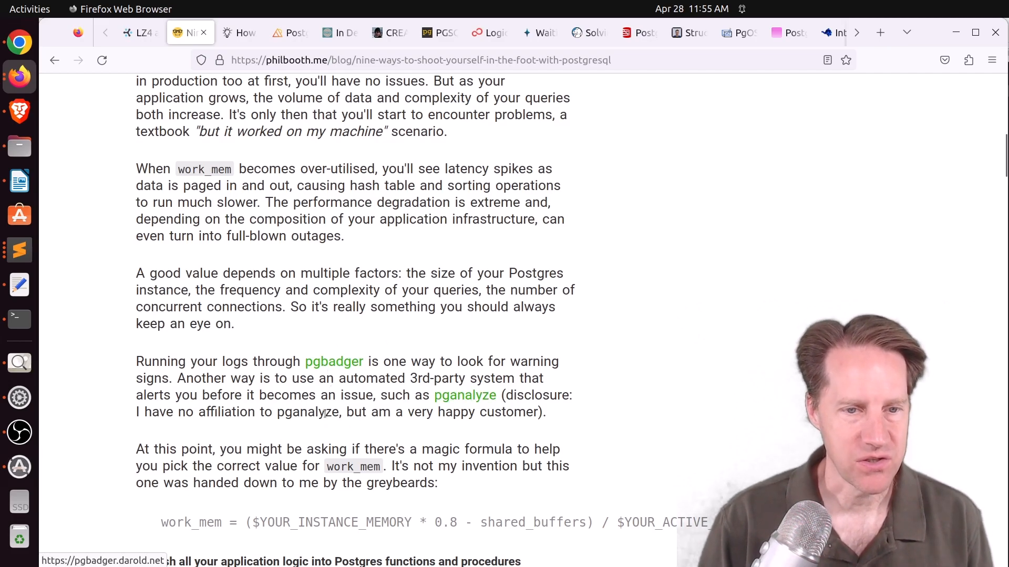
scroll(up, 3)
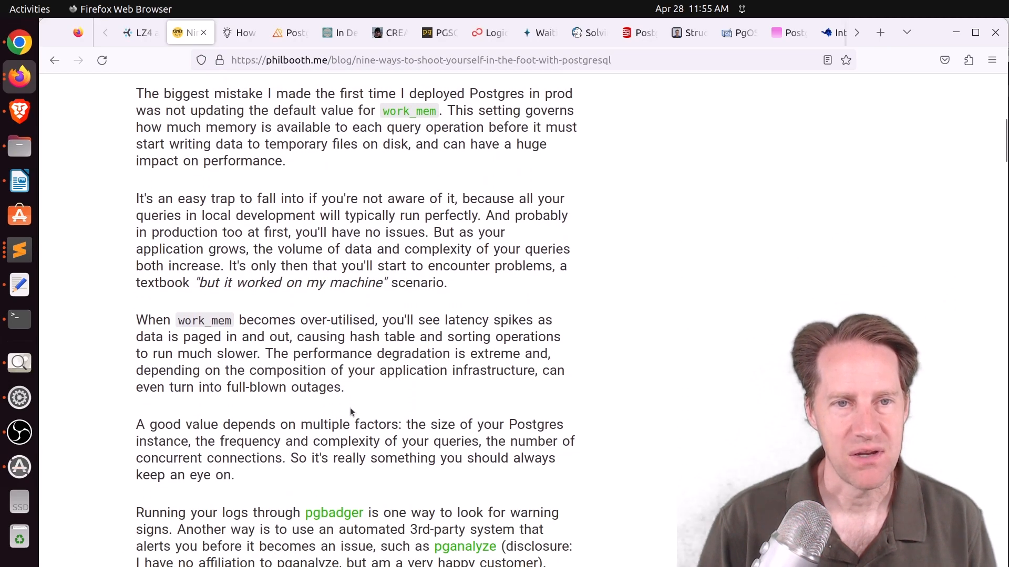
scroll(up, 3)
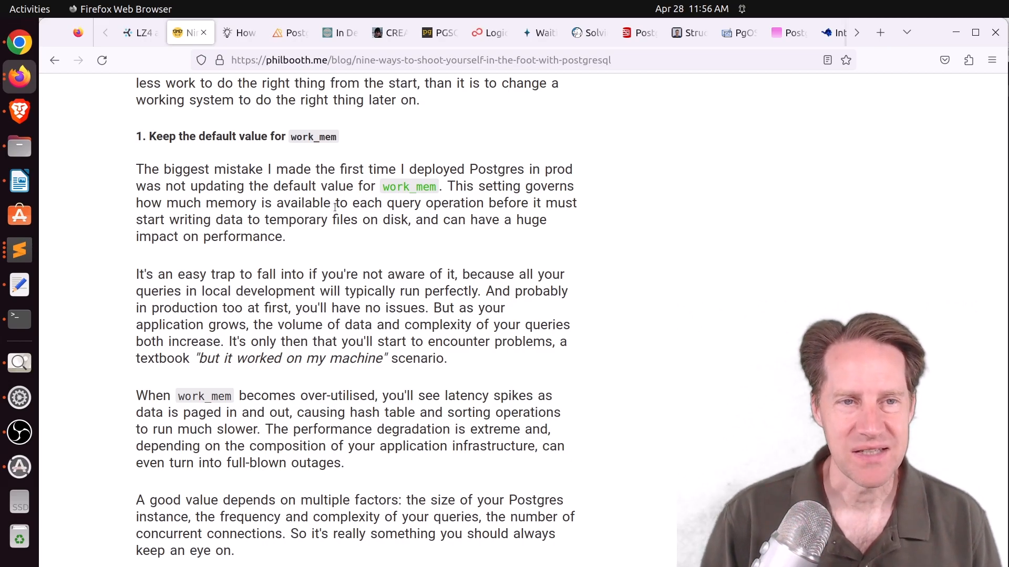
mouse_move(323, 269)
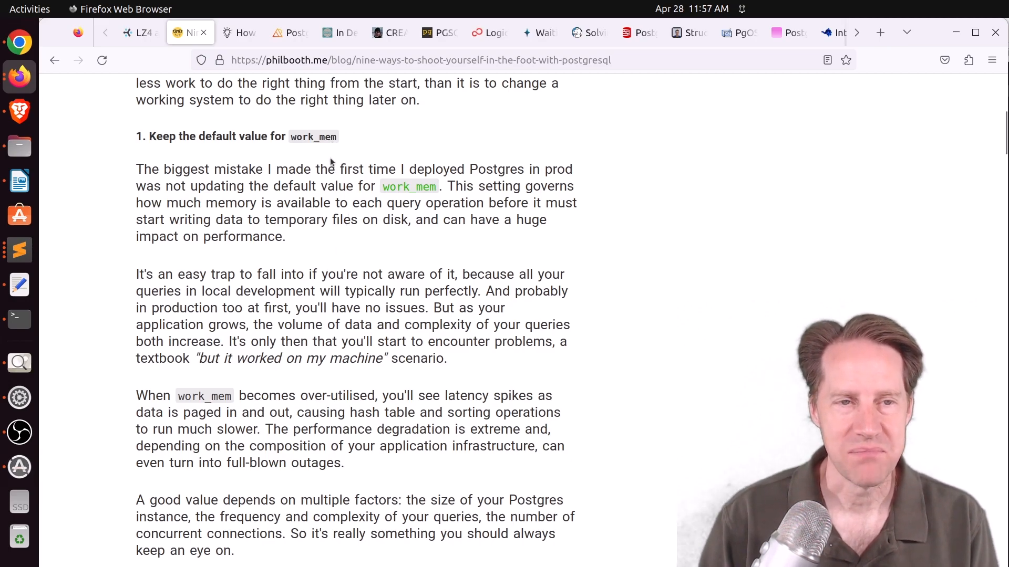
scroll(down, 3)
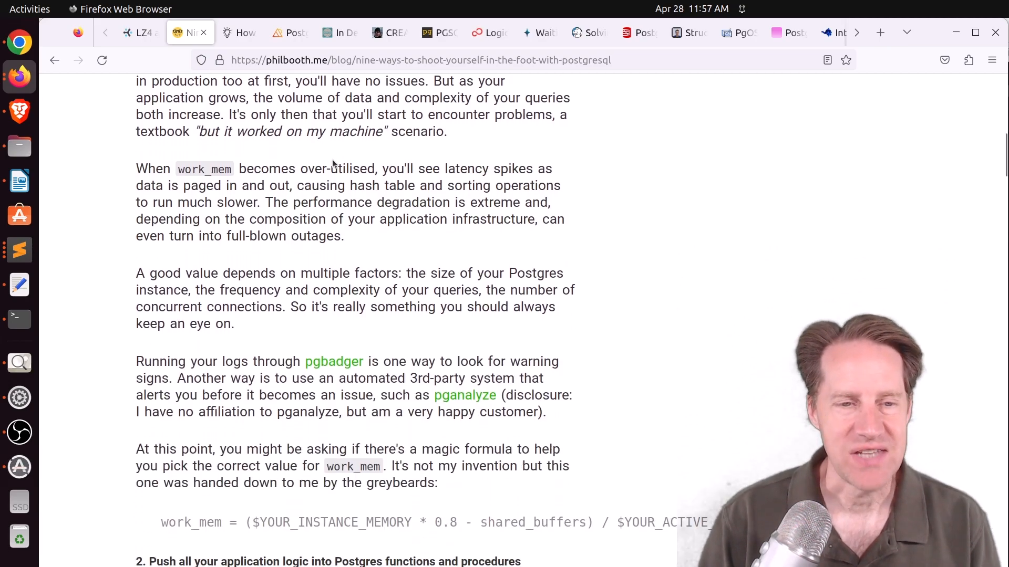
scroll(down, 3)
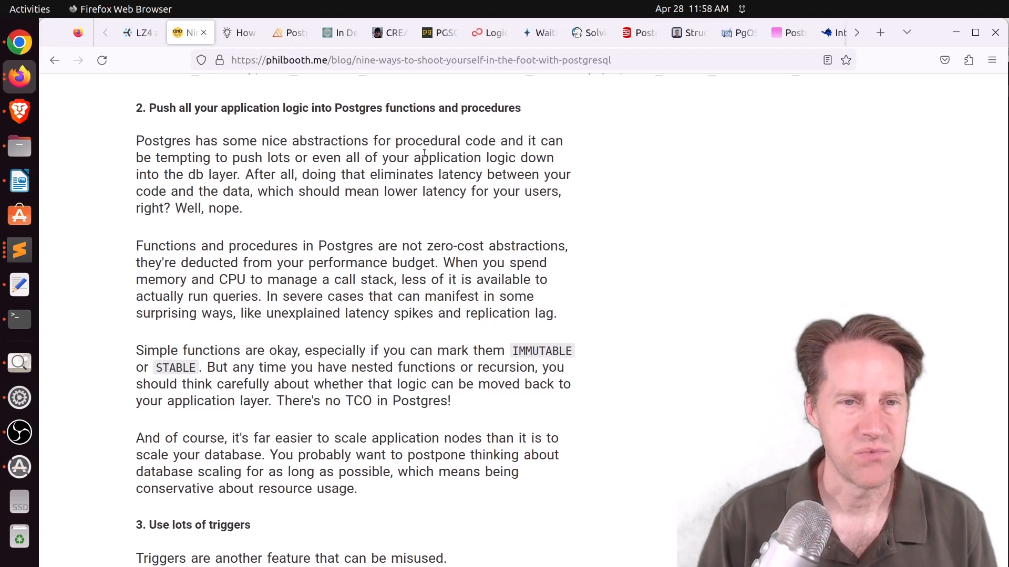
- Read past the functions and triggers footguns to section 4, 'Use NOTIFY heavily'
scroll(down, 3)
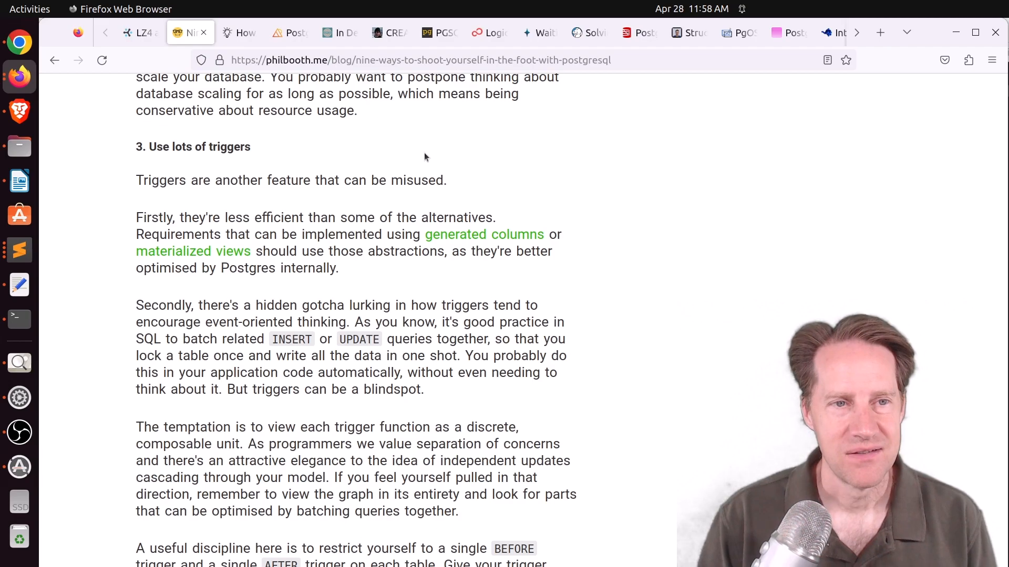
scroll(down, 3)
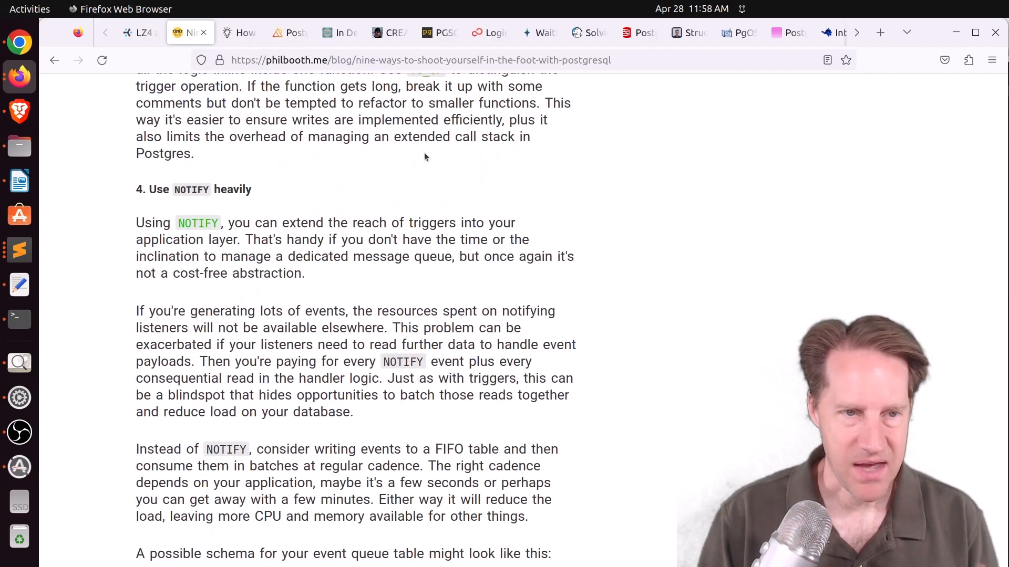
scroll(down, 3)
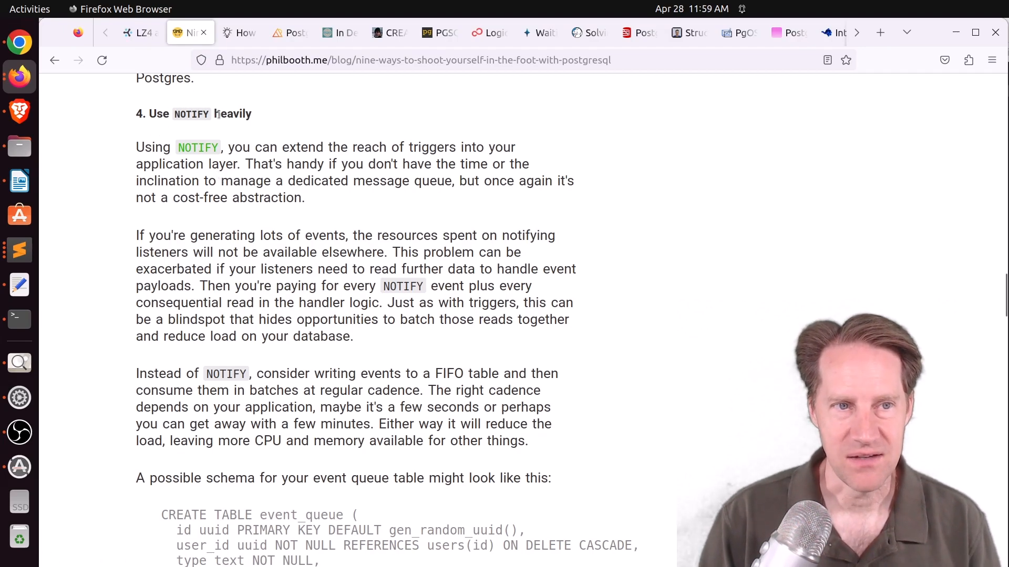
- Read past the event_queue table and UPDATE query to section 5 on EXPLAIN ANALYZE
scroll(down, 3)
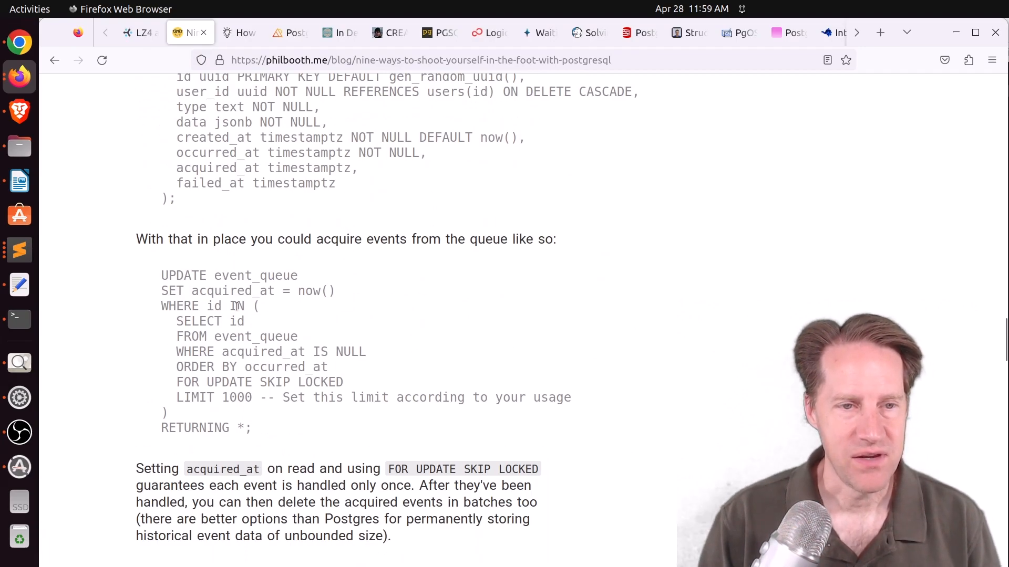
mouse_move(298, 307)
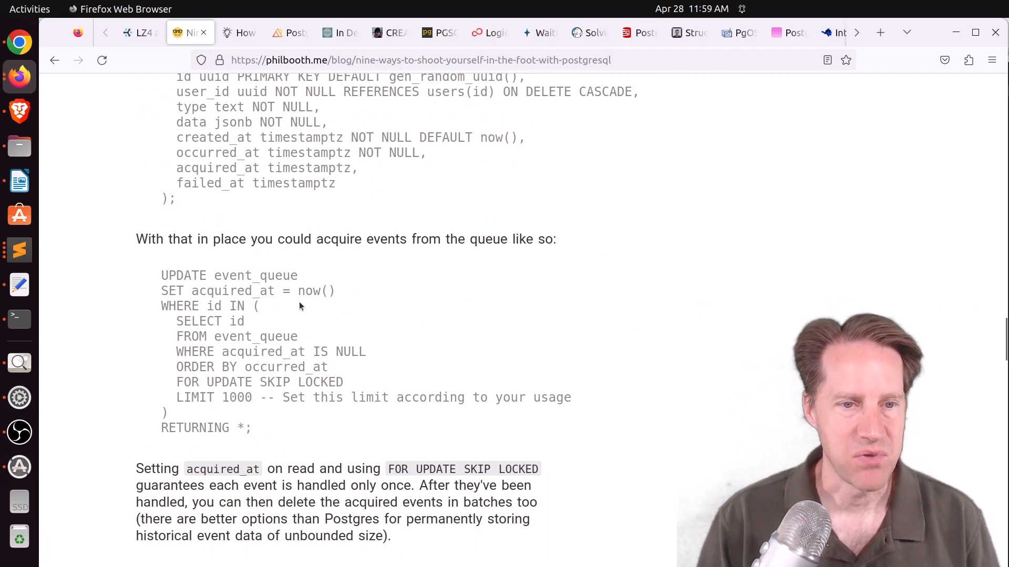
mouse_move(351, 280)
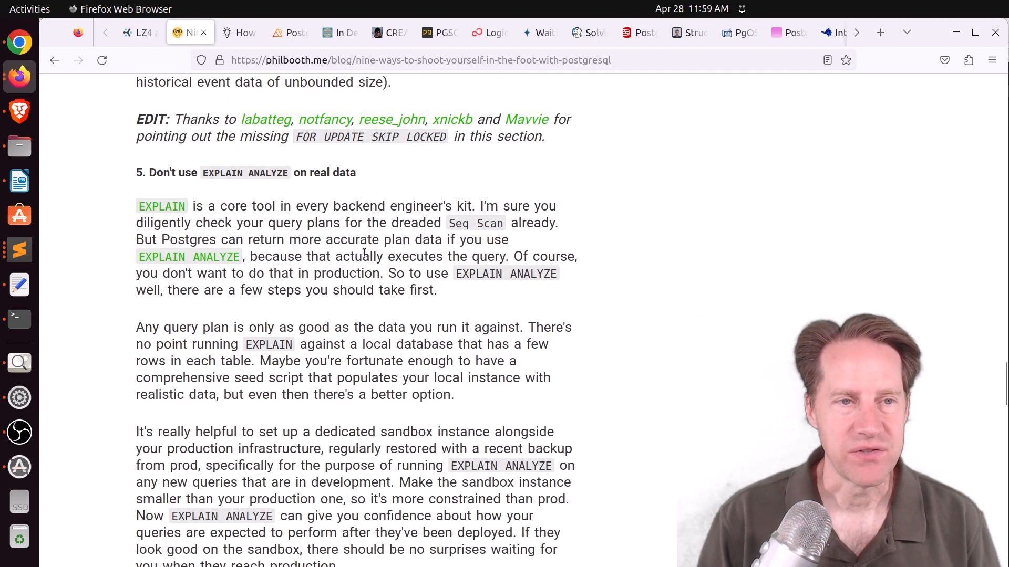
scroll(down, 3)
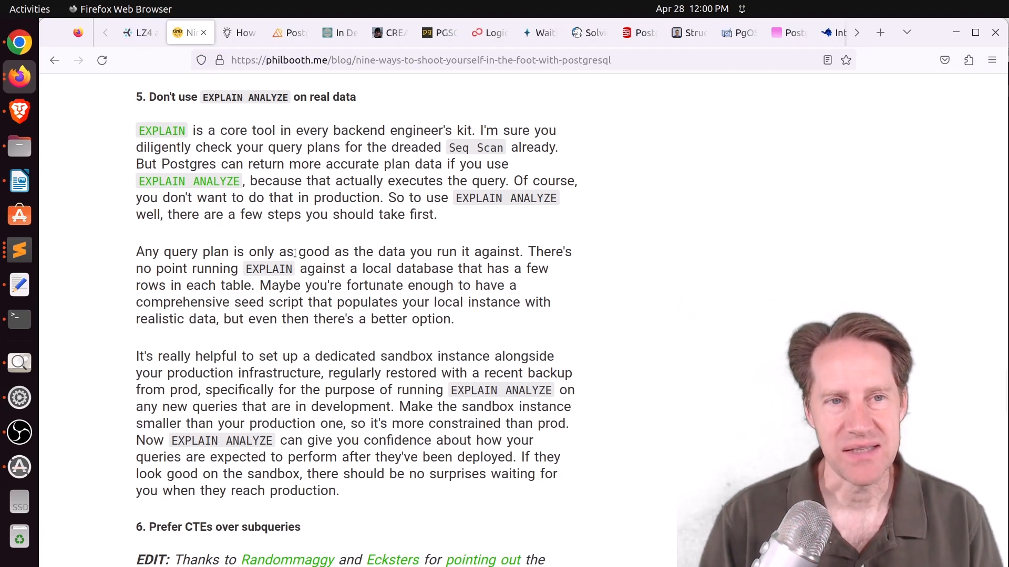
- Read tips 6–9 to the page footer, then switch to the Postgres triggers article
scroll(down, 3)
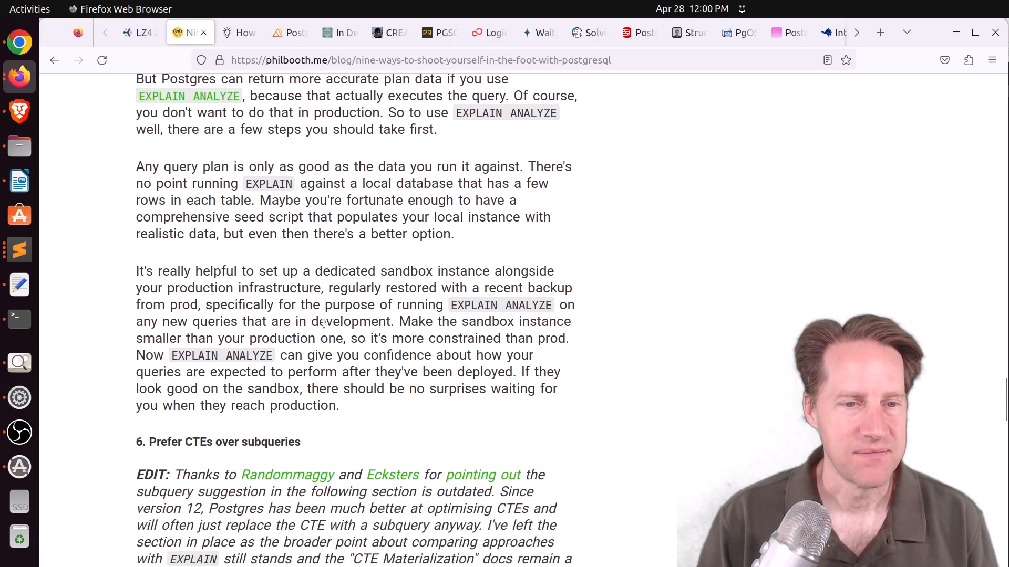
scroll(down, 3)
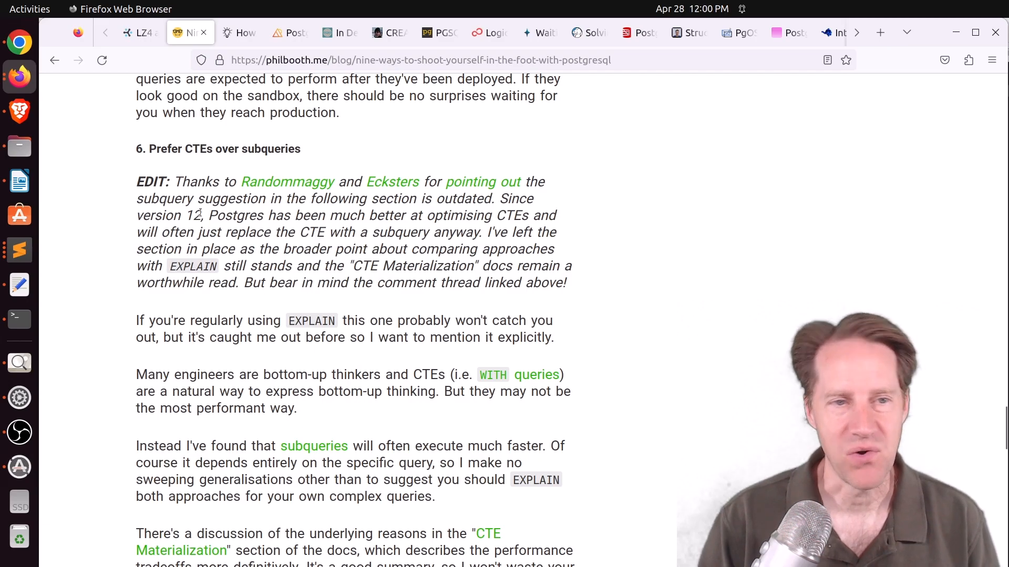
scroll(down, 3)
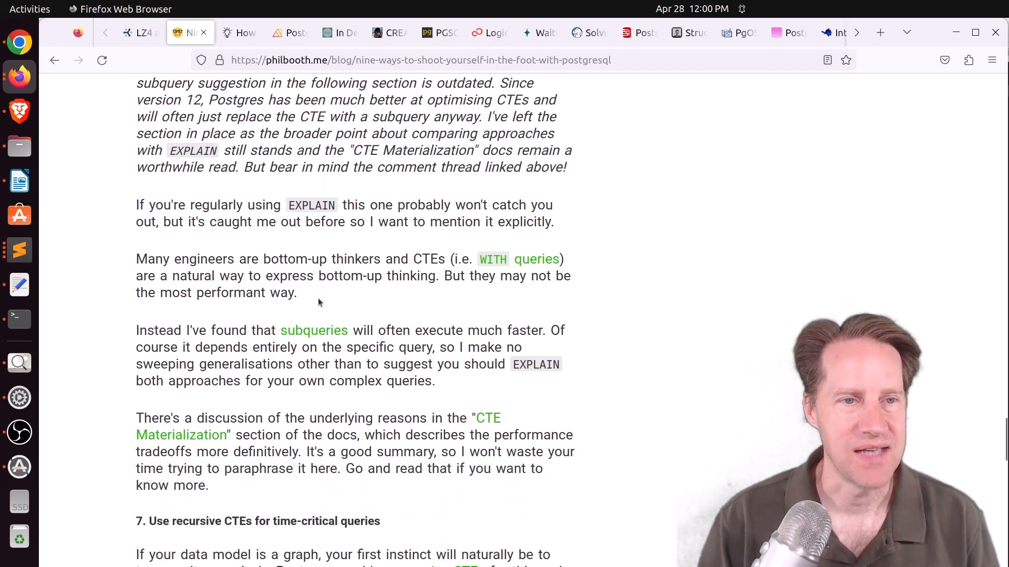
scroll(down, 3)
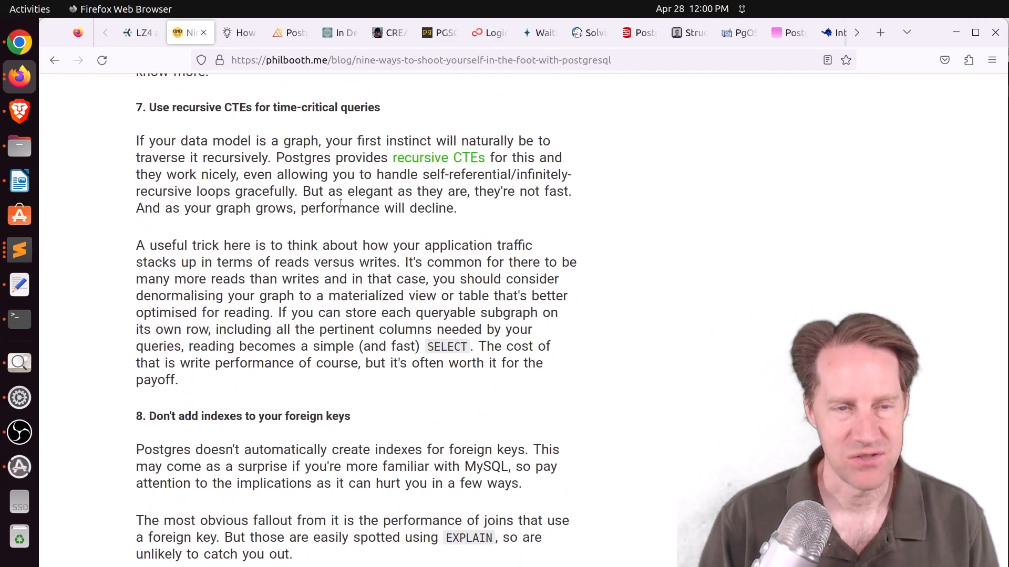
mouse_move(452, 166)
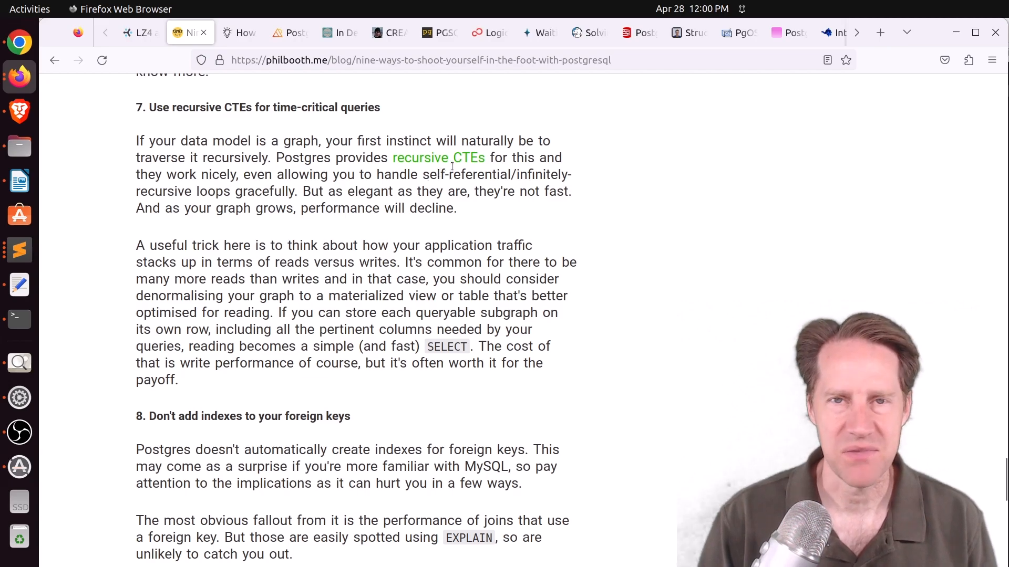
mouse_move(438, 157)
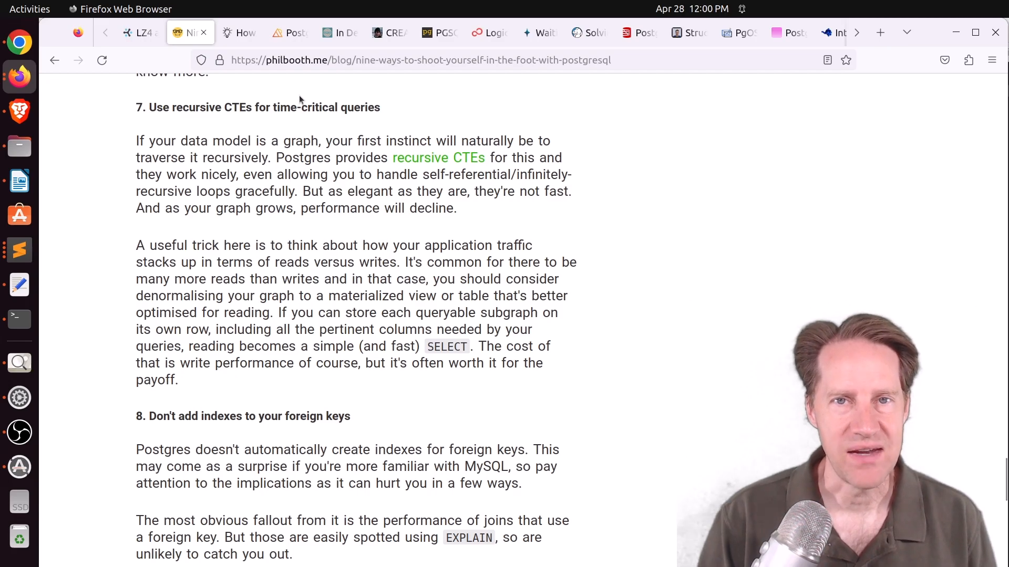
mouse_move(306, 101)
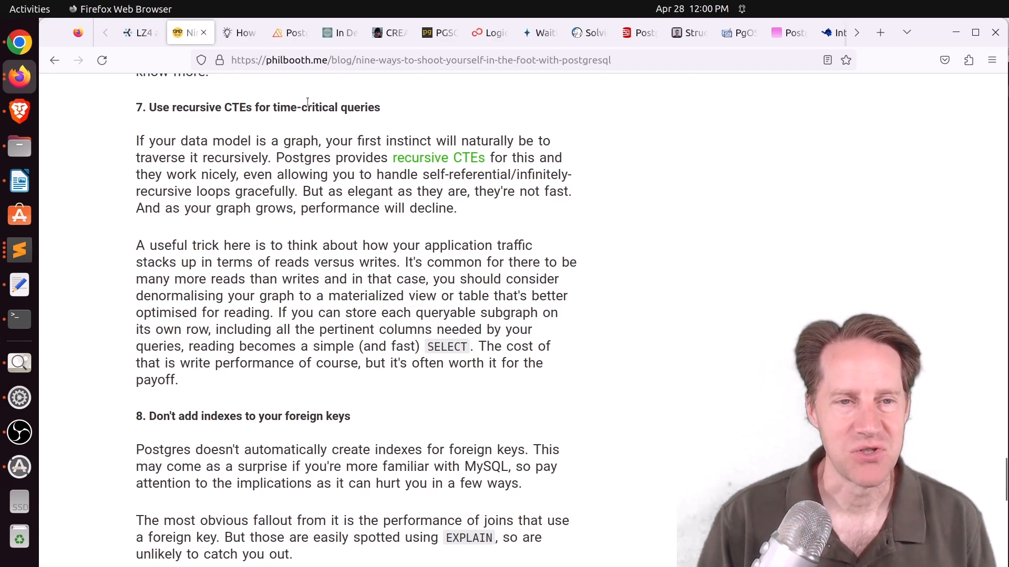
scroll(down, 3)
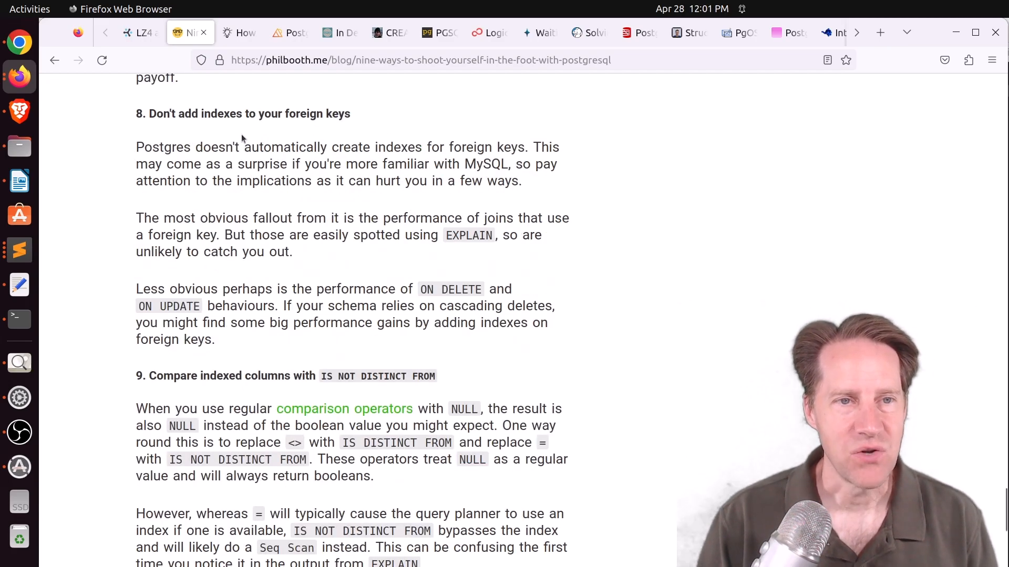
mouse_move(348, 181)
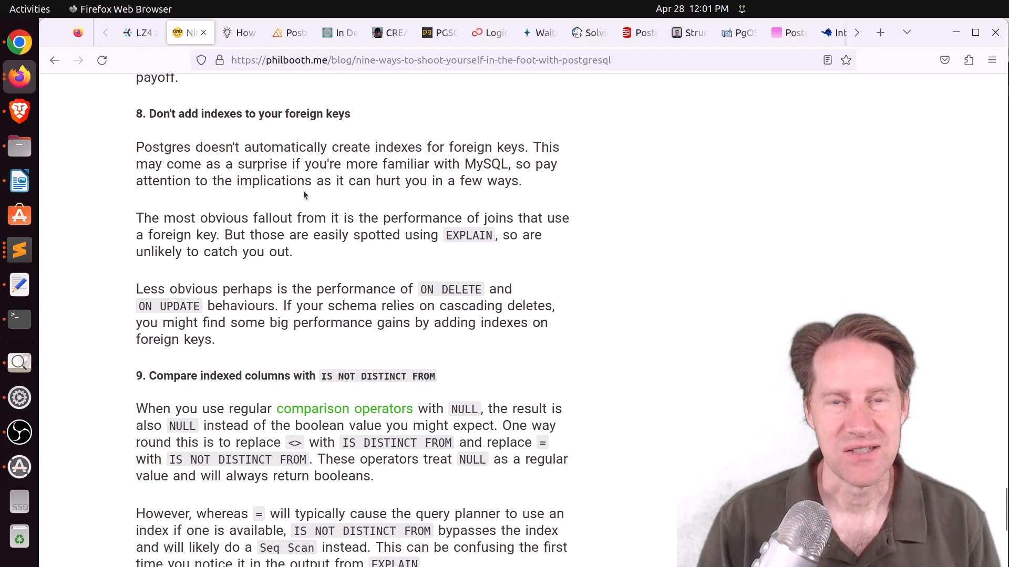
scroll(down, 3)
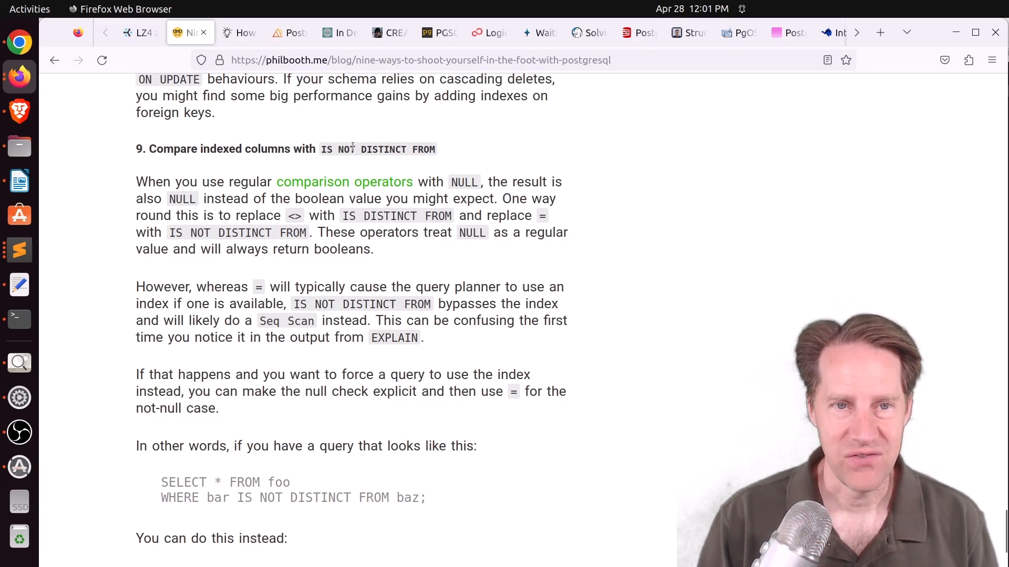
scroll(down, 3)
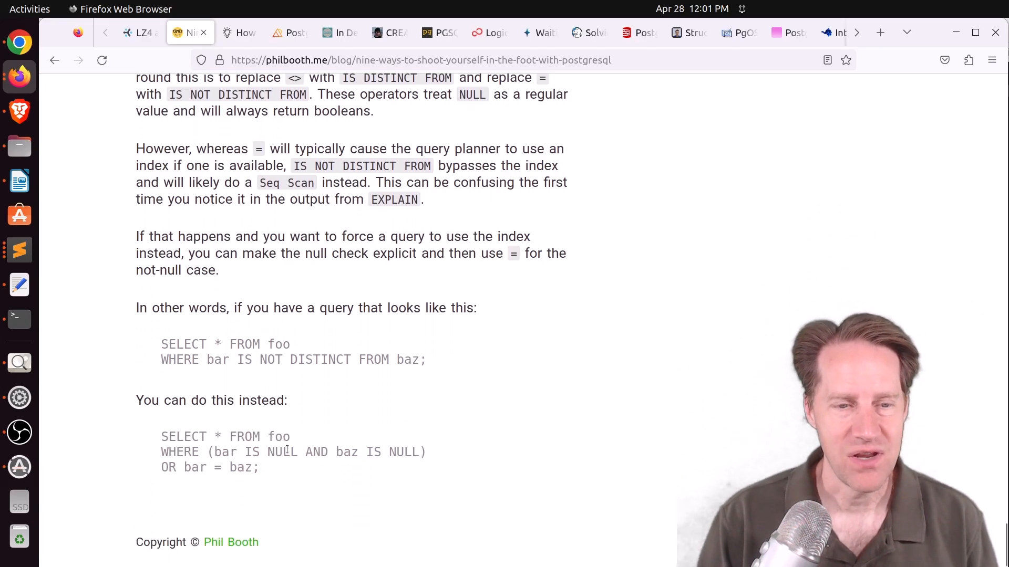
mouse_move(298, 379)
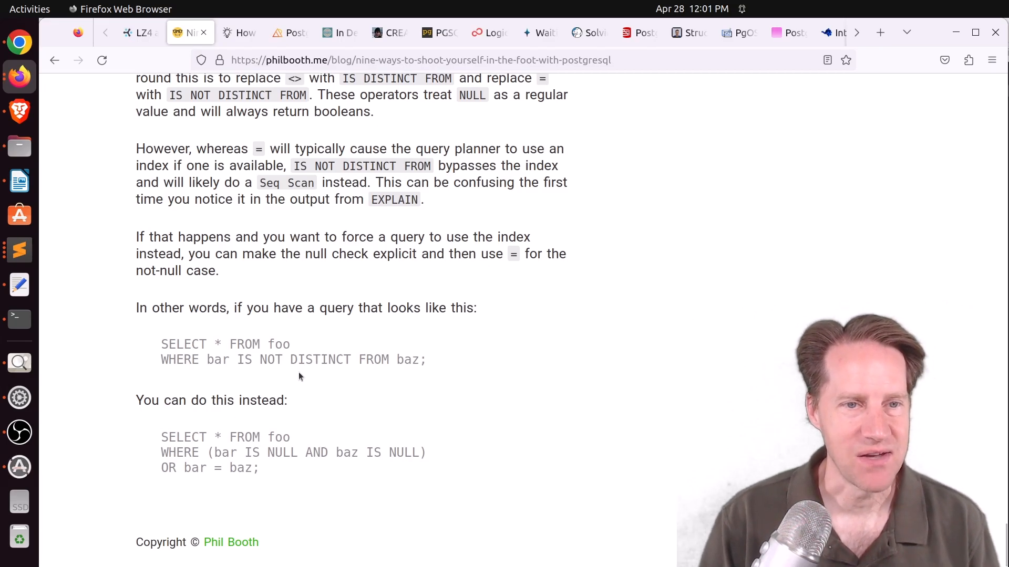
mouse_move(229, 267)
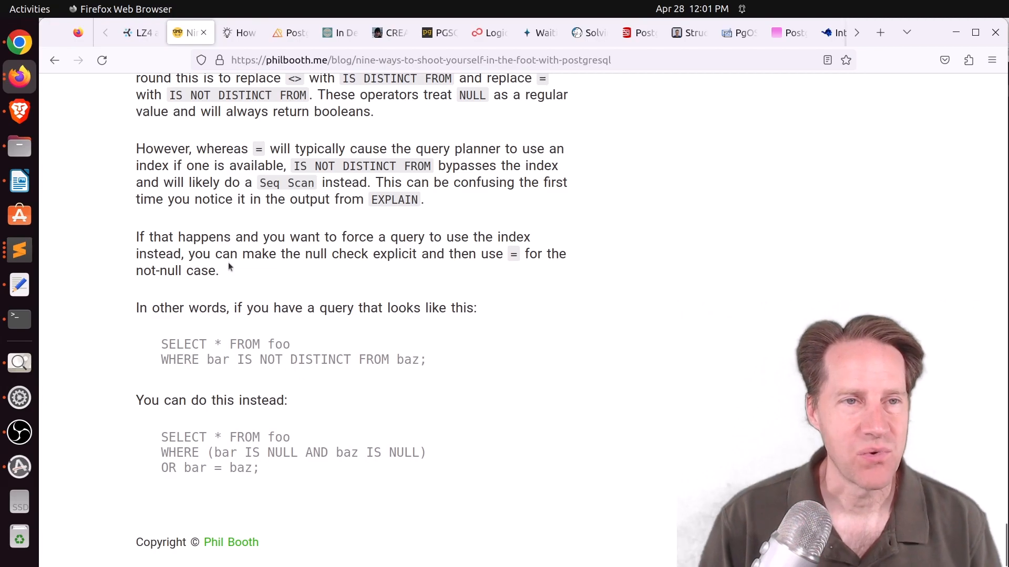
click(240, 32)
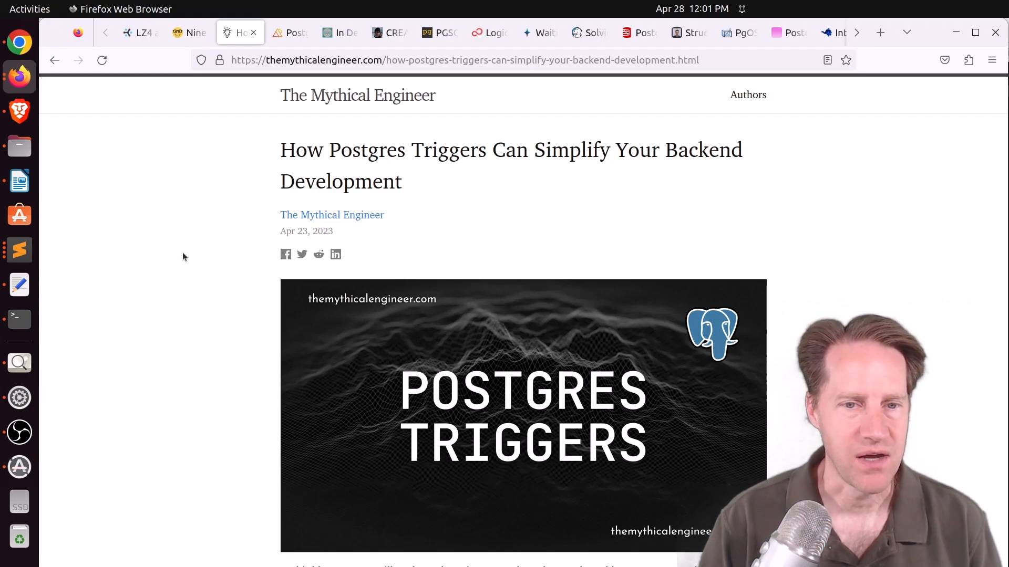
- Read into the wallet example and highlight the application code used before triggers
scroll(down, 3)
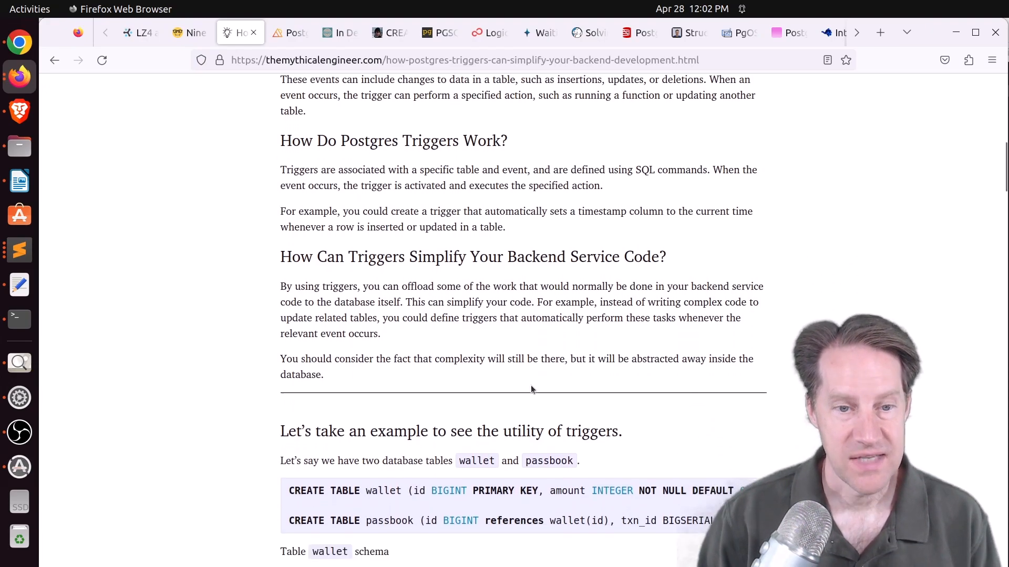
scroll(down, 3)
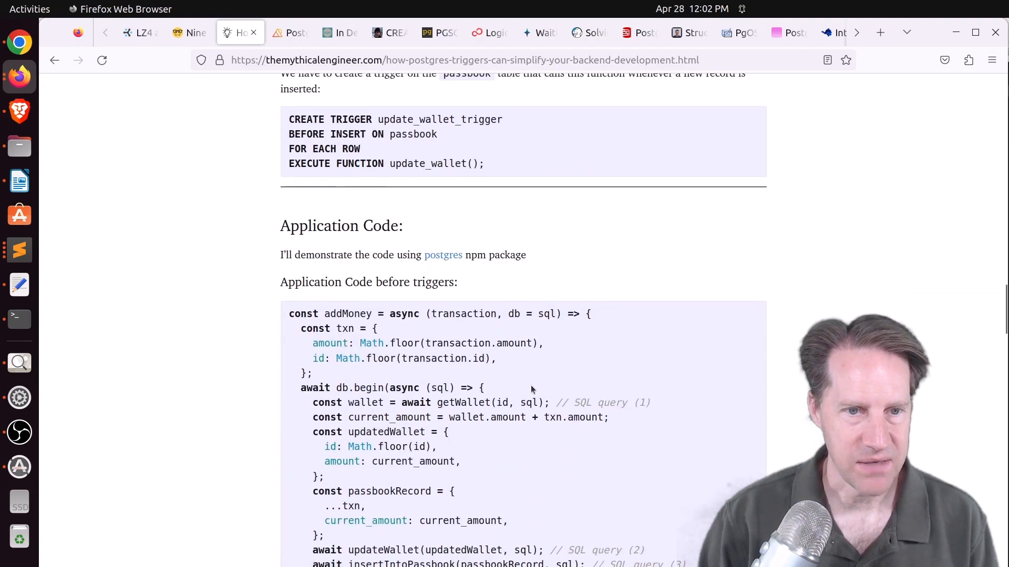
scroll(down, 3)
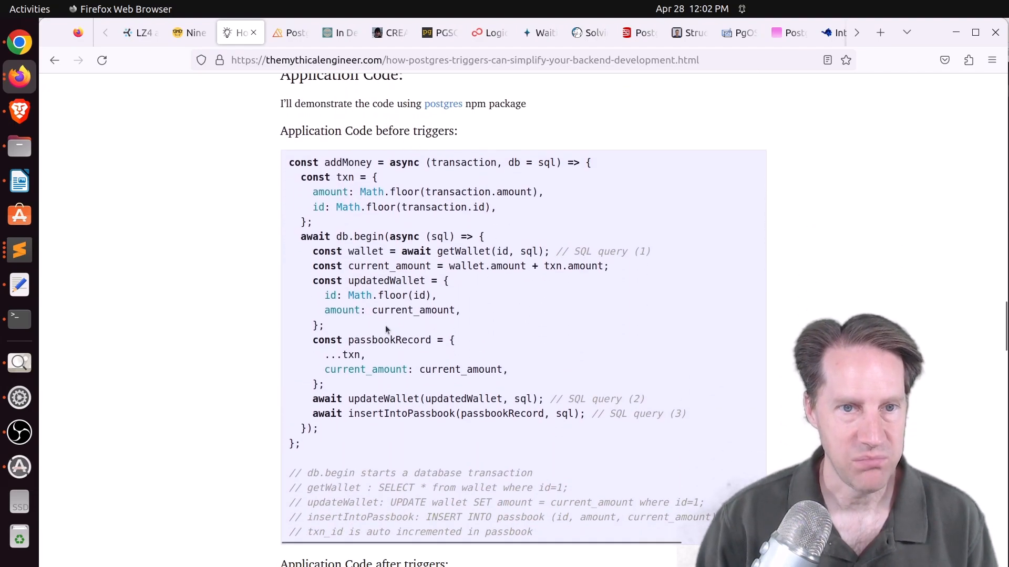
drag(324, 325, 312, 444)
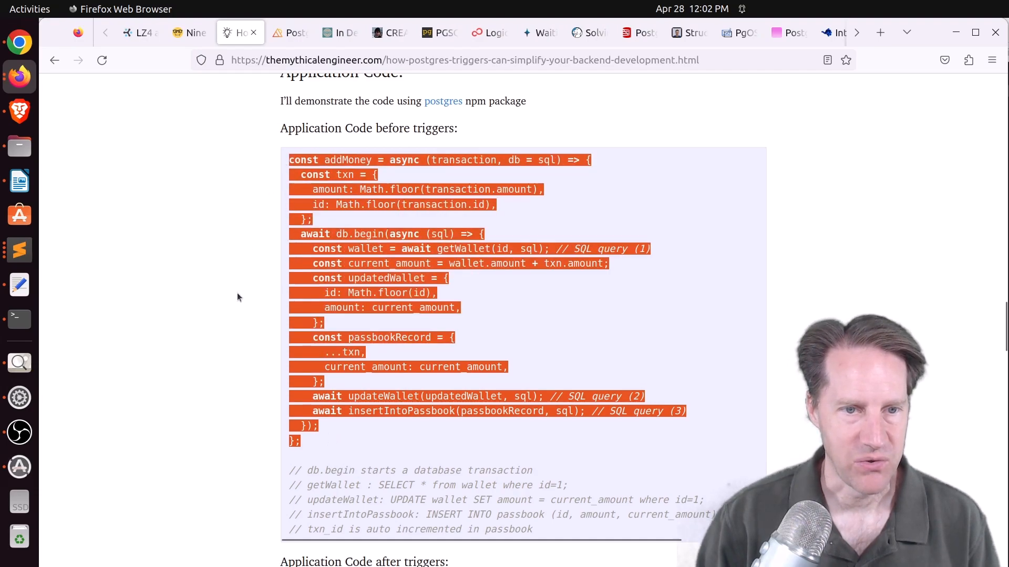
- Highlight the CREATE FUNCTION update_wallet() trigger function code block
scroll(down, 3)
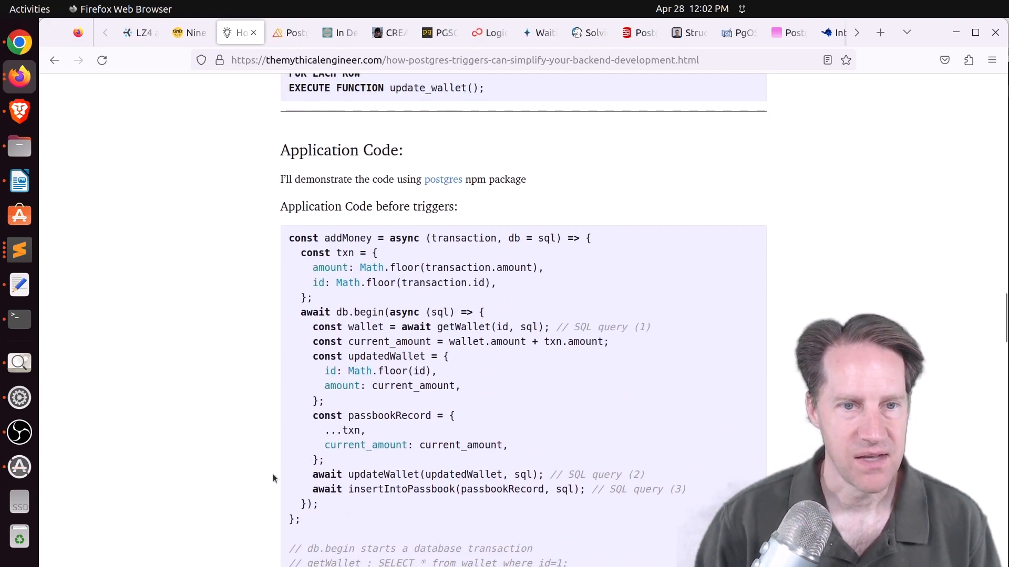
scroll(up, 3)
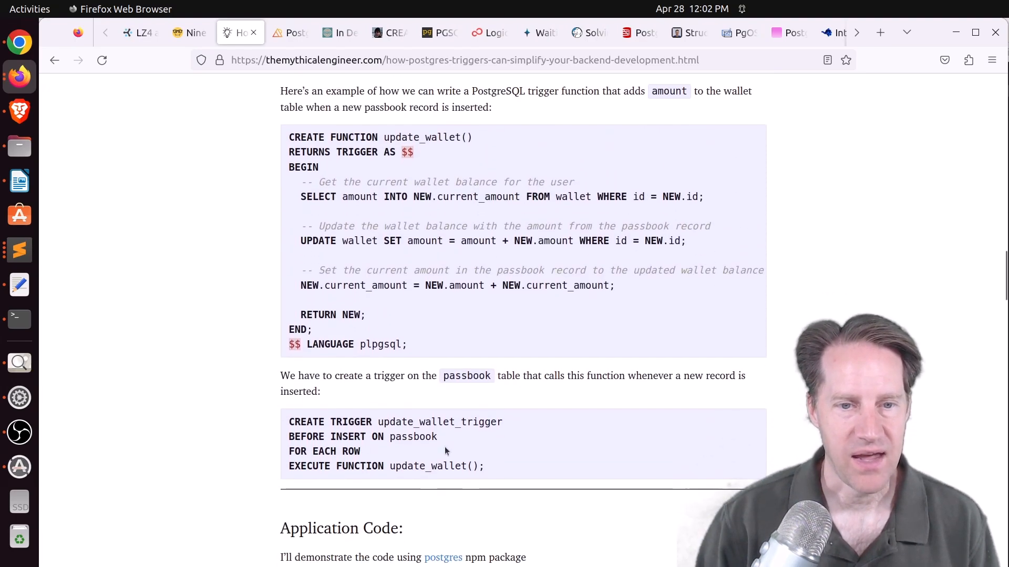
drag(299, 421, 485, 466)
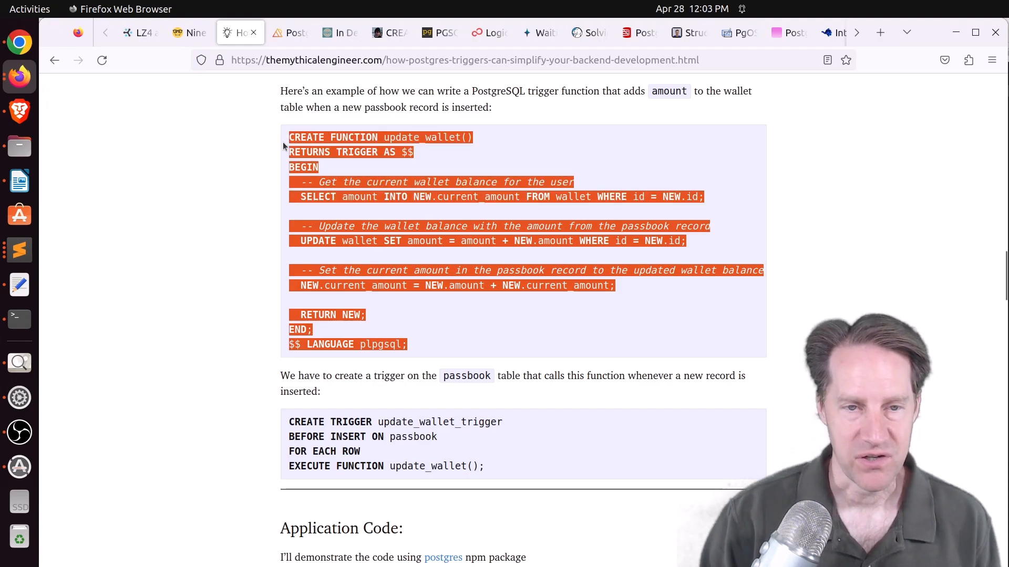
- Clear the highlight and read through the improvements list to the closing Update section
click(263, 258)
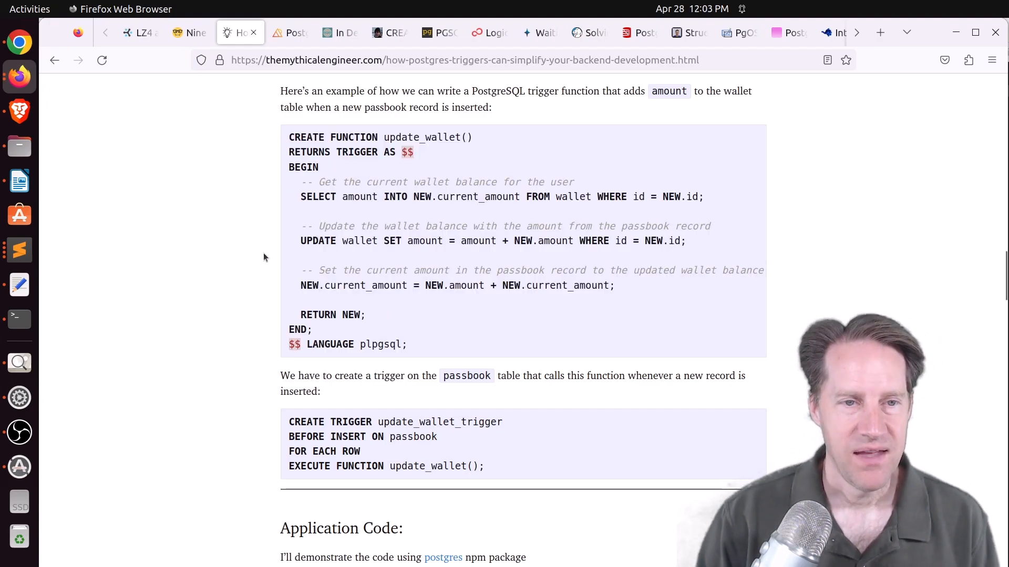
scroll(down, 3)
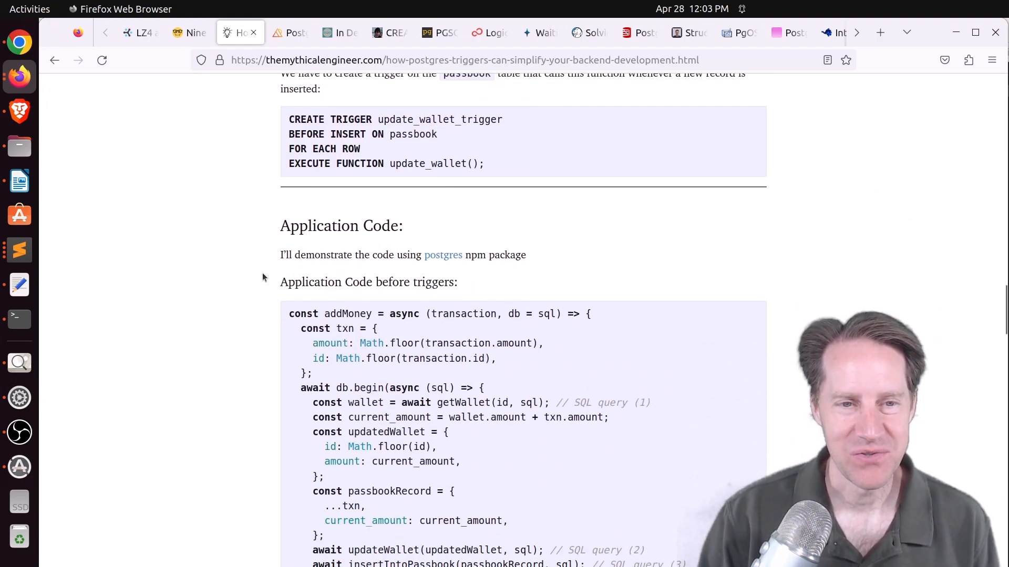
scroll(down, 3)
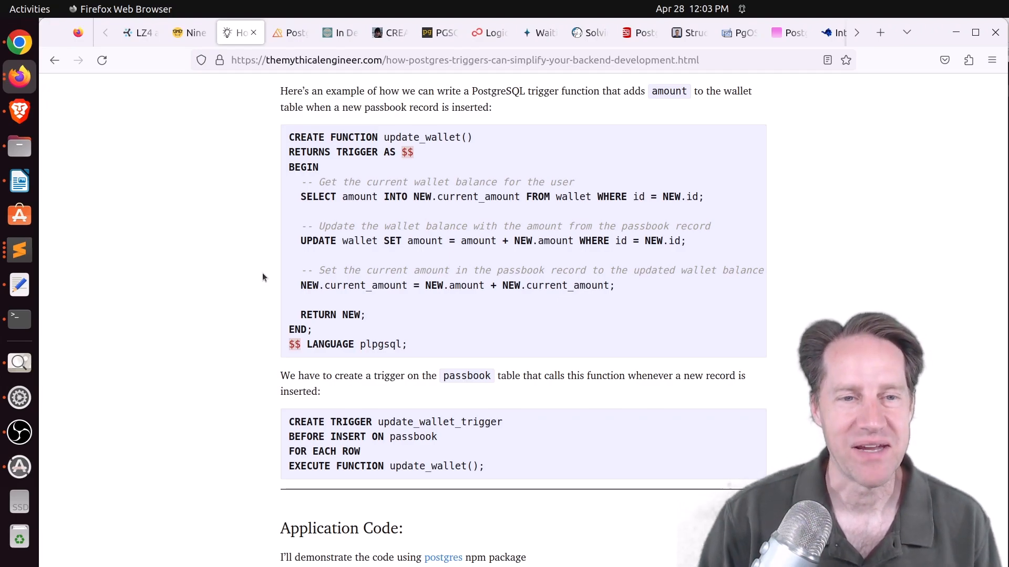
mouse_move(266, 338)
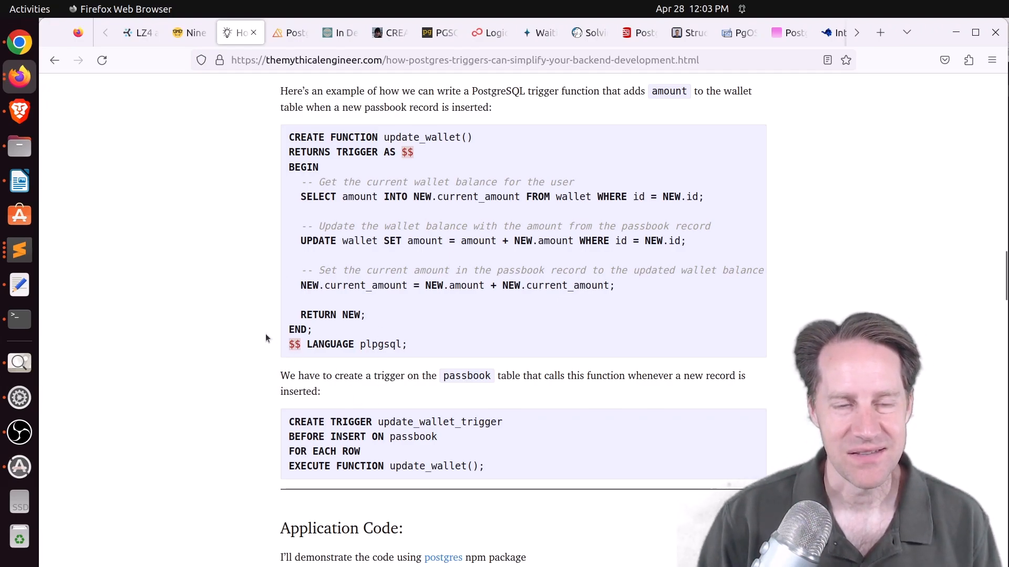
mouse_move(237, 321)
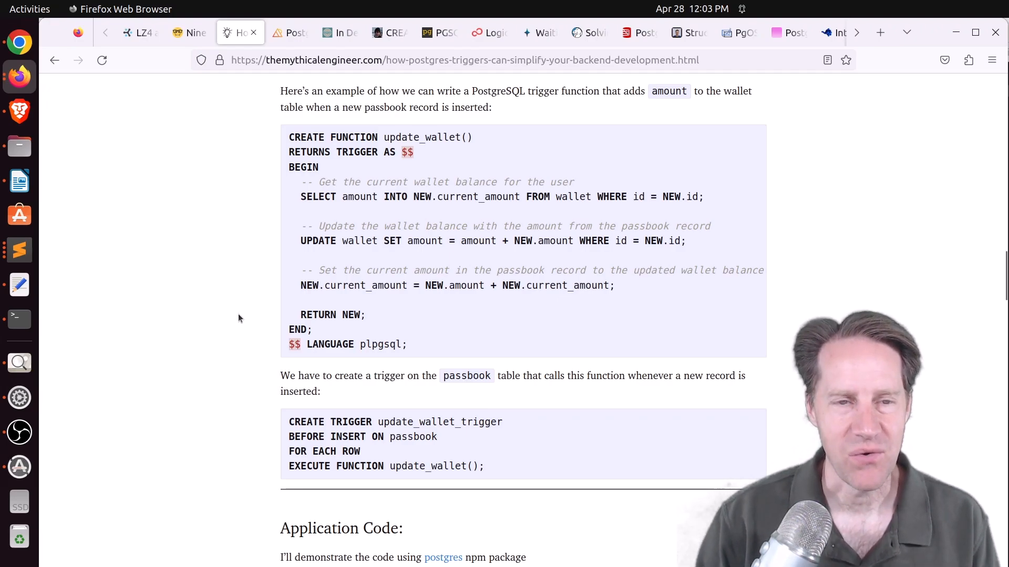
scroll(down, 3)
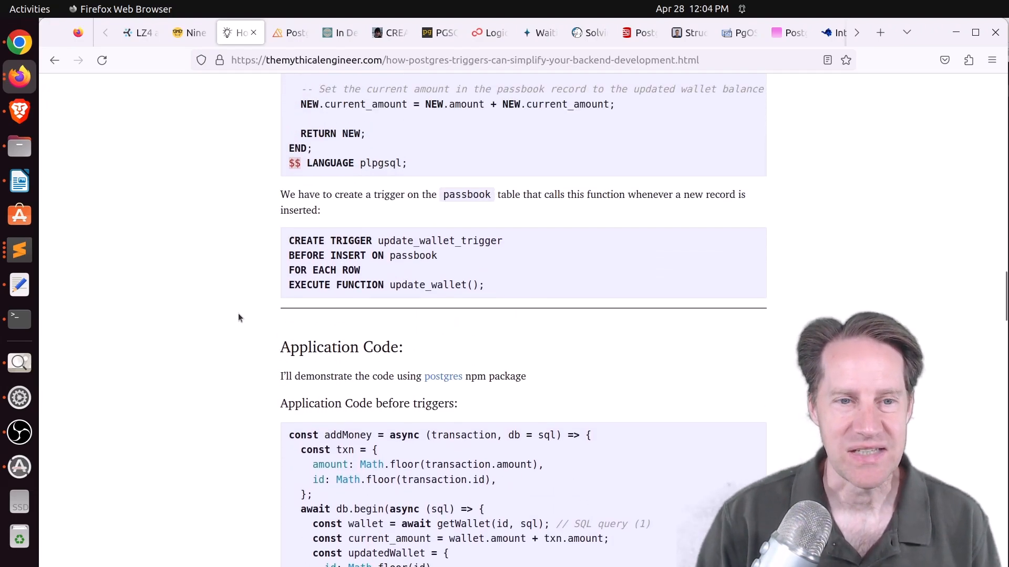
scroll(down, 3)
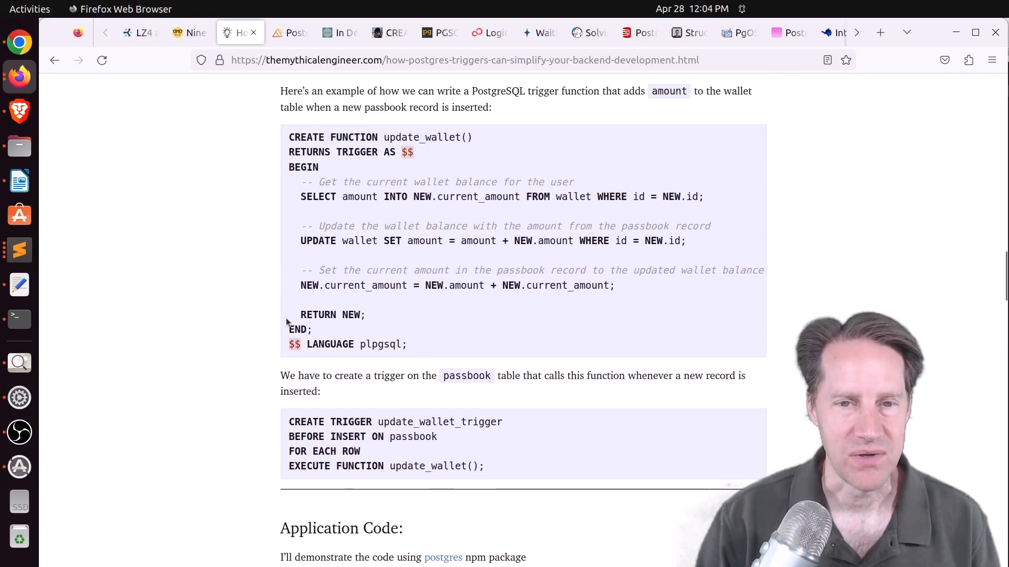
scroll(down, 3)
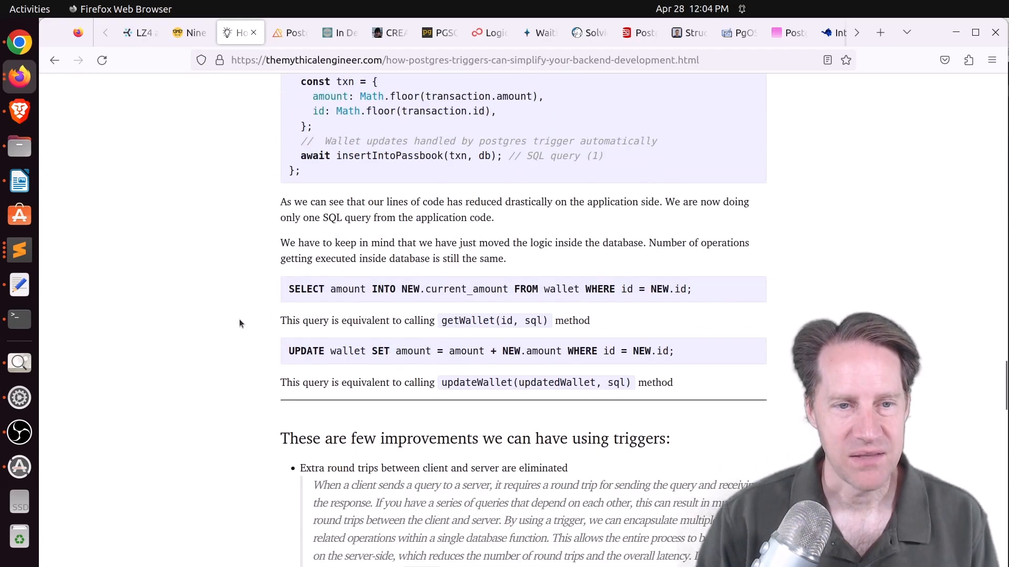
scroll(down, 3)
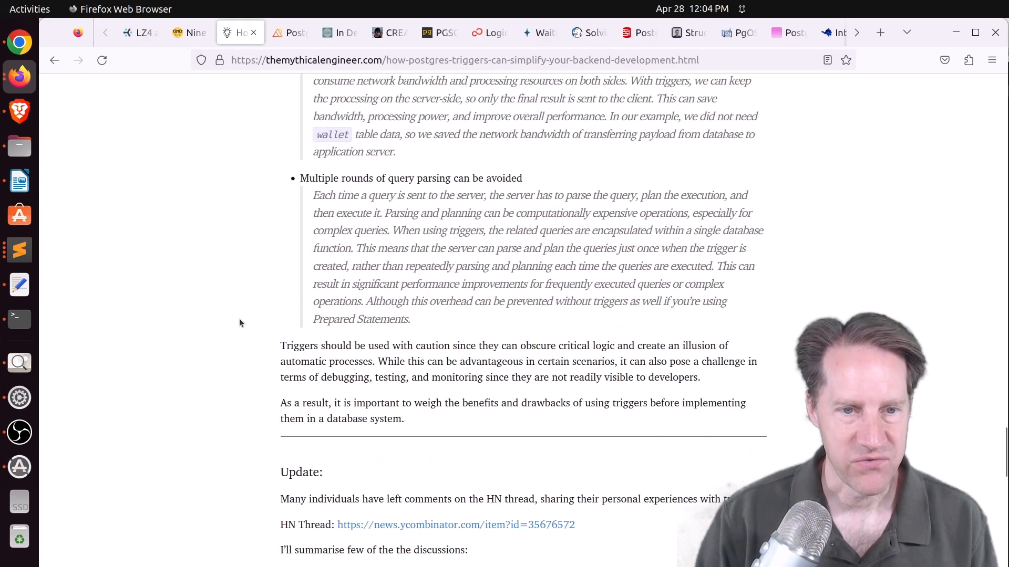
scroll(down, 3)
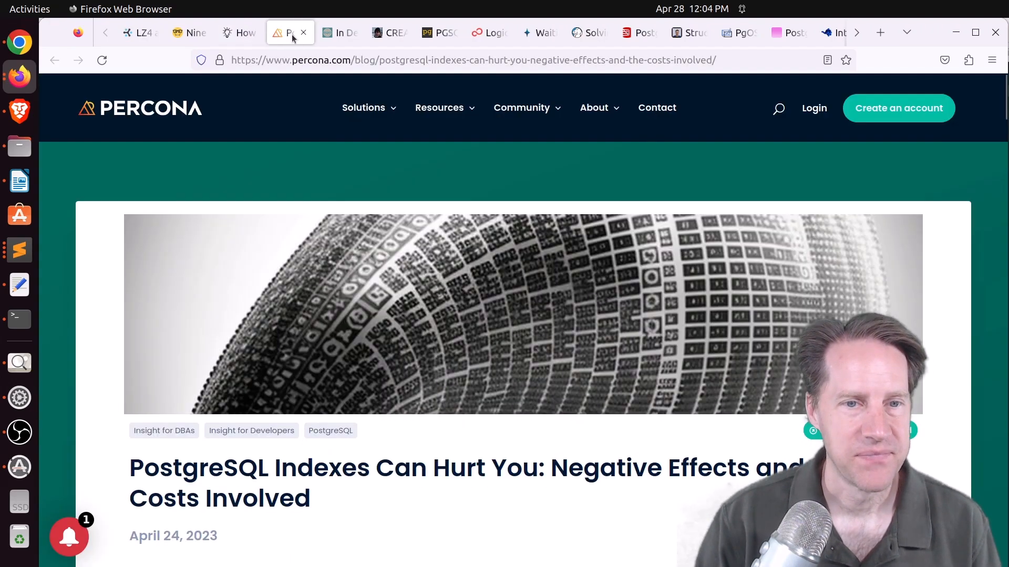
mouse_move(359, 305)
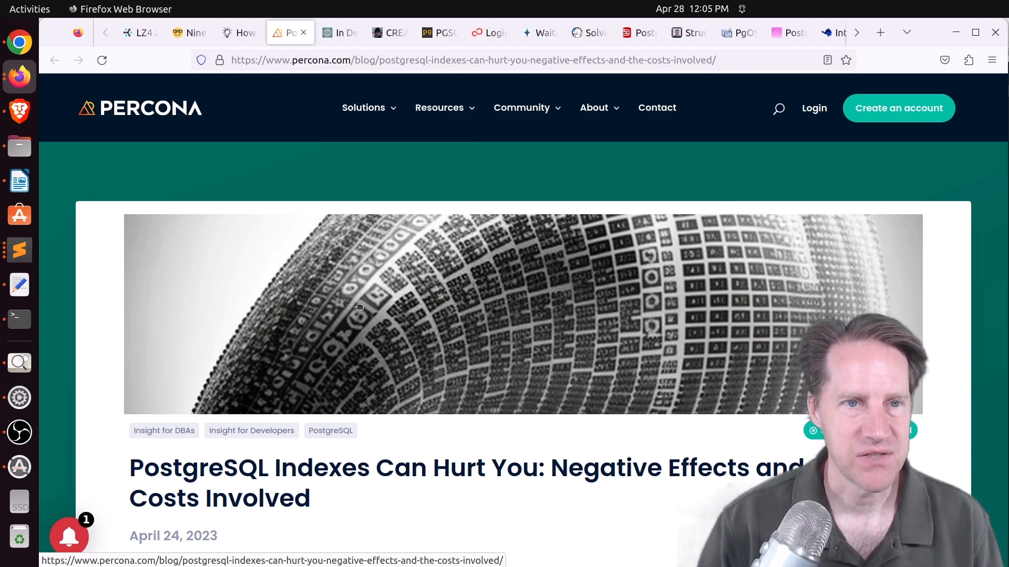
scroll(down, 3)
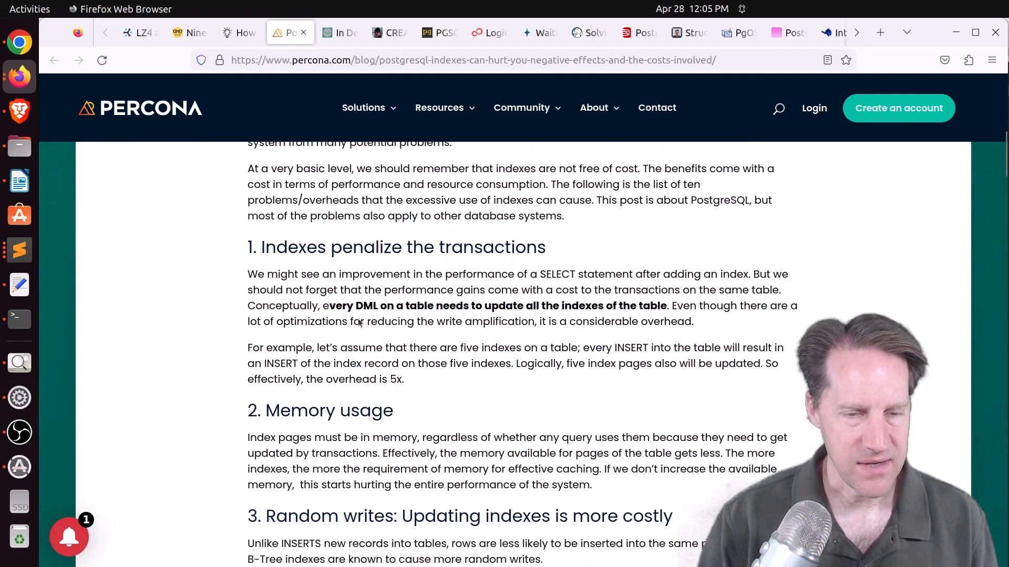
scroll(down, 3)
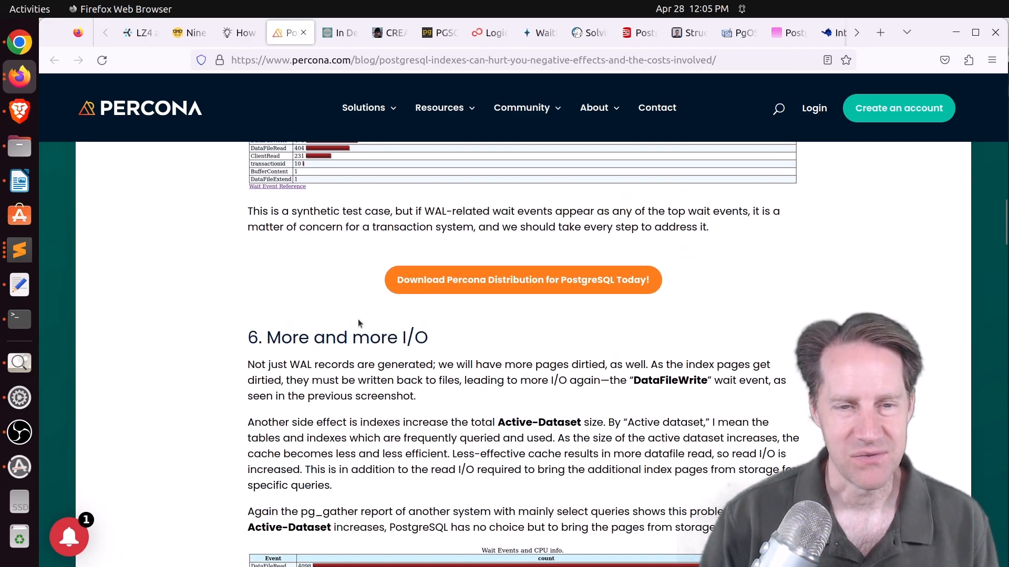
scroll(up, 3)
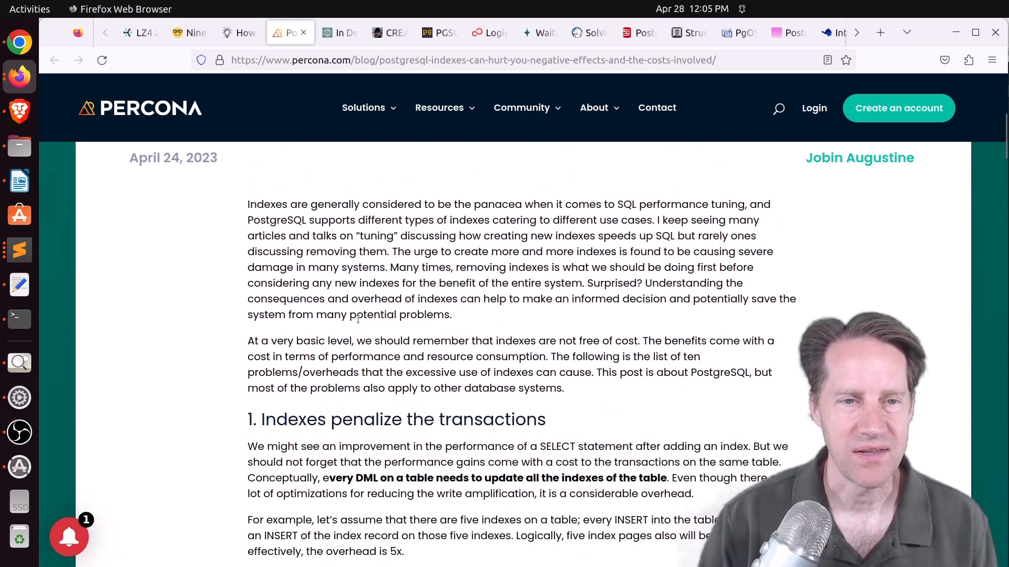
scroll(down, 3)
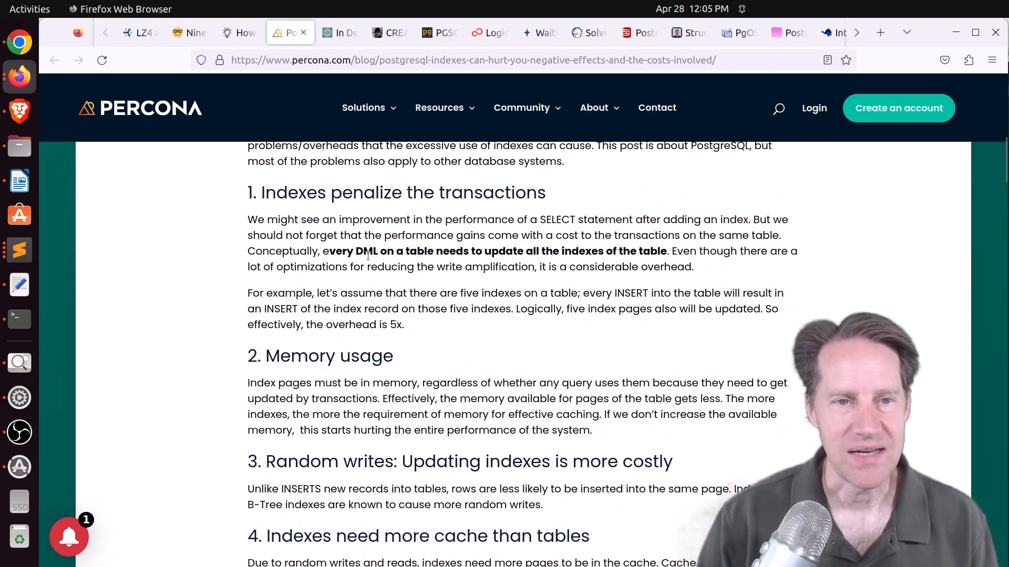
mouse_move(392, 251)
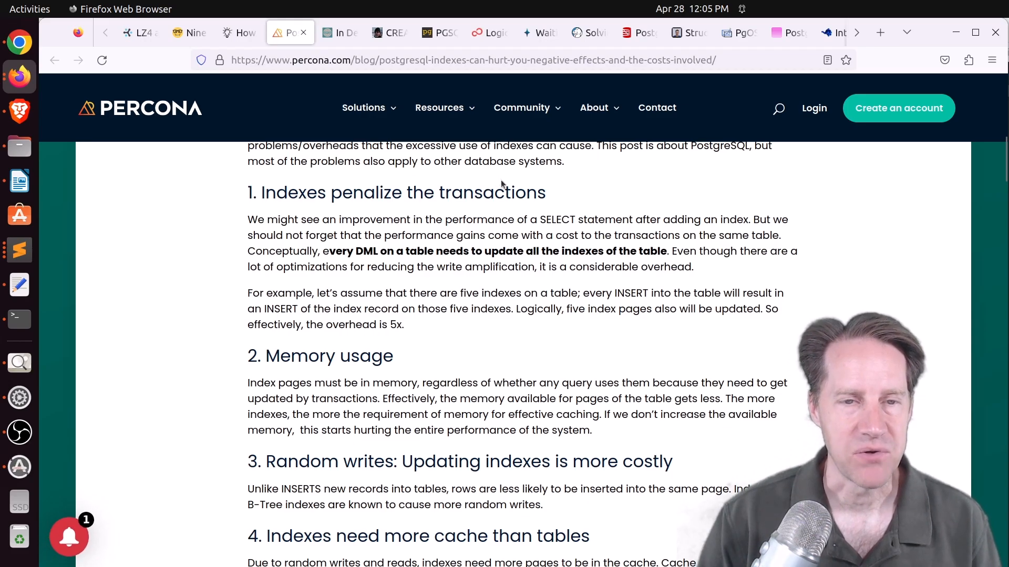
scroll(down, 3)
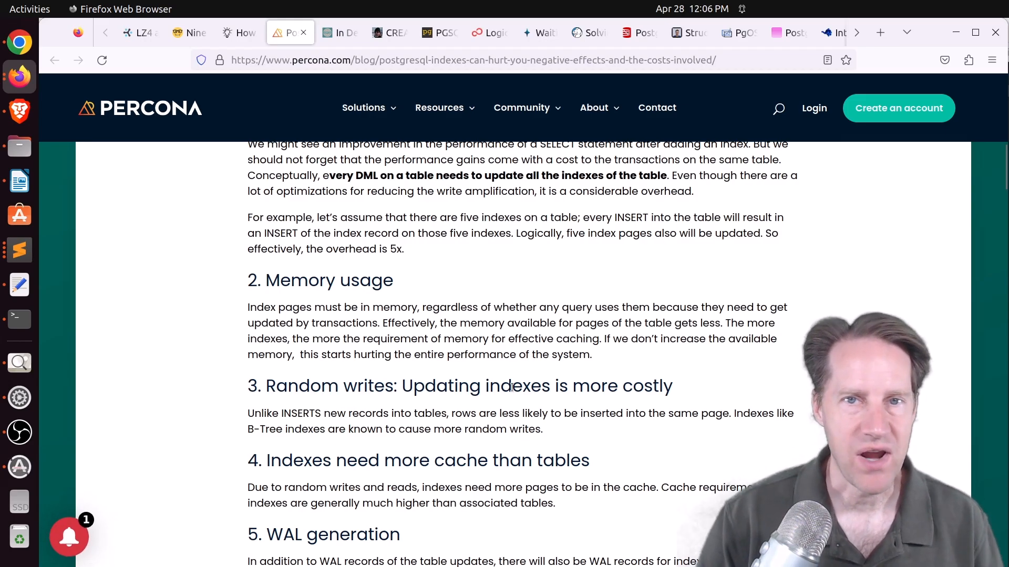
scroll(down, 3)
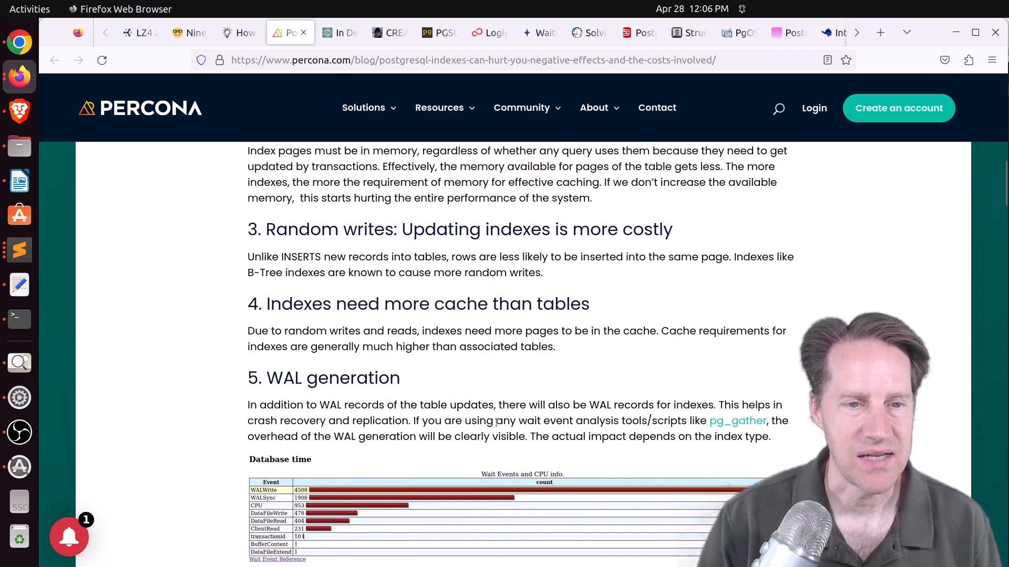
scroll(down, 3)
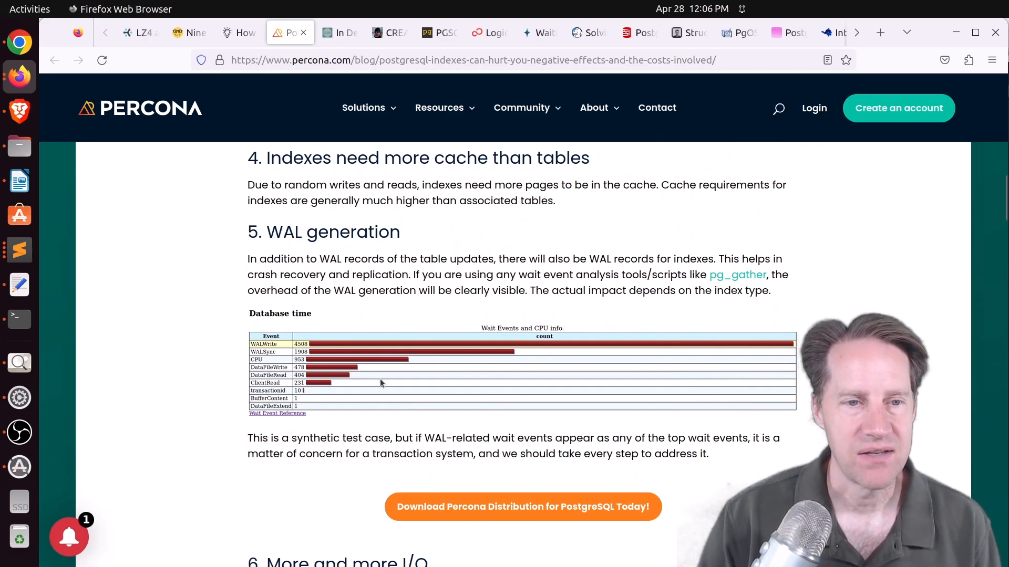
scroll(down, 3)
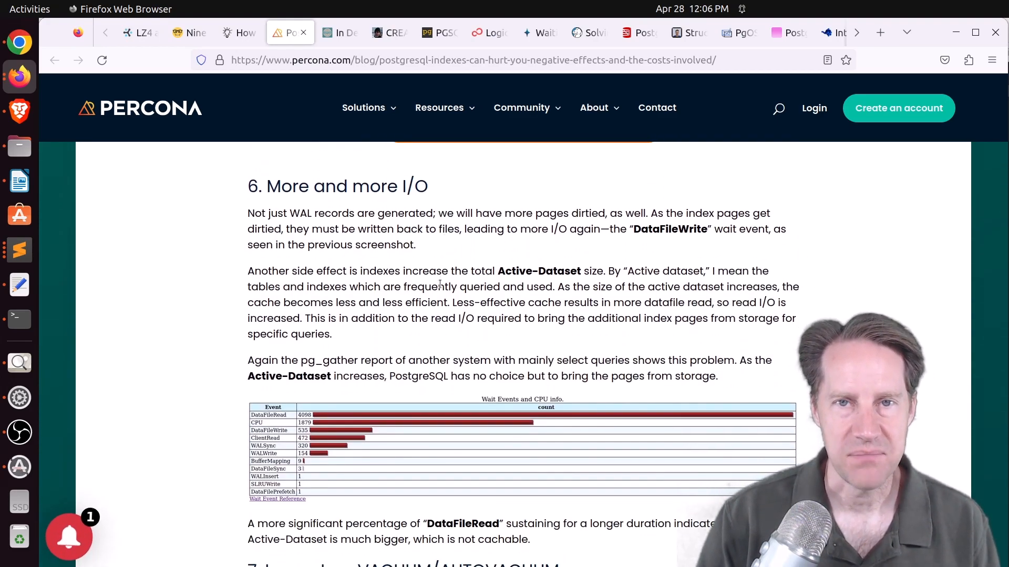
scroll(down, 3)
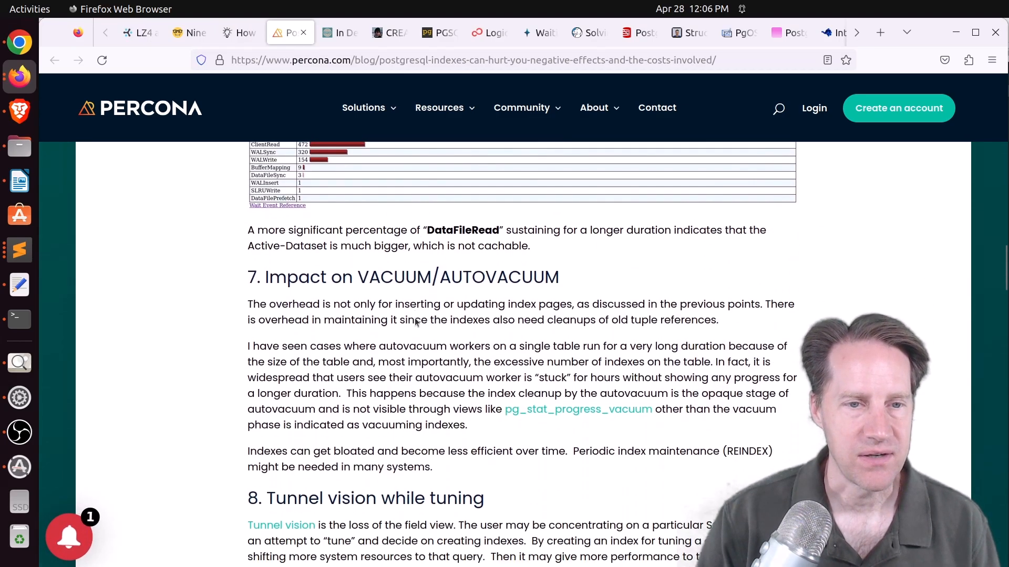
scroll(down, 3)
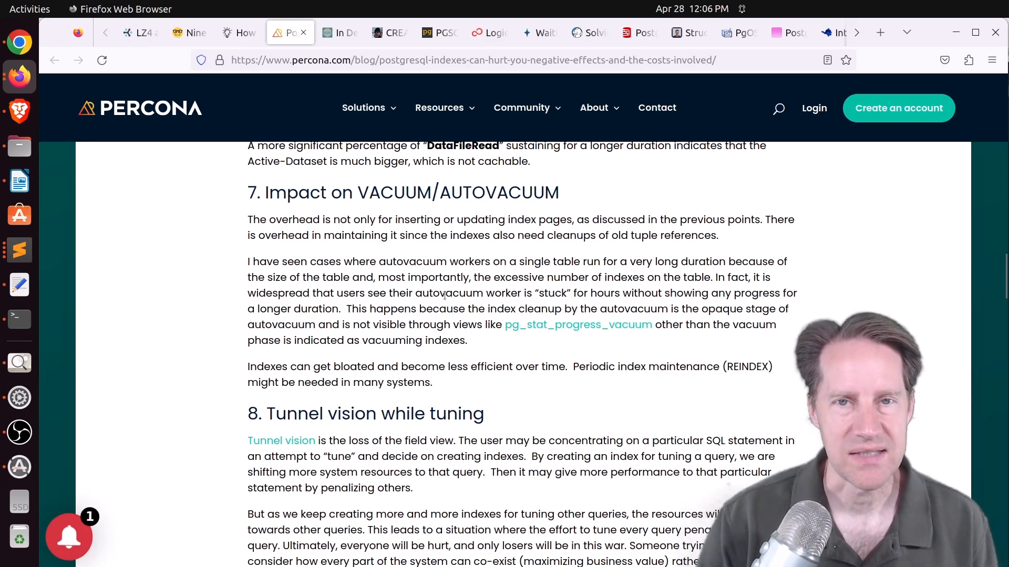
scroll(down, 3)
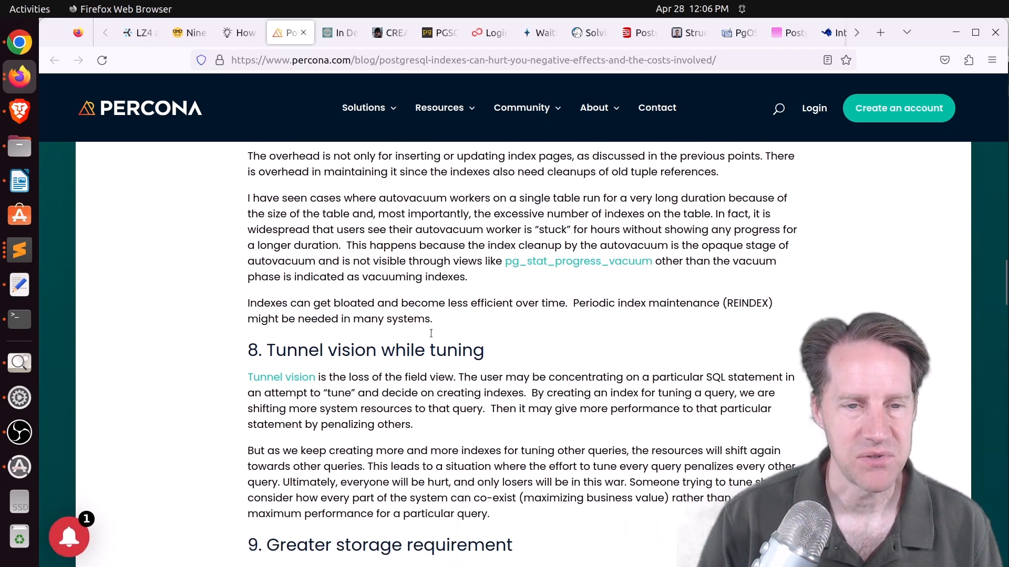
scroll(down, 3)
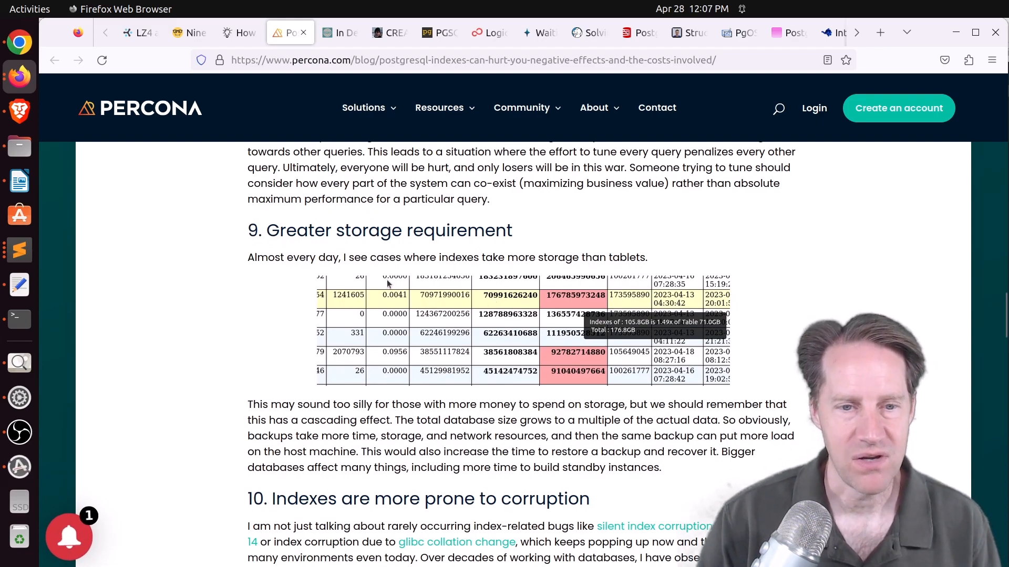
scroll(down, 3)
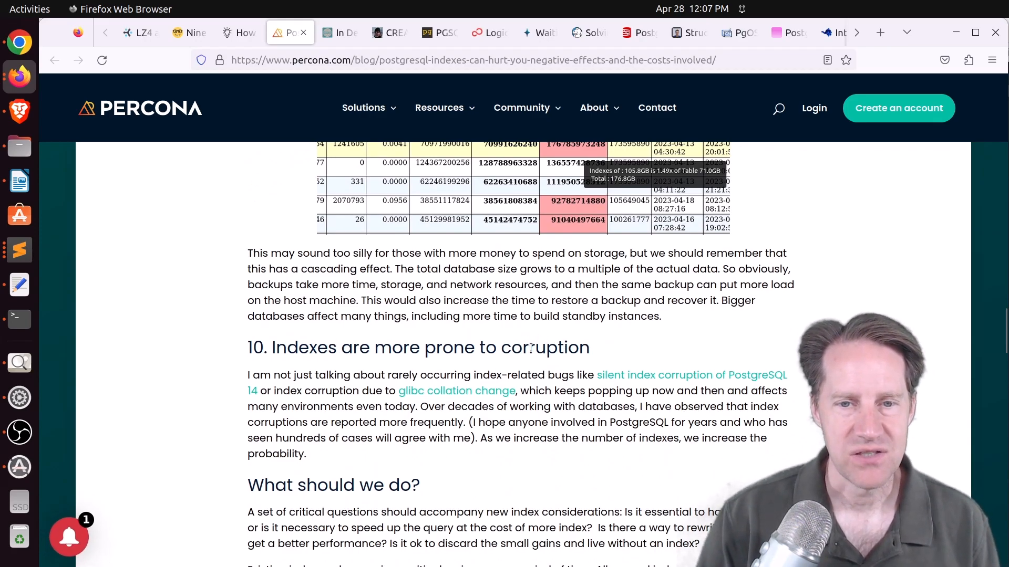
mouse_move(449, 390)
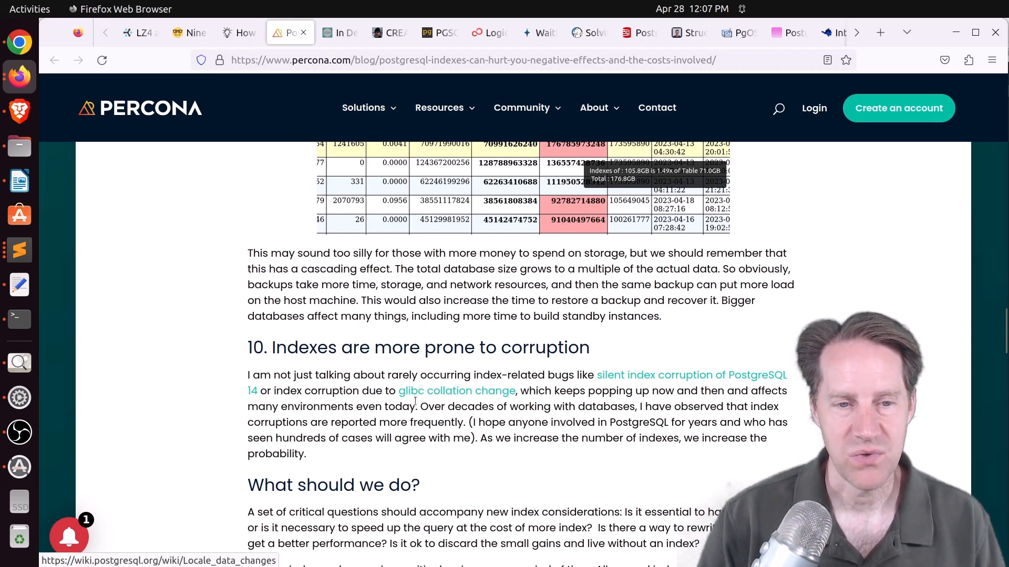
mouse_move(475, 394)
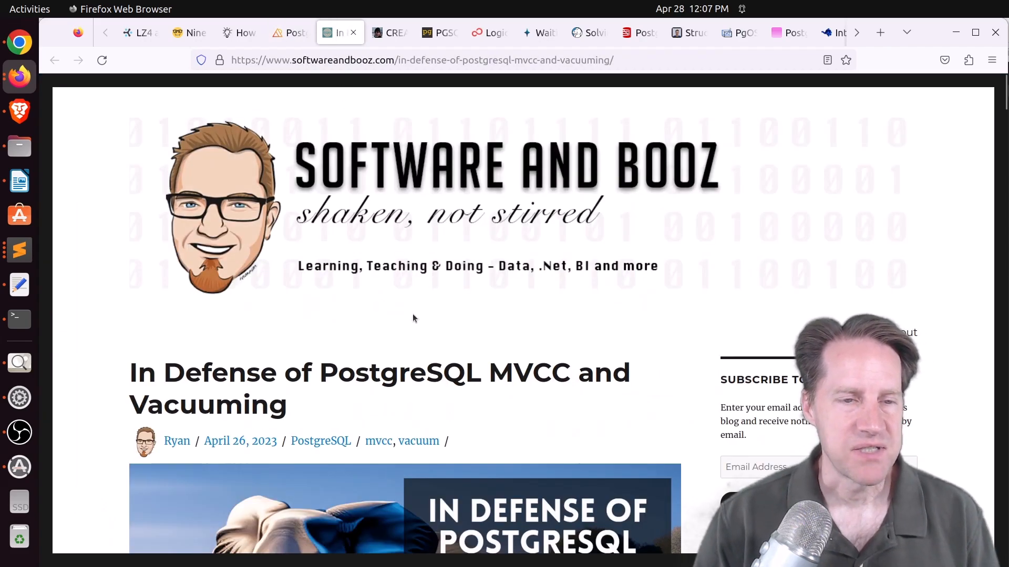
mouse_move(370, 327)
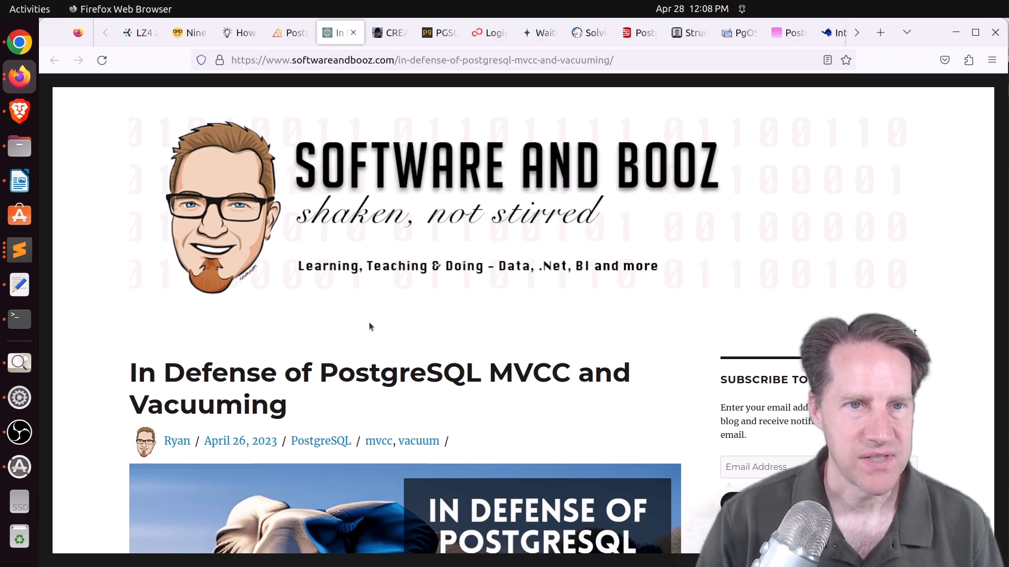
- Read the softwareandbooz.com MVCC post through wraparound math into the MVCC alternatives section
scroll(down, 3)
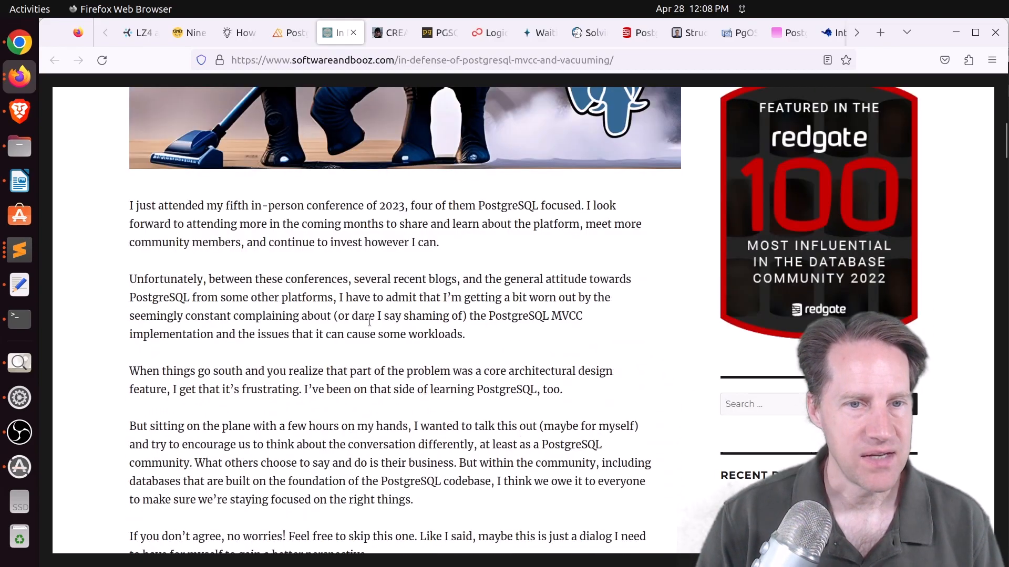
scroll(down, 3)
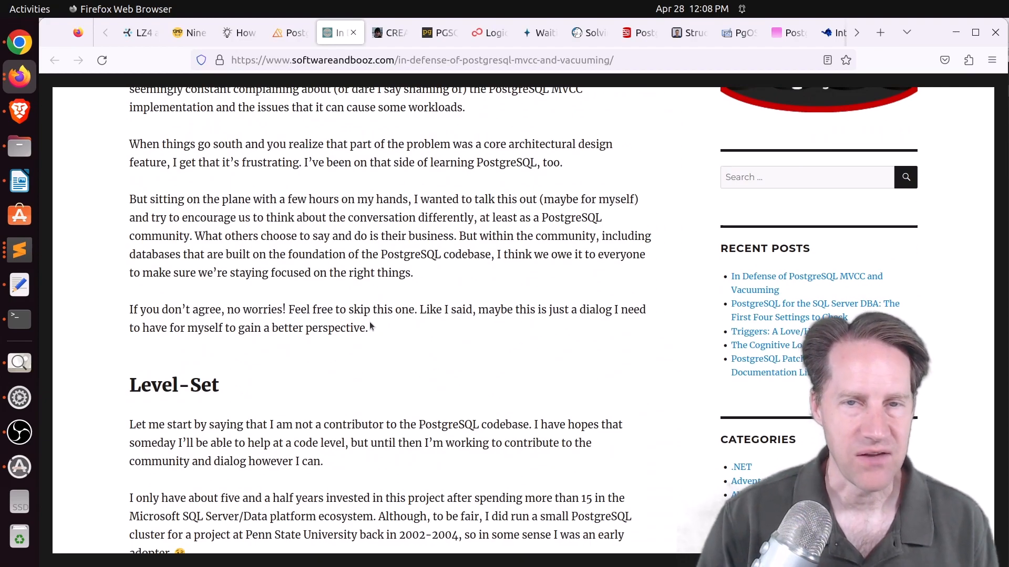
scroll(down, 3)
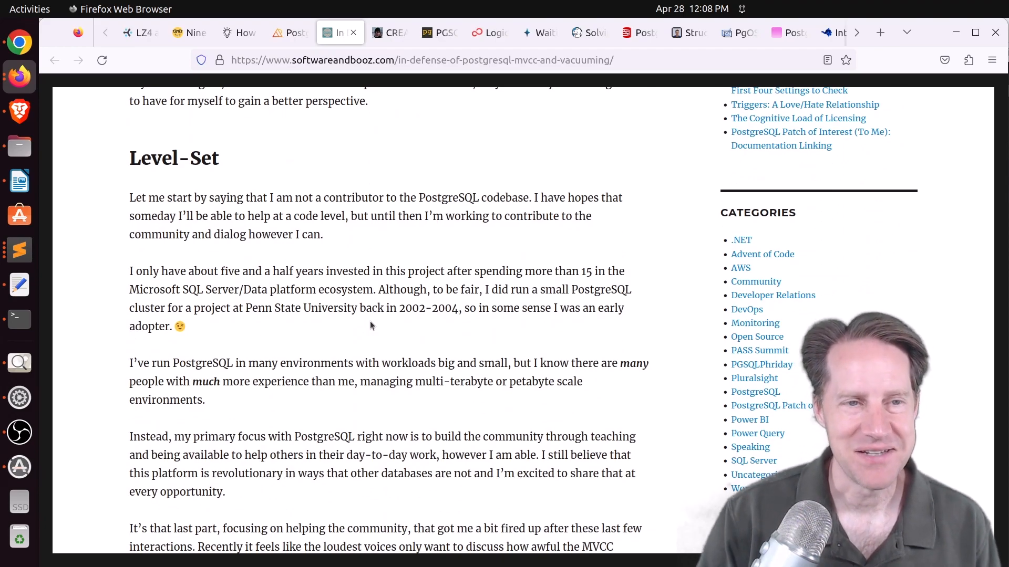
scroll(down, 3)
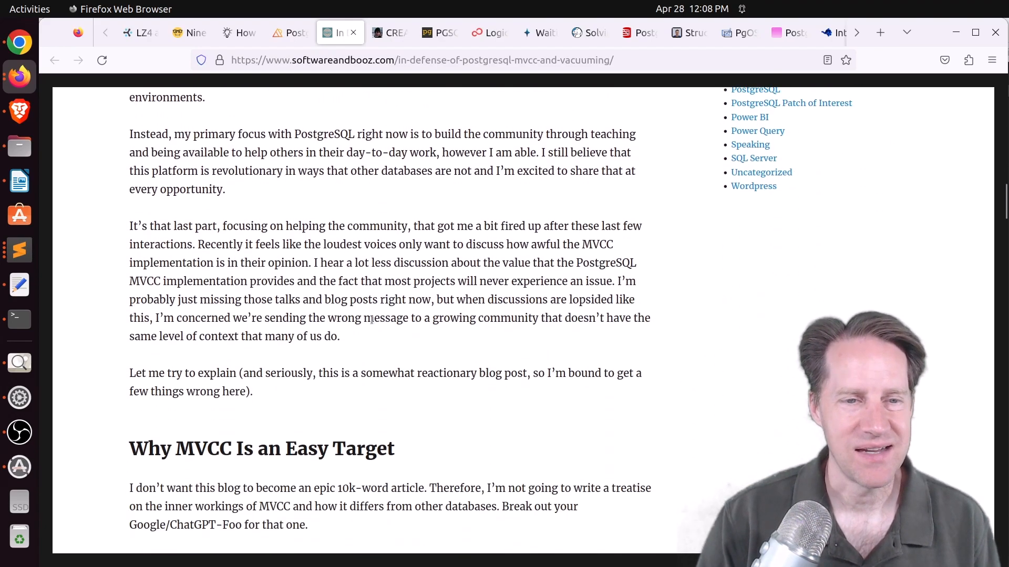
scroll(down, 3)
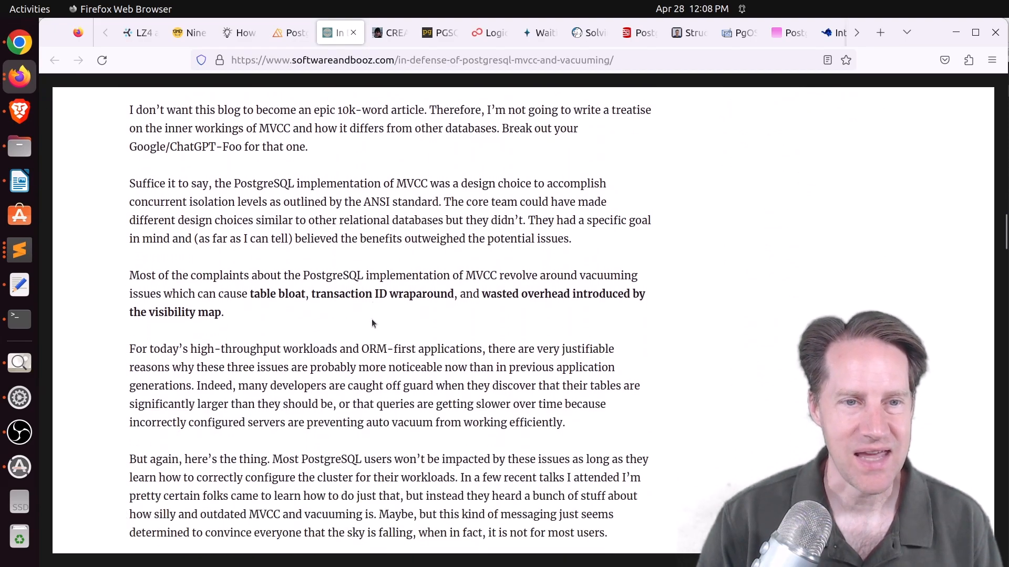
scroll(down, 3)
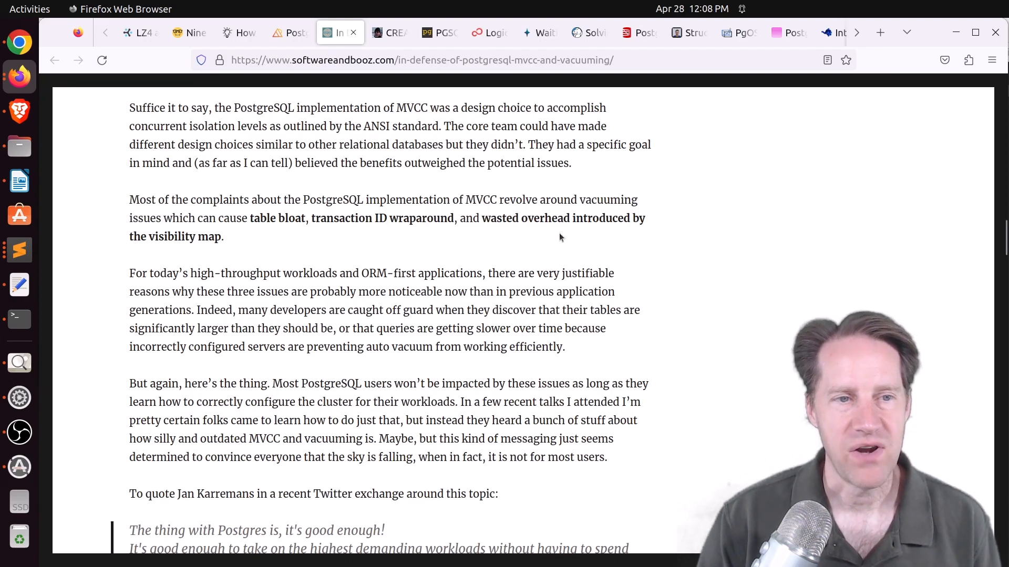
scroll(down, 3)
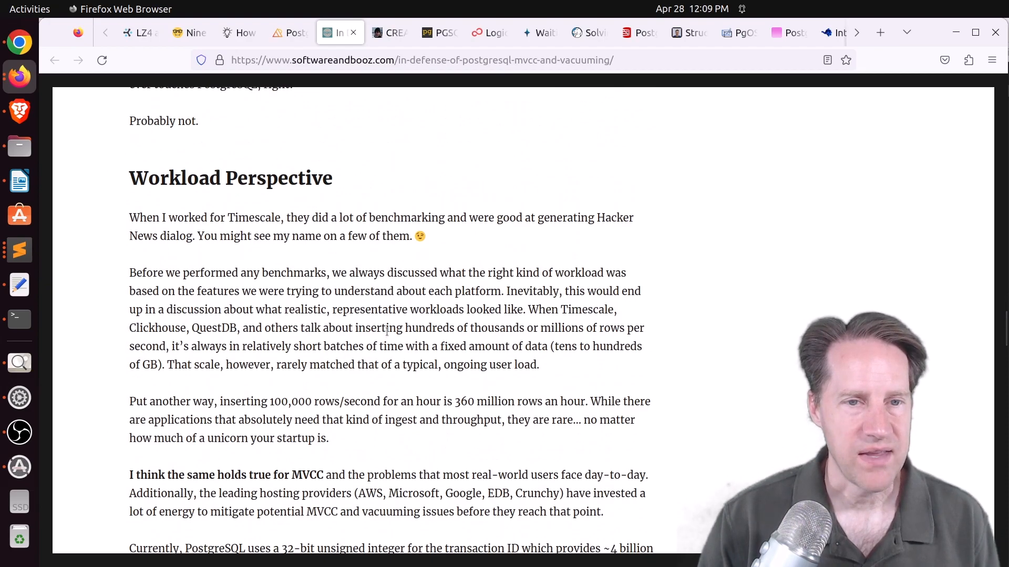
scroll(down, 3)
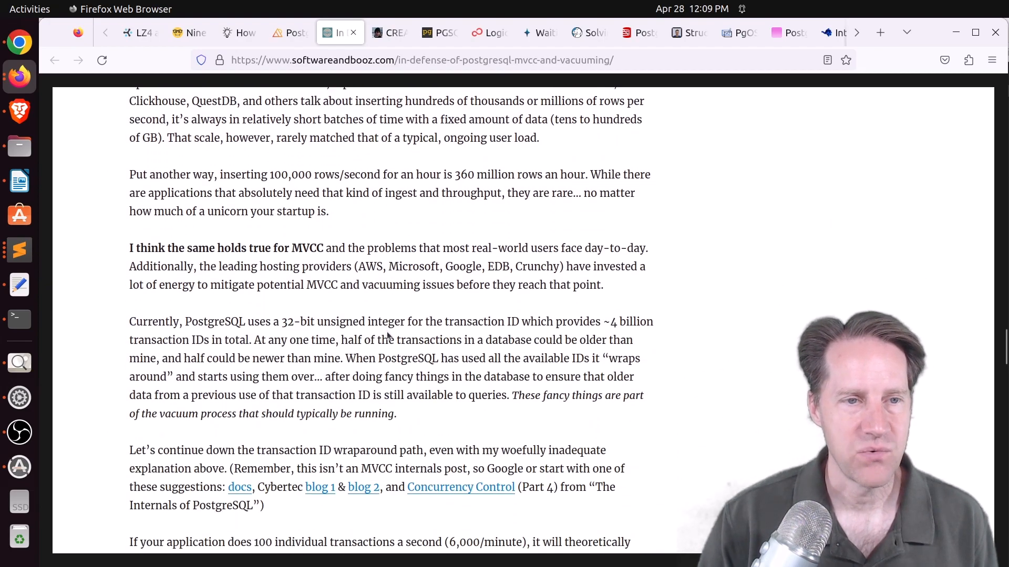
scroll(down, 3)
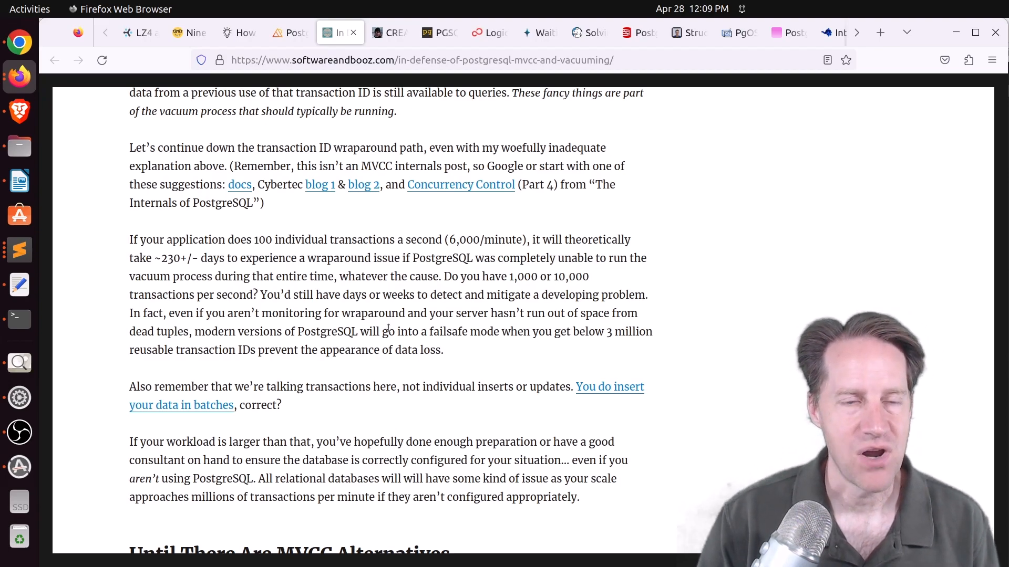
scroll(down, 3)
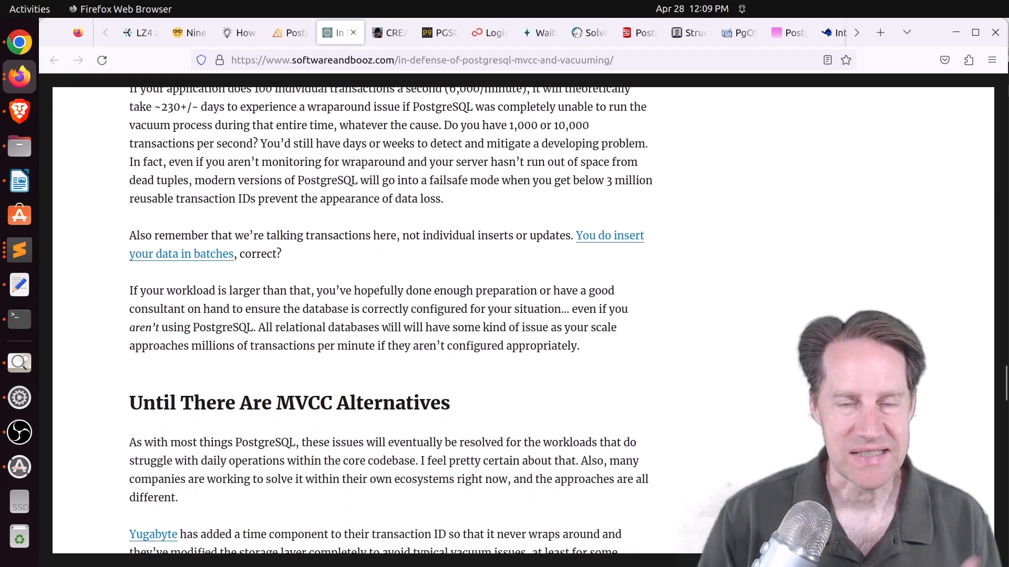
scroll(down, 3)
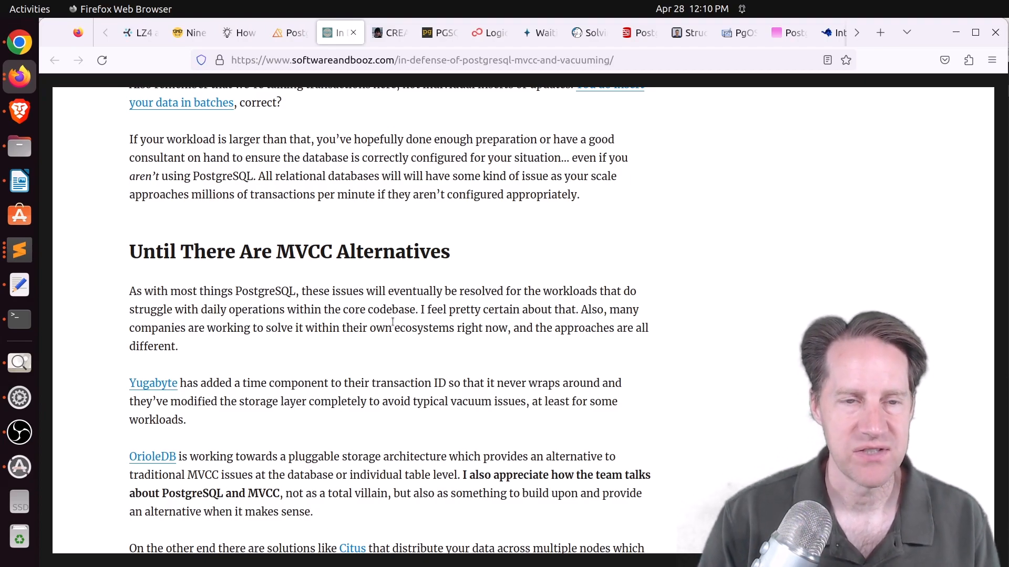
mouse_move(367, 350)
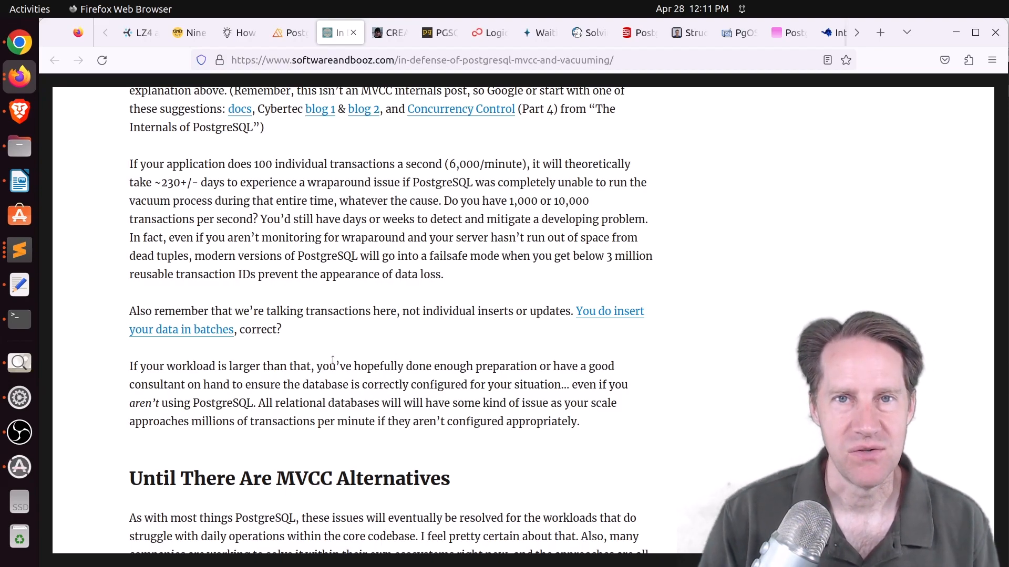
scroll(down, 3)
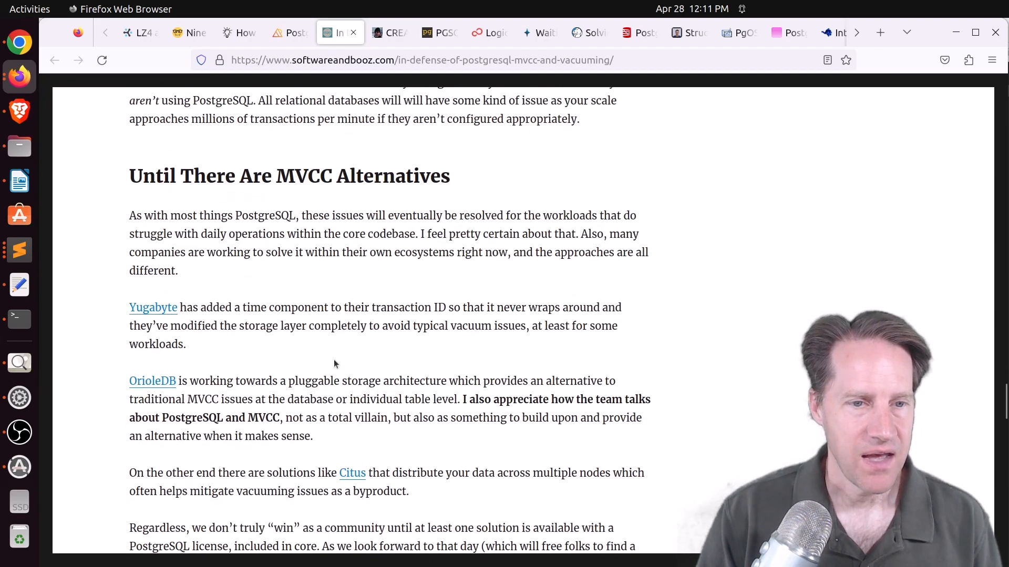
scroll(down, 3)
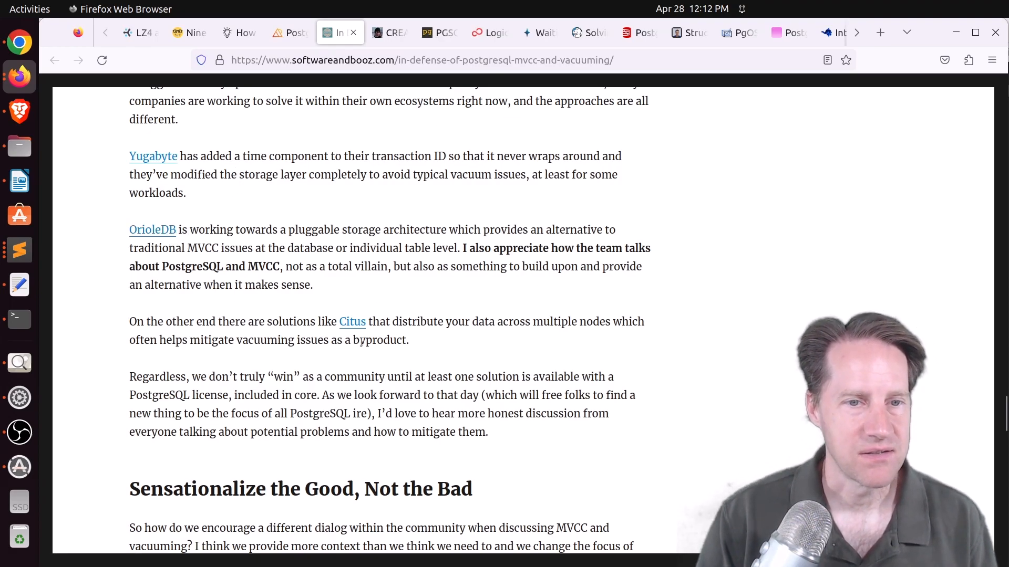
scroll(down, 3)
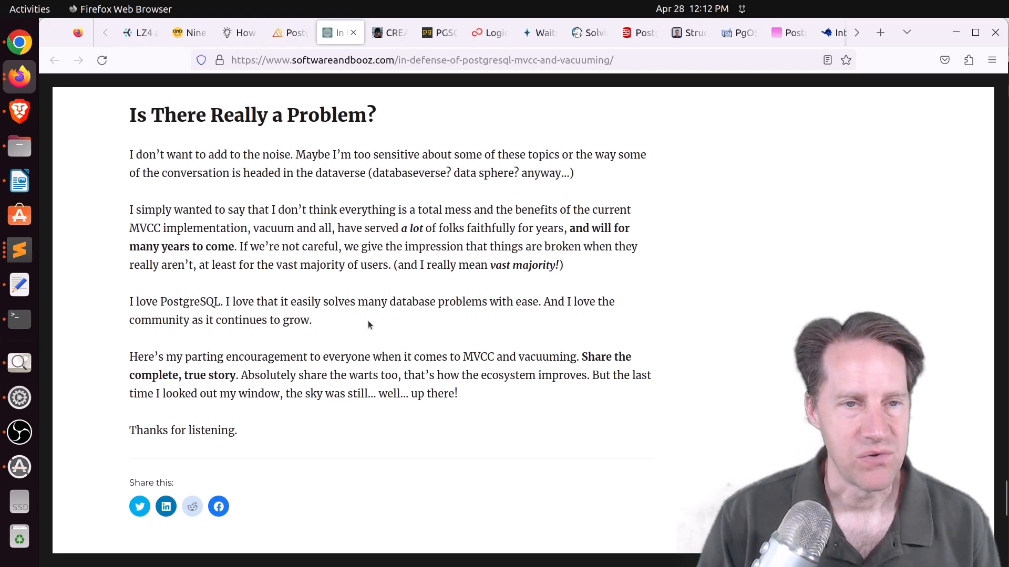
click(390, 32)
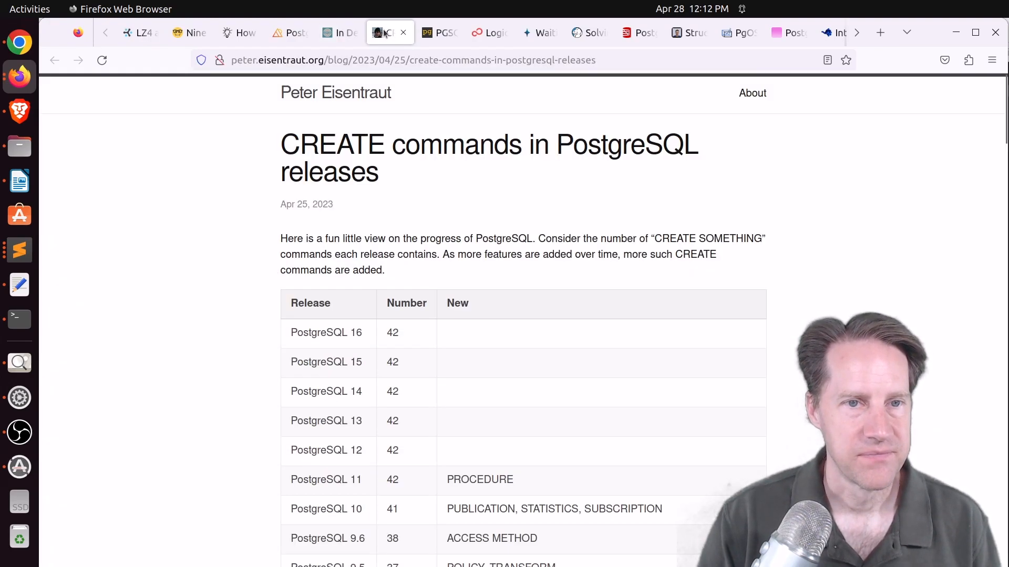
mouse_move(200, 263)
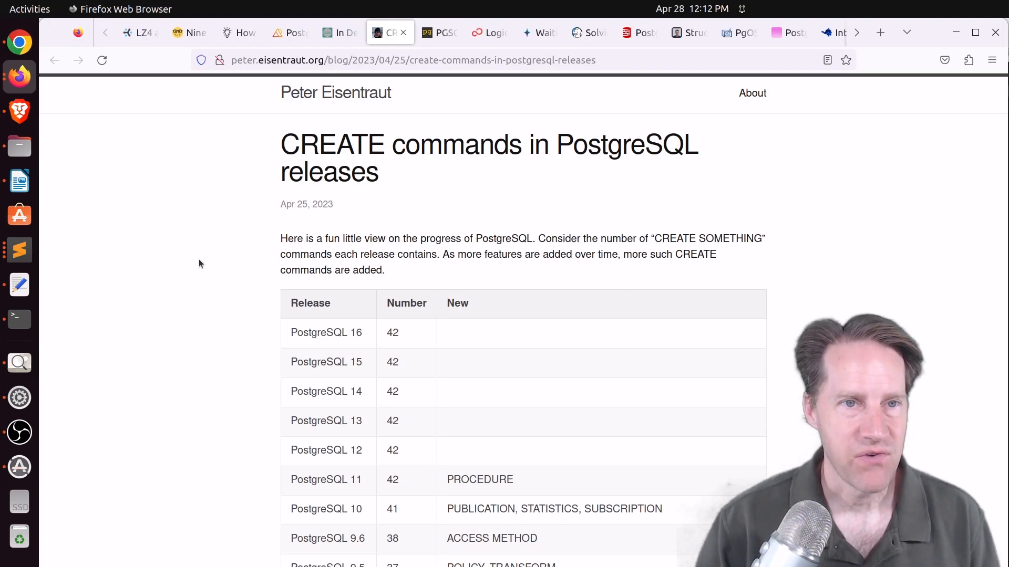
scroll(down, 3)
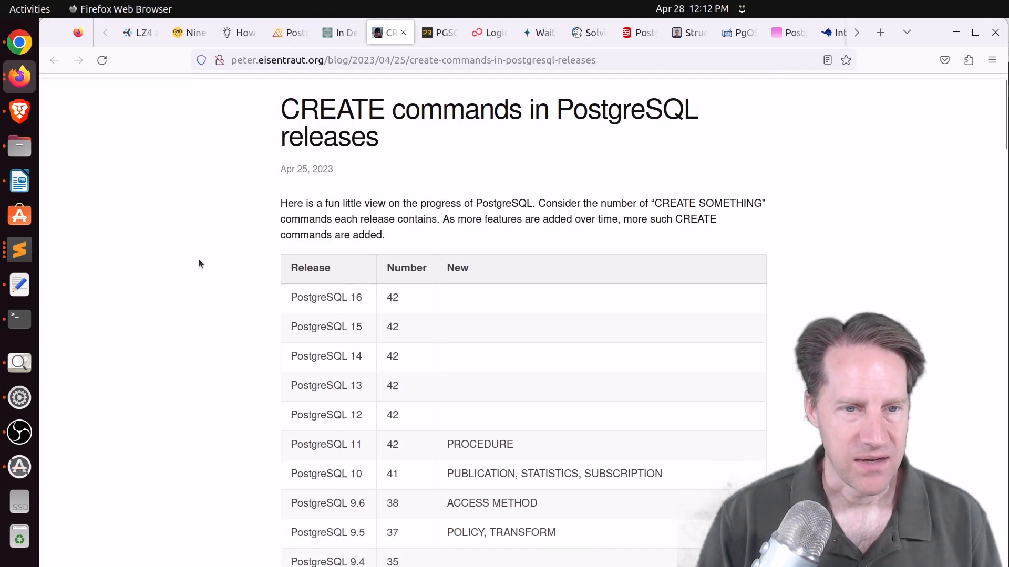
scroll(down, 3)
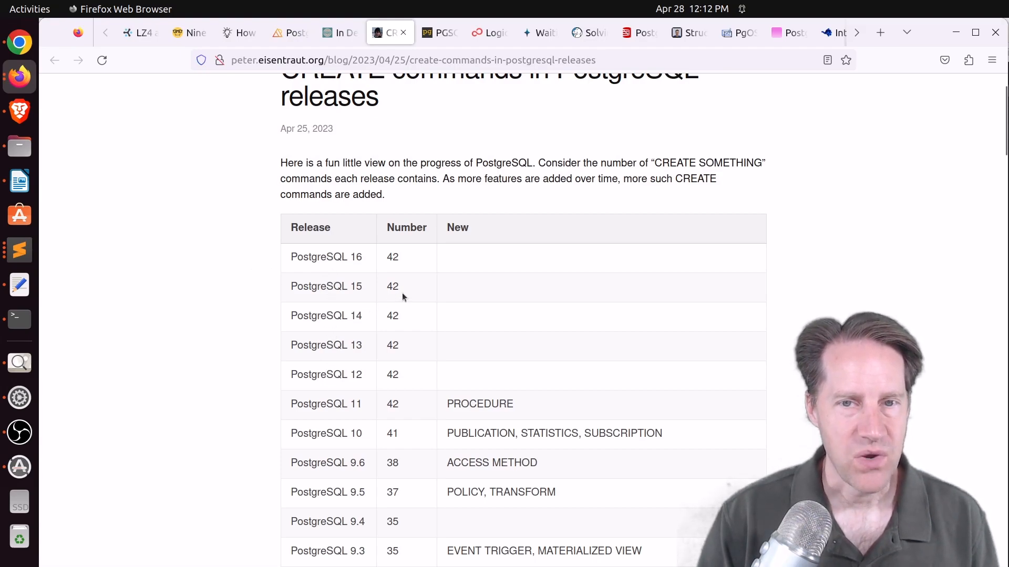
mouse_move(415, 287)
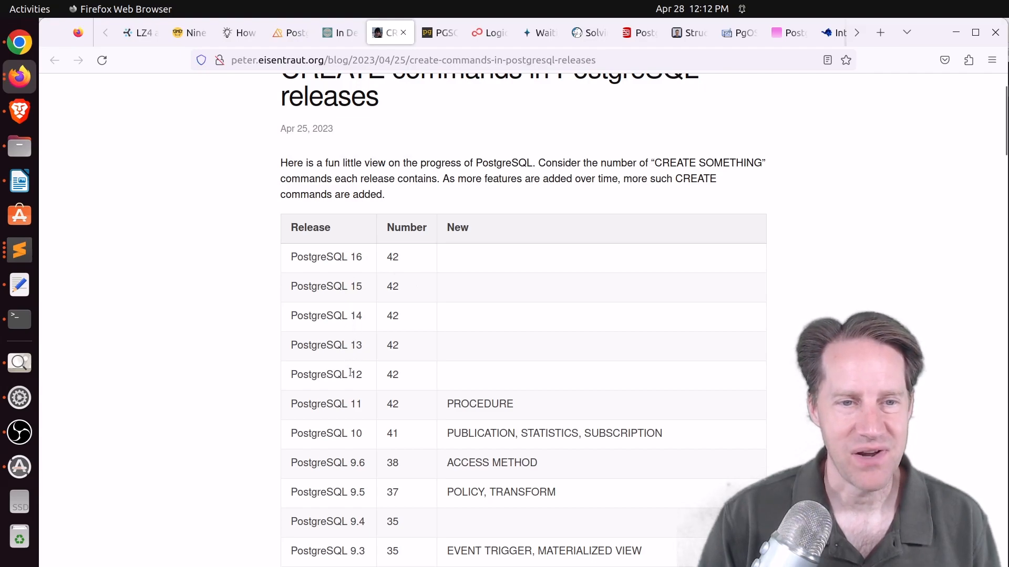
mouse_move(350, 361)
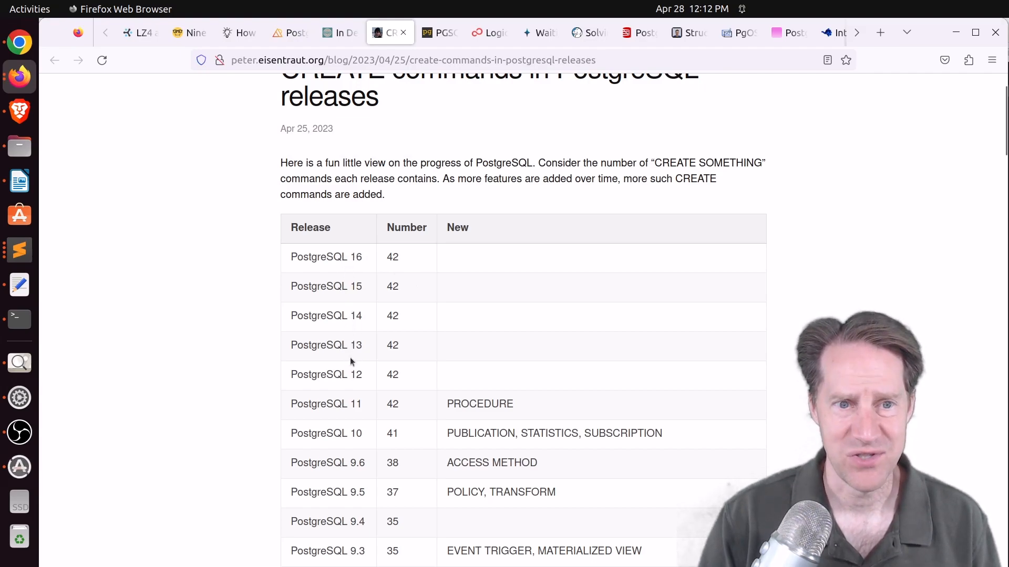
mouse_move(351, 410)
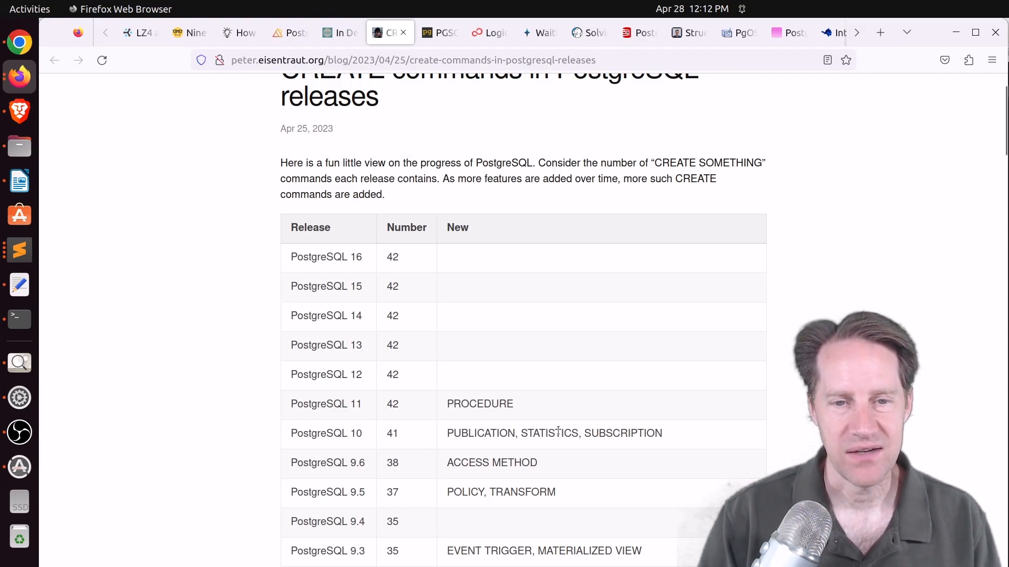
scroll(down, 3)
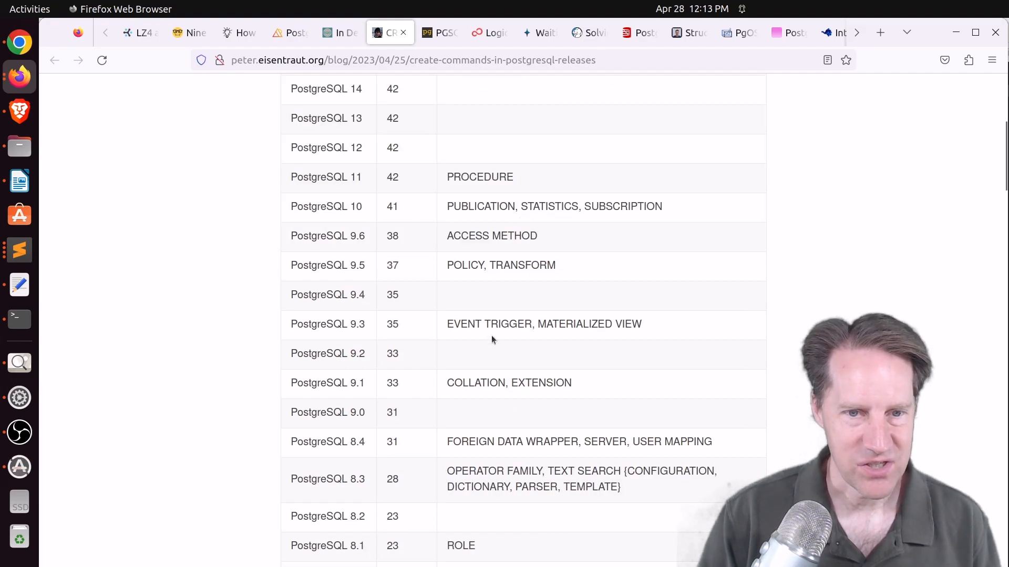
scroll(down, 3)
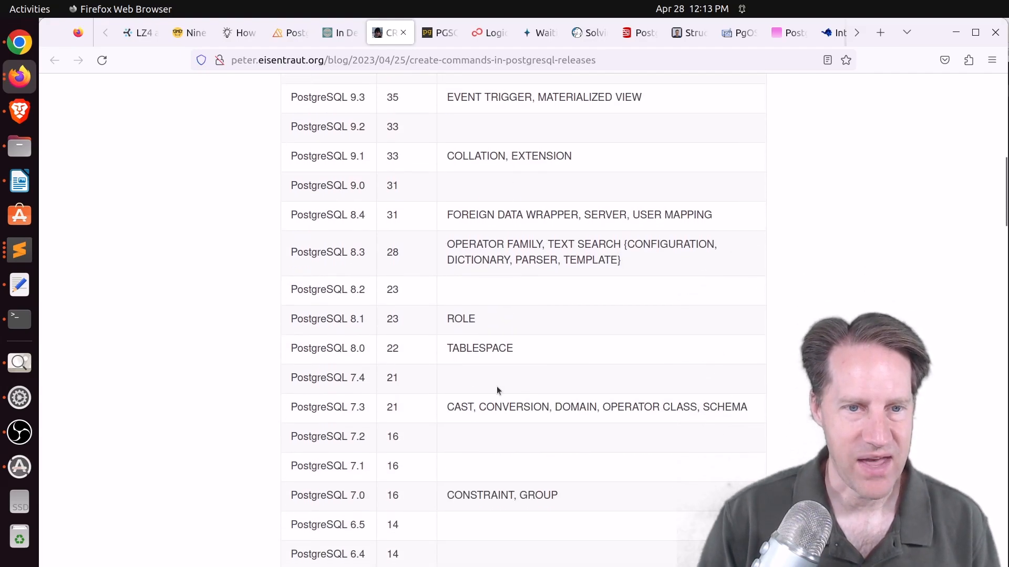
scroll(up, 3)
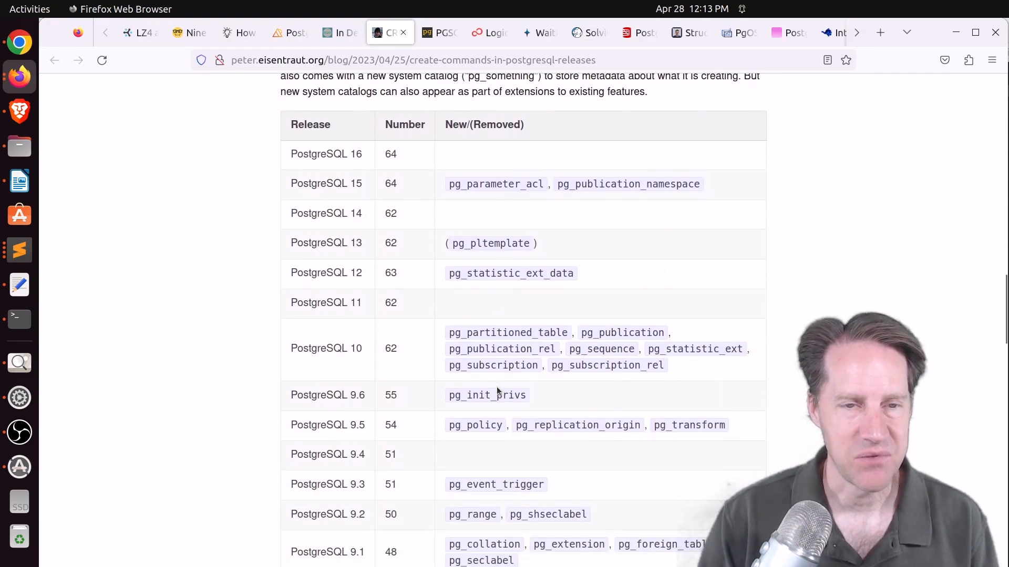
scroll(up, 3)
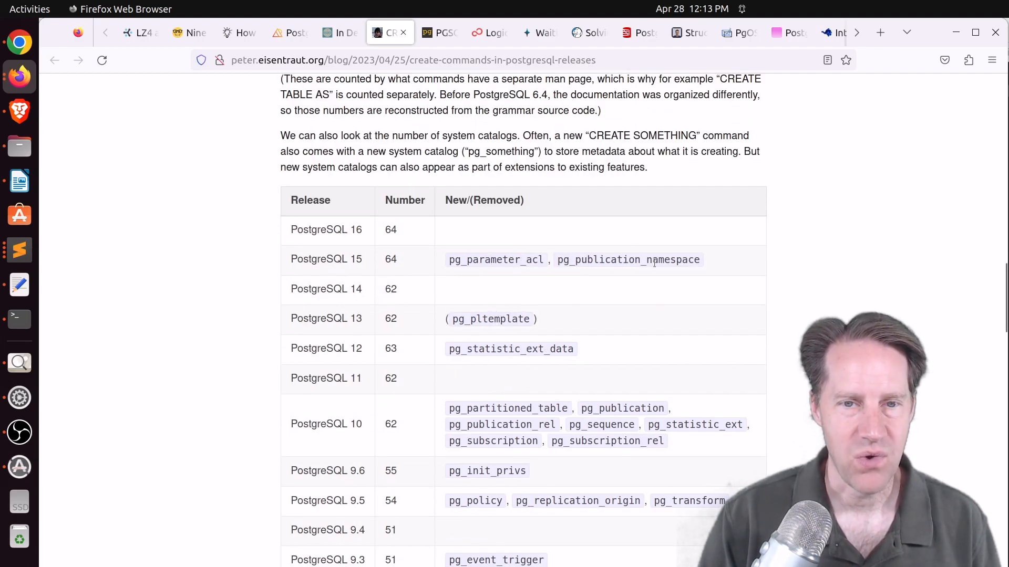
scroll(down, 3)
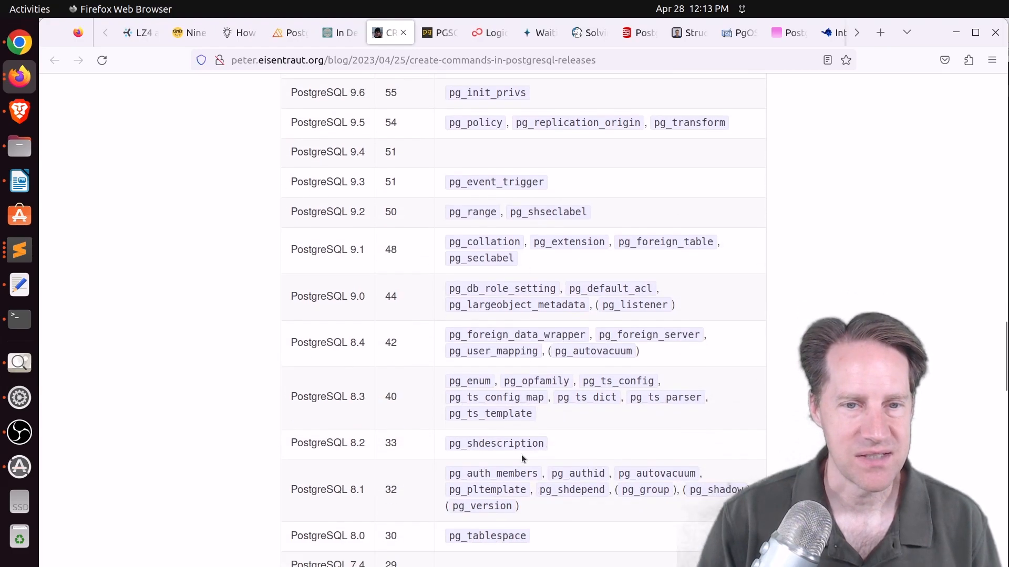
scroll(down, 3)
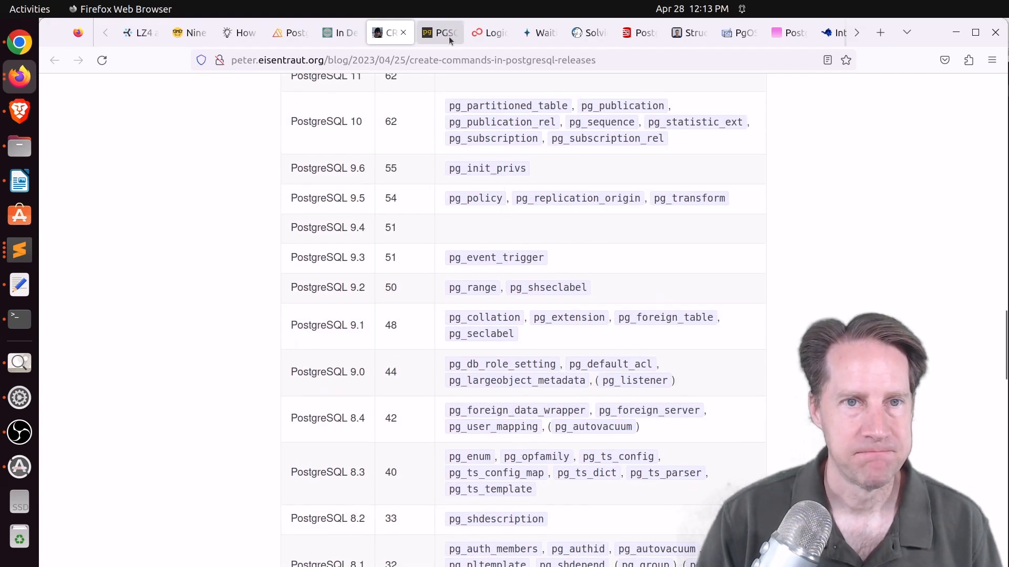
- Switch to pgMustard's PGSQL Phriday #008 post and highlight 'Friday, 5th May 2023'
click(436, 32)
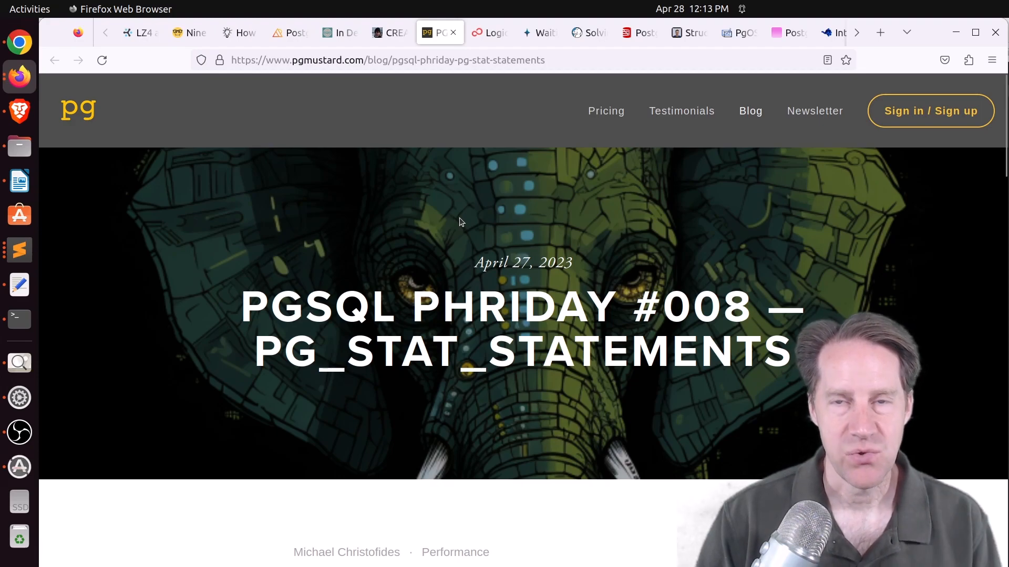
scroll(down, 3)
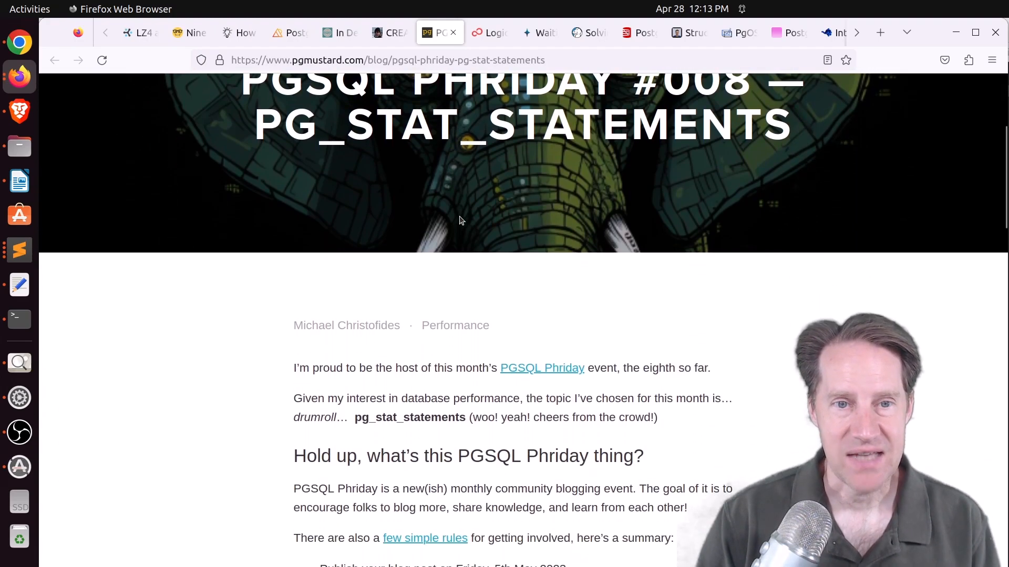
scroll(down, 3)
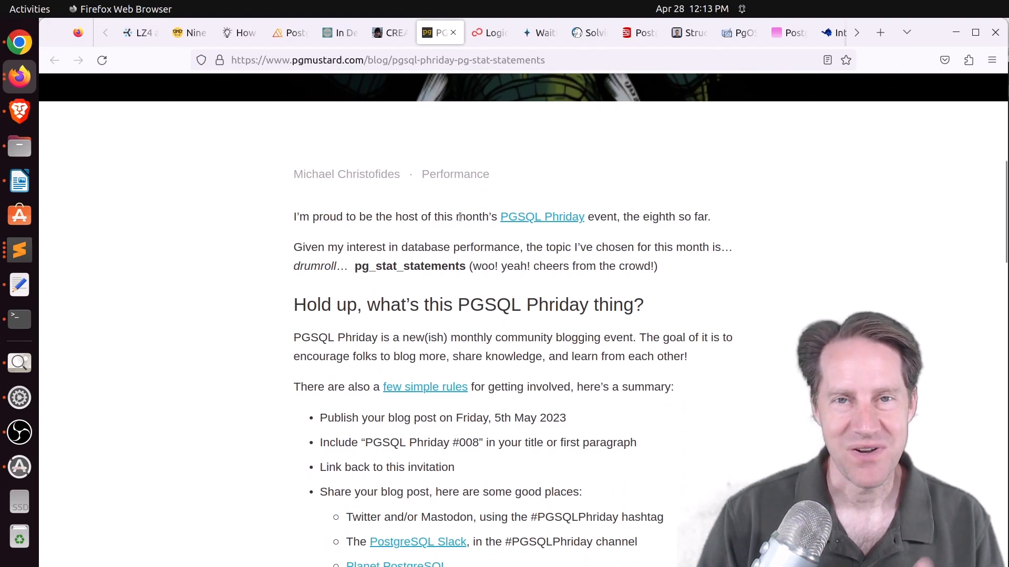
scroll(down, 3)
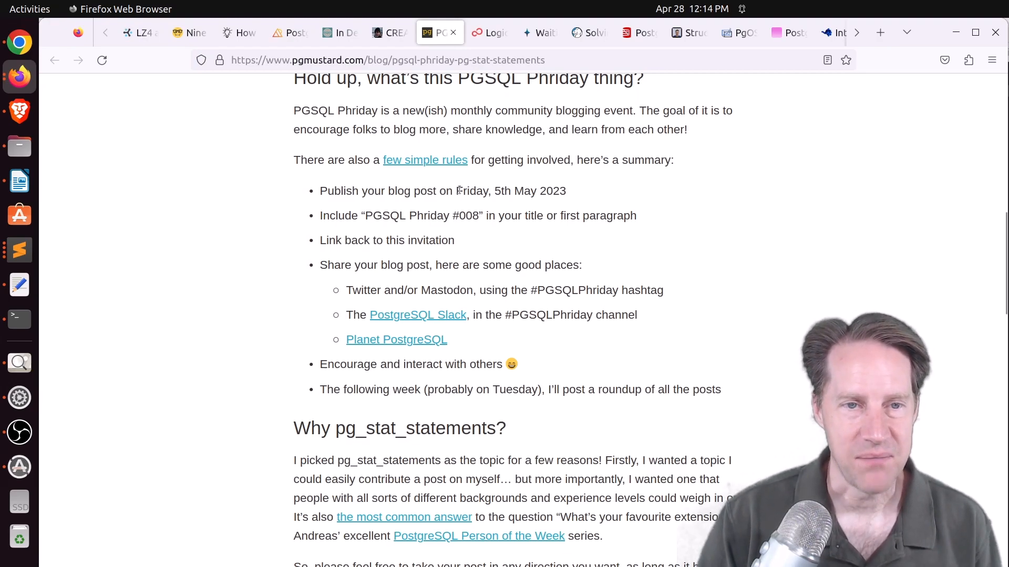
drag(498, 190, 566, 190)
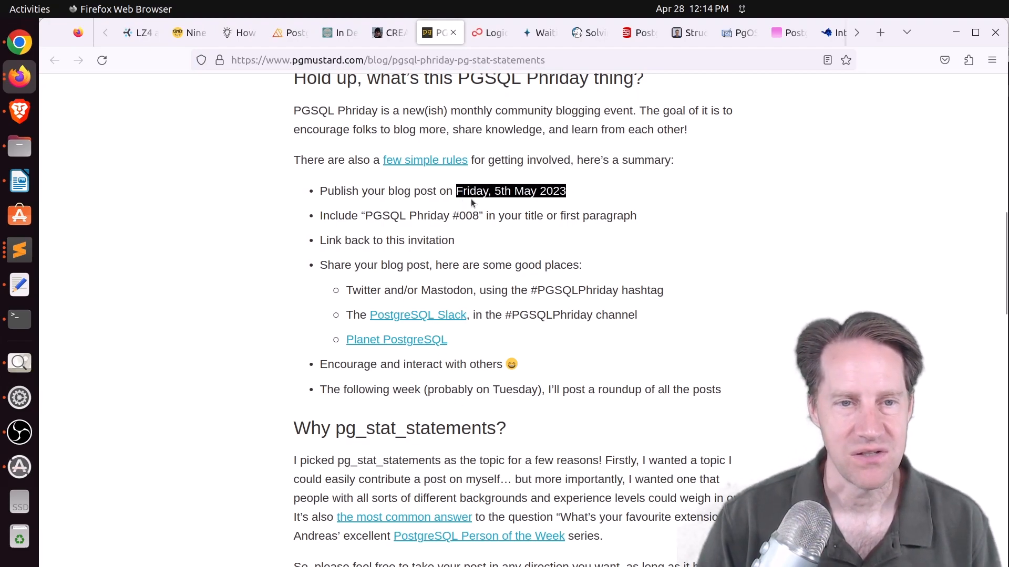
mouse_move(593, 236)
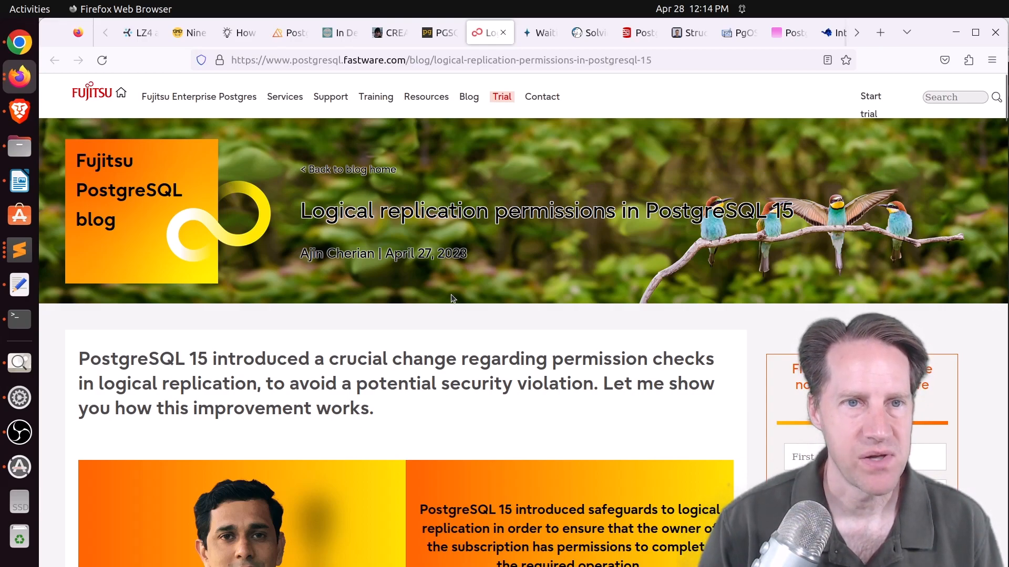
- Highlight the Fujitsu post's clause about superuser-created subscriptions, then clear the highlight
scroll(down, 3)
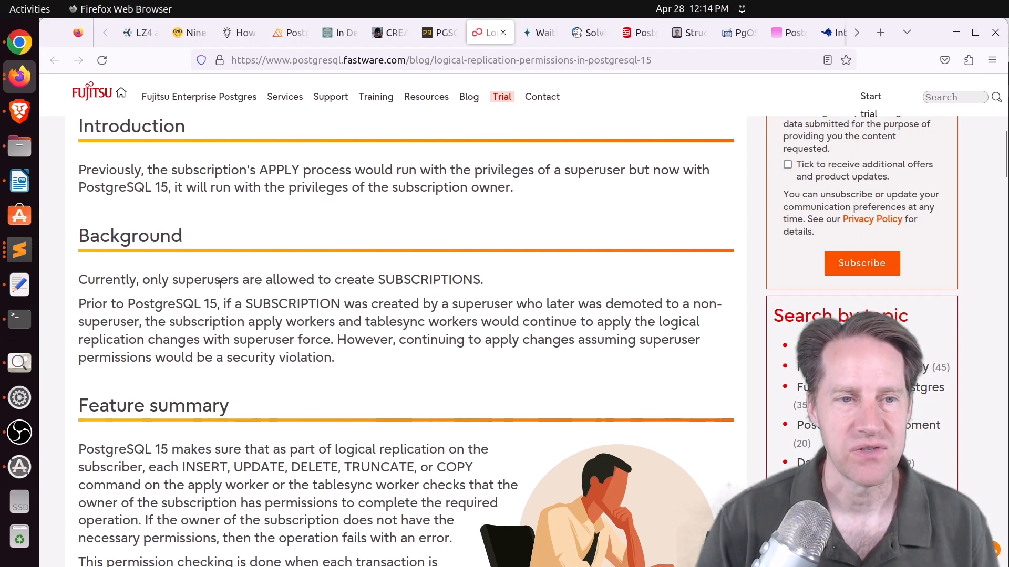
double_click(205, 279)
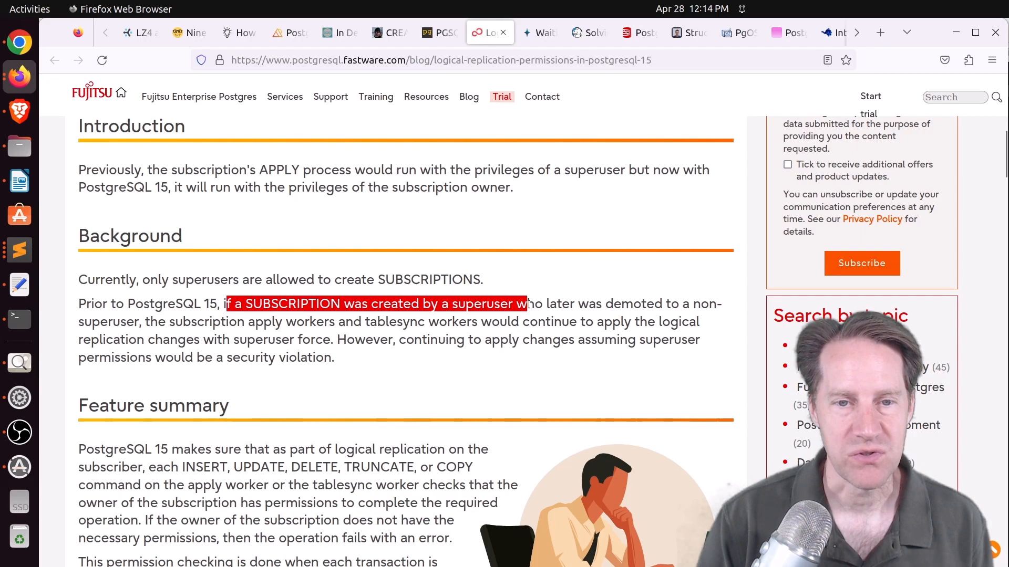
drag(525, 303, 165, 321)
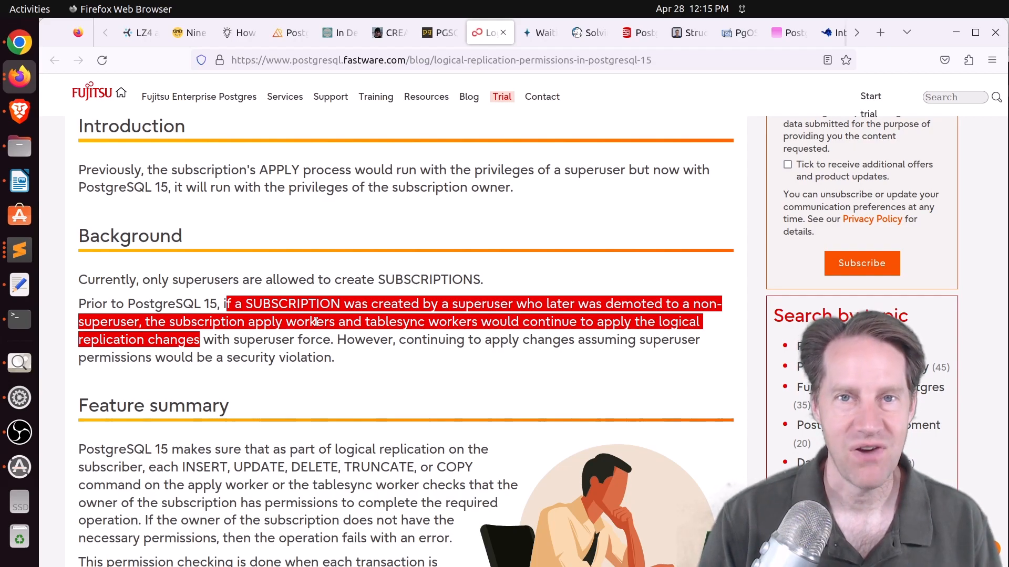
mouse_move(310, 335)
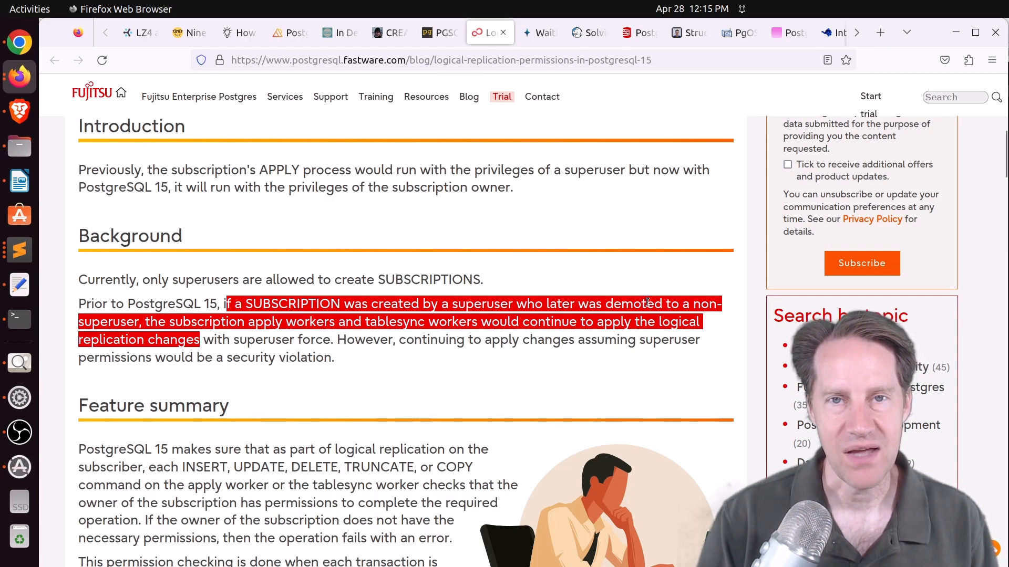
click(281, 339)
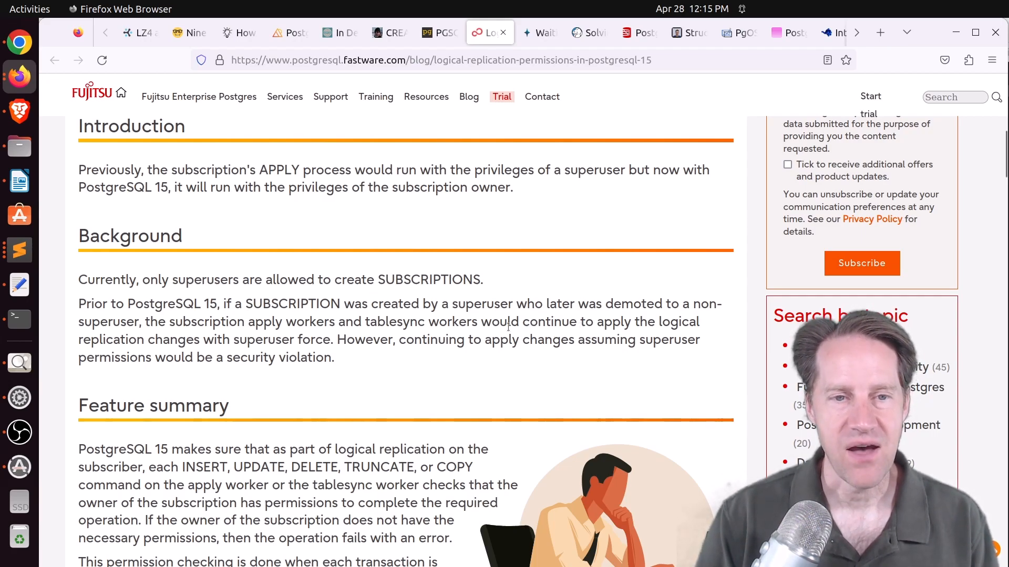
- Scroll the Fujitsu post to its References, then switch to the Waiting for Postgres 16 post
scroll(down, 3)
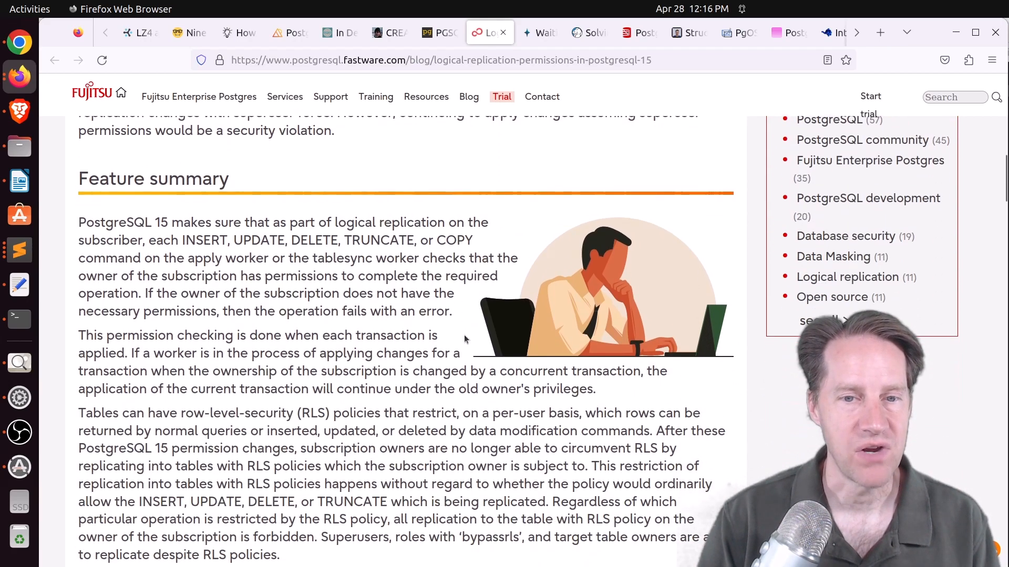
scroll(down, 3)
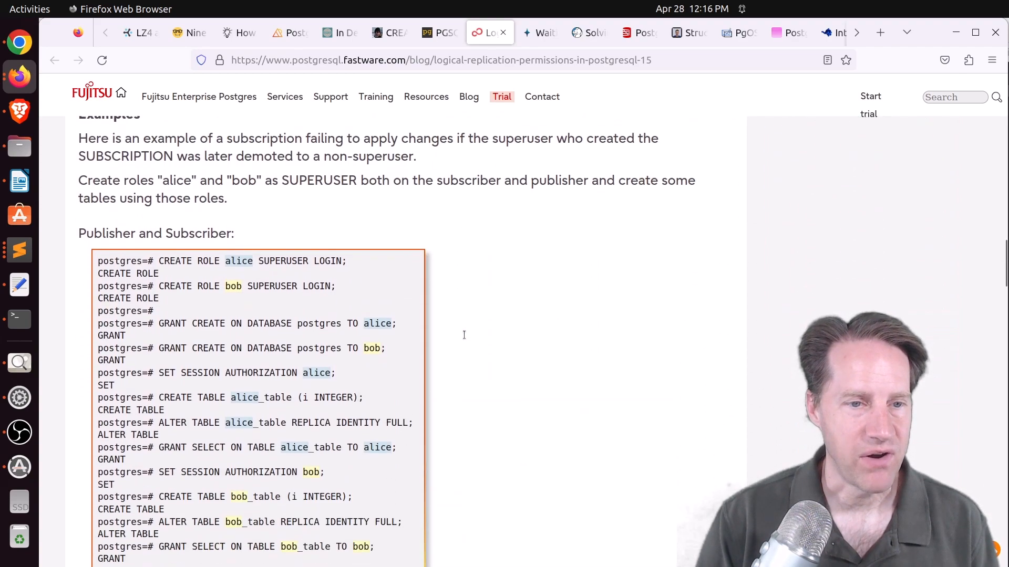
scroll(down, 3)
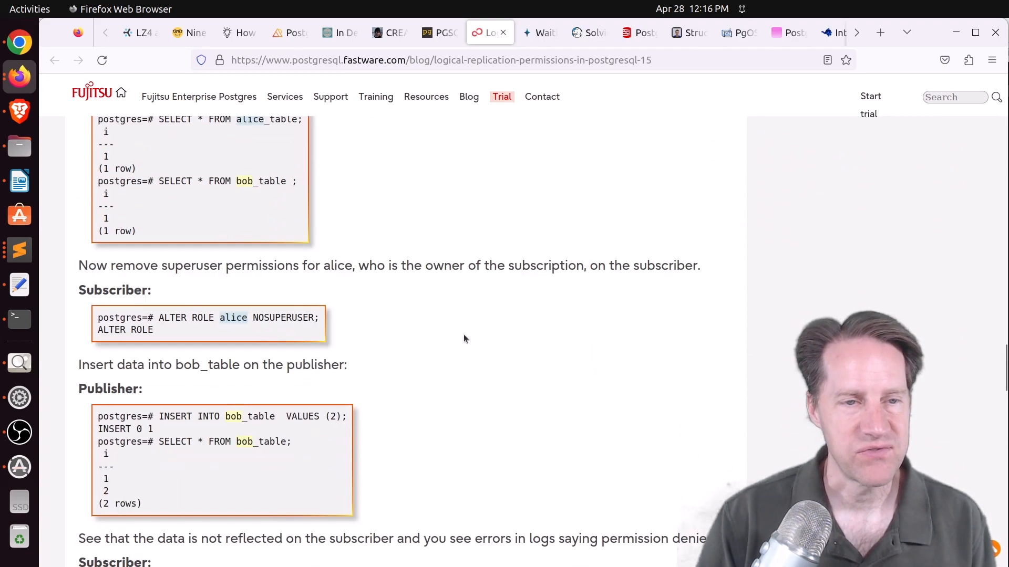
scroll(down, 3)
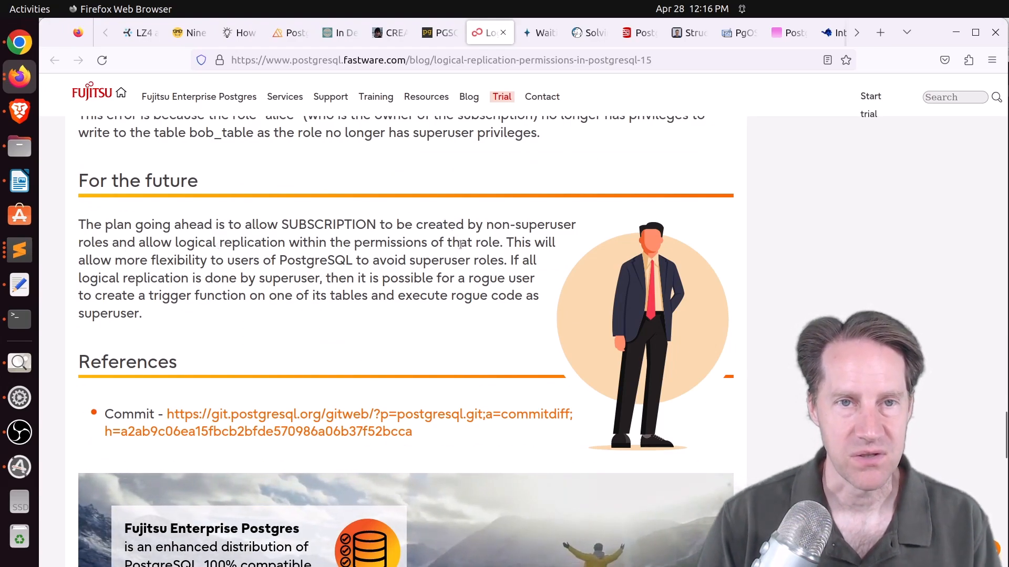
click(539, 32)
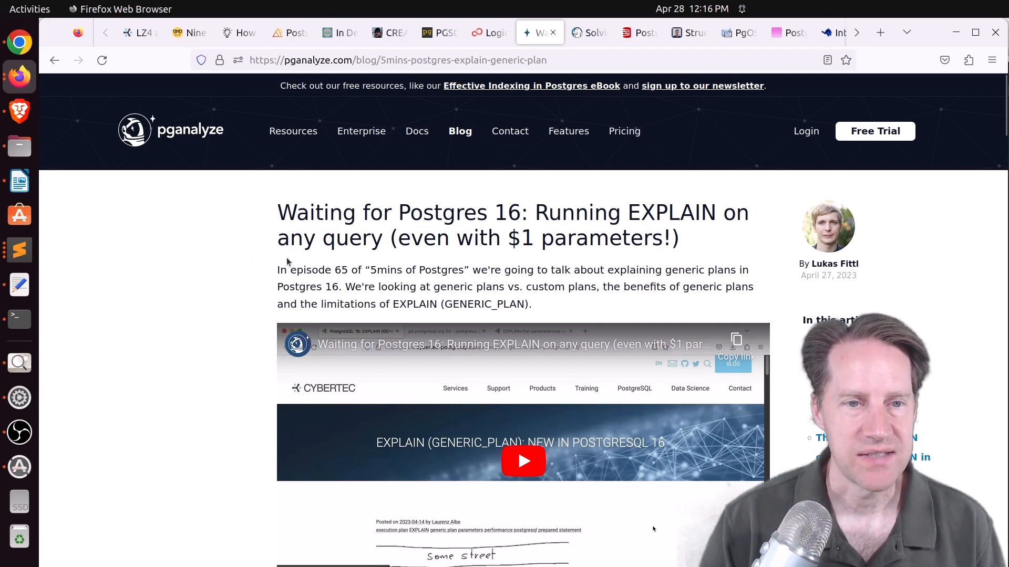
mouse_move(344, 256)
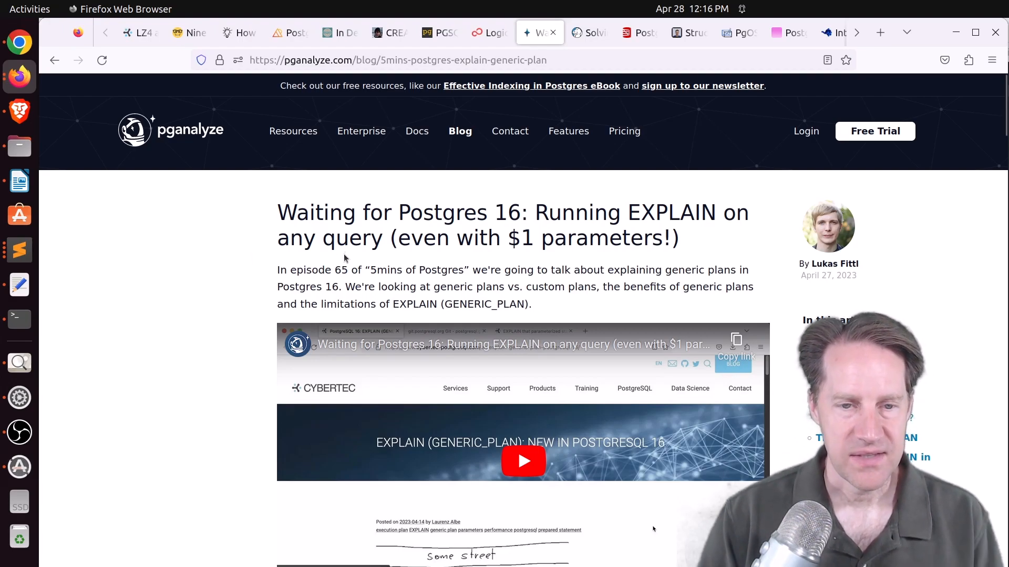
- Skim pganalyze's EXPLAIN generic plans post, then bring up the psql basics article
scroll(down, 3)
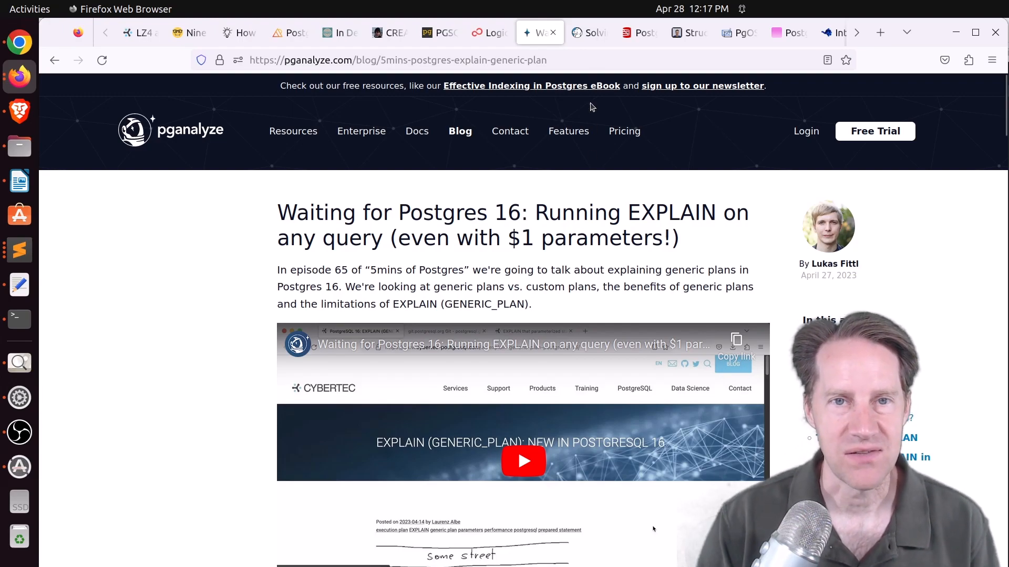
click(639, 32)
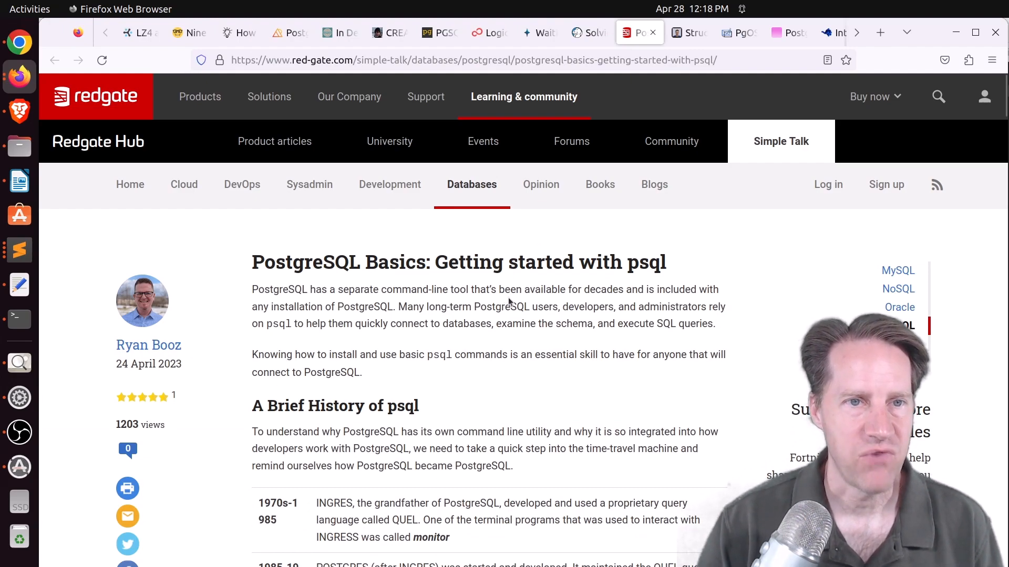
- Scroll Redgate's psql article from its history to the connection sections, then open the regression tests post
scroll(down, 3)
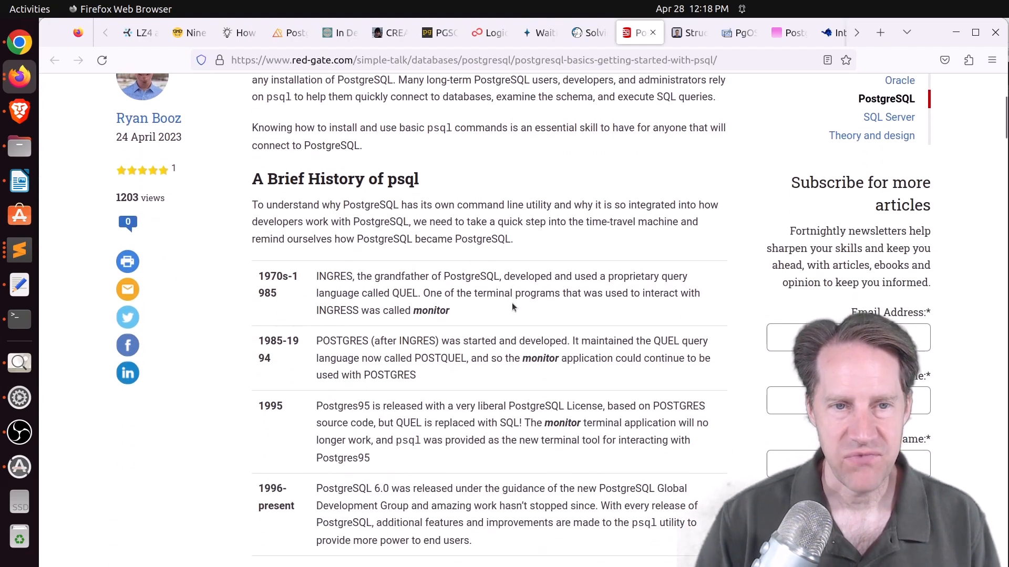
scroll(down, 3)
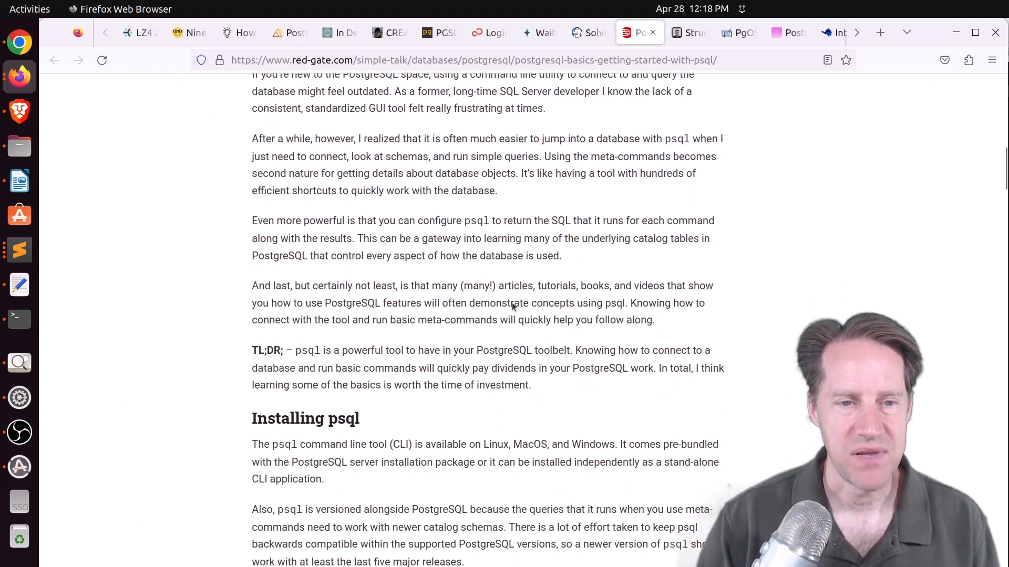
scroll(down, 3)
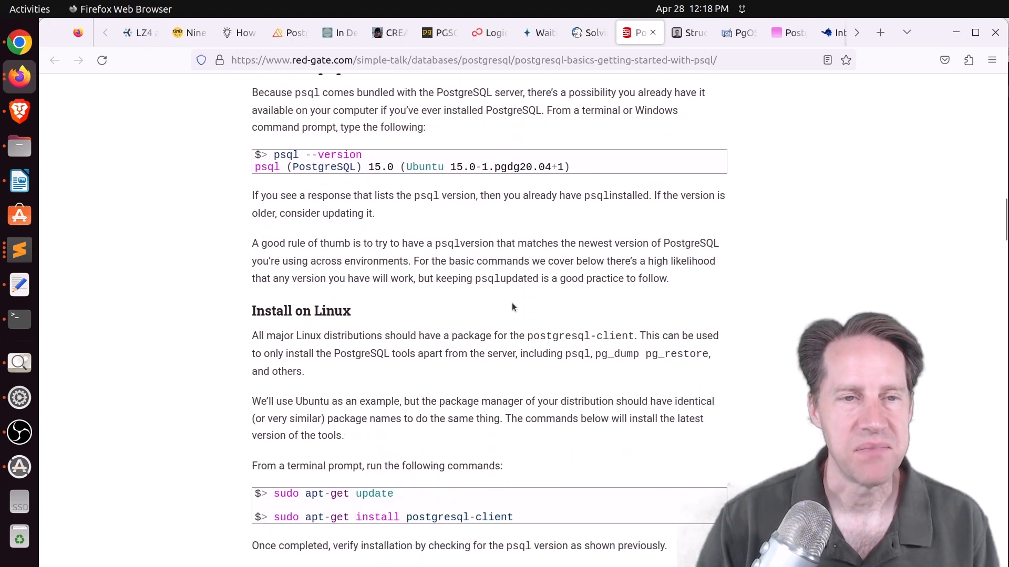
scroll(down, 3)
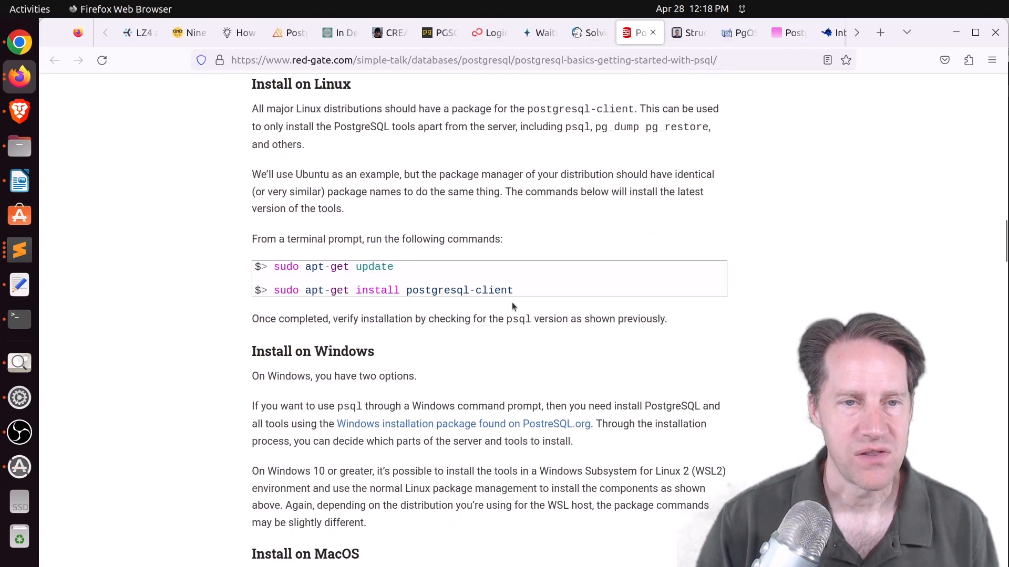
scroll(down, 3)
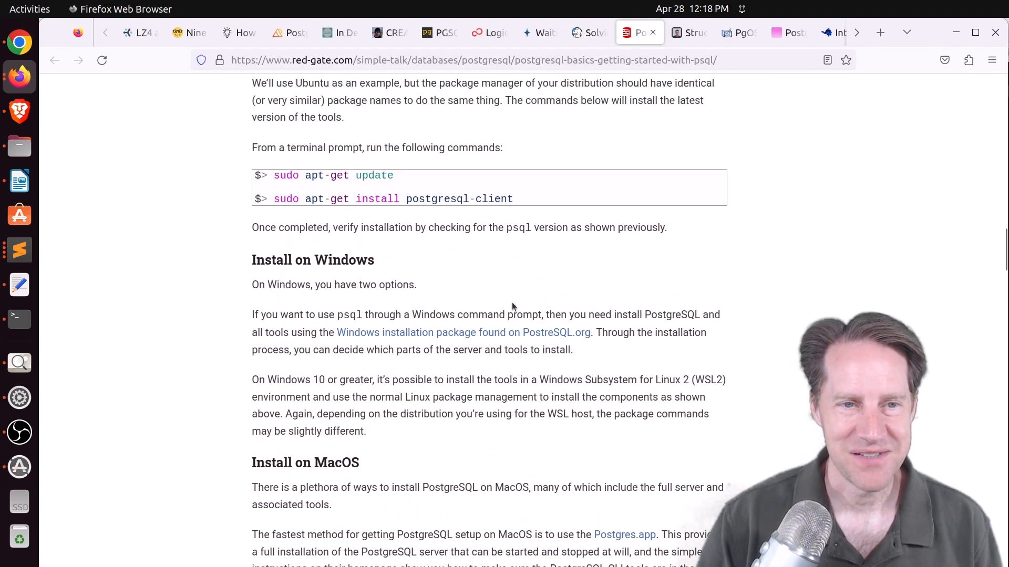
scroll(down, 3)
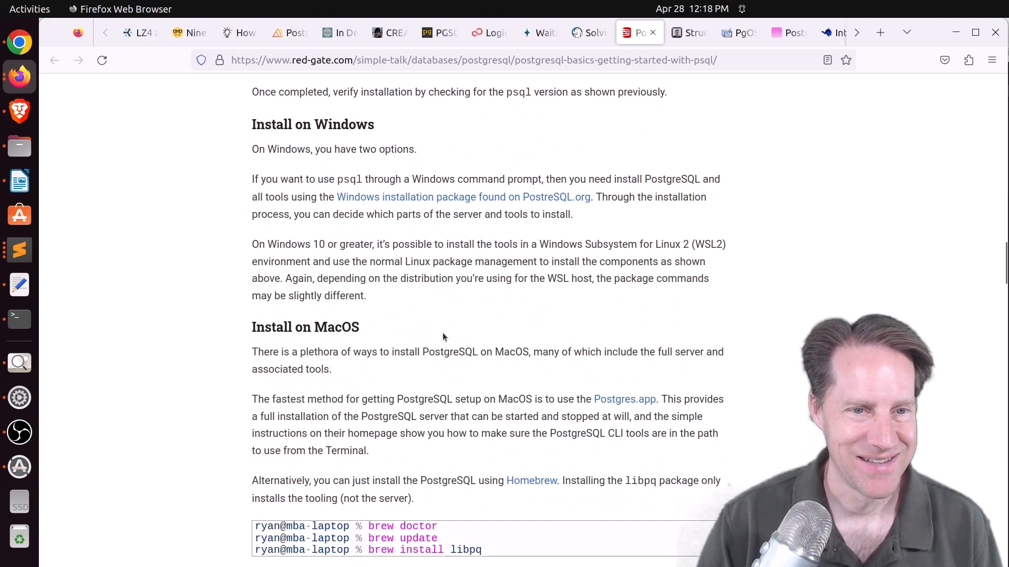
scroll(down, 3)
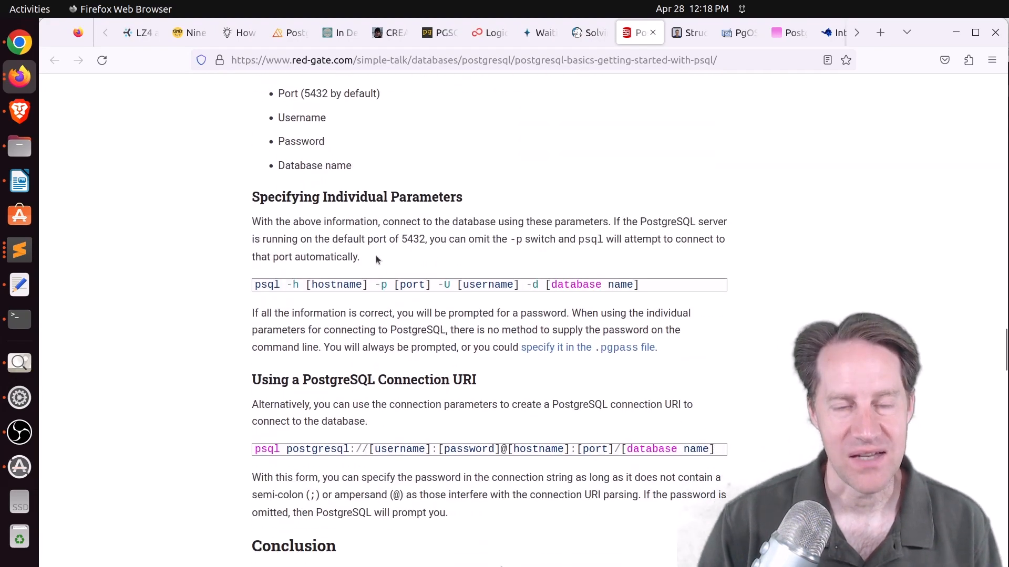
scroll(up, 3)
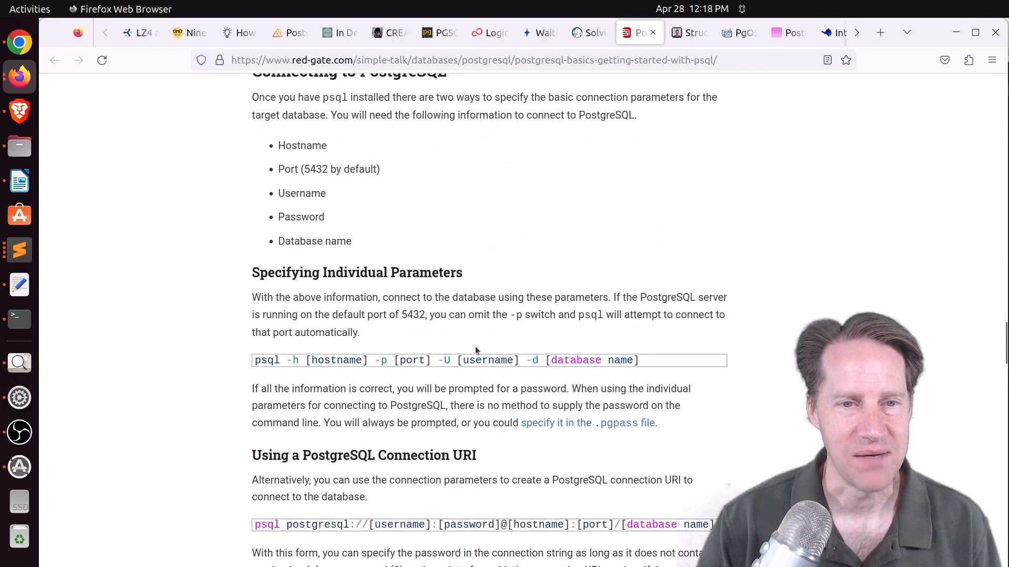
click(688, 32)
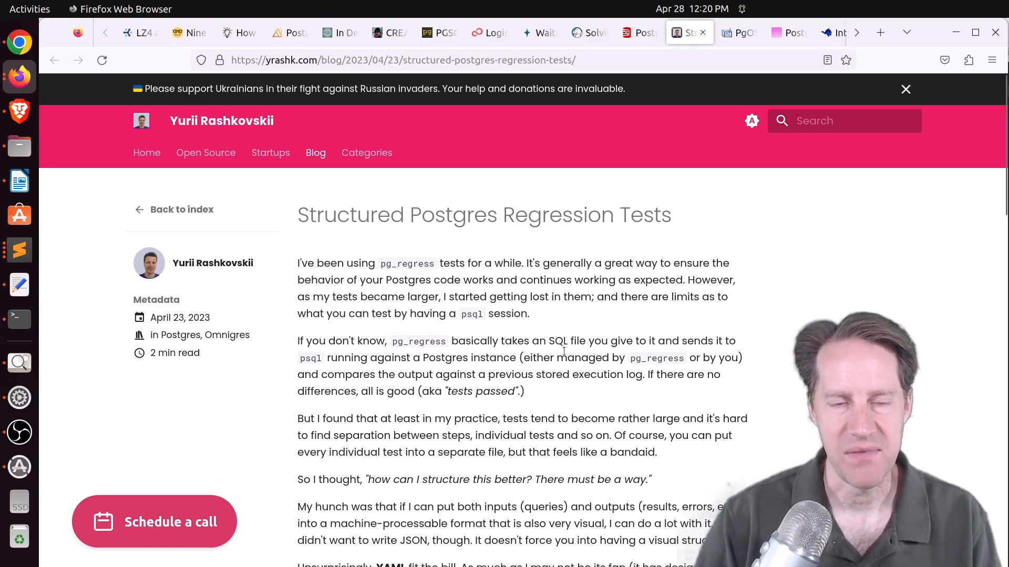
- Read yrashk.com's YAML regression test examples, clearing the output highlight, then open the PgOSM Flex post
scroll(down, 3)
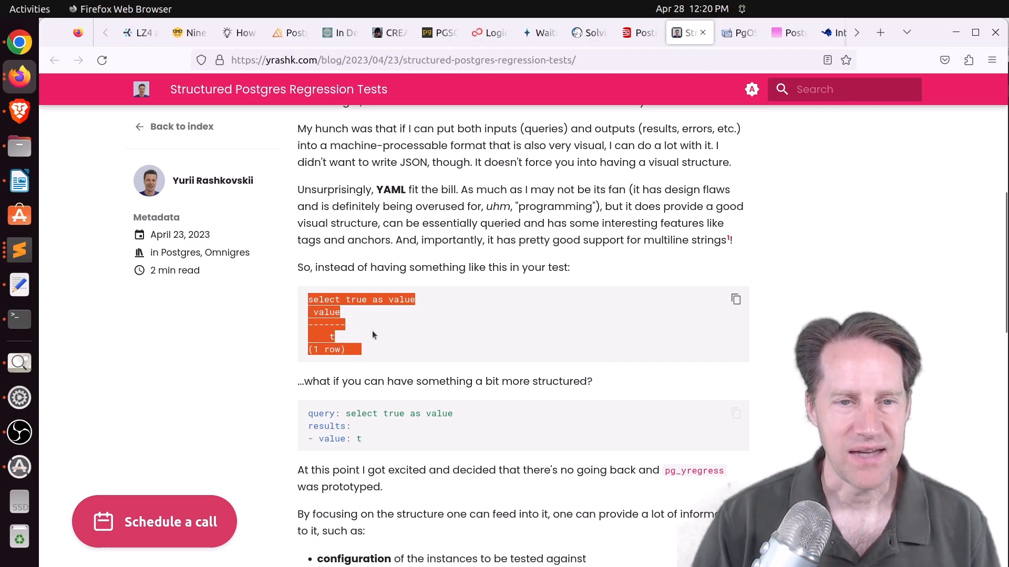
click(376, 336)
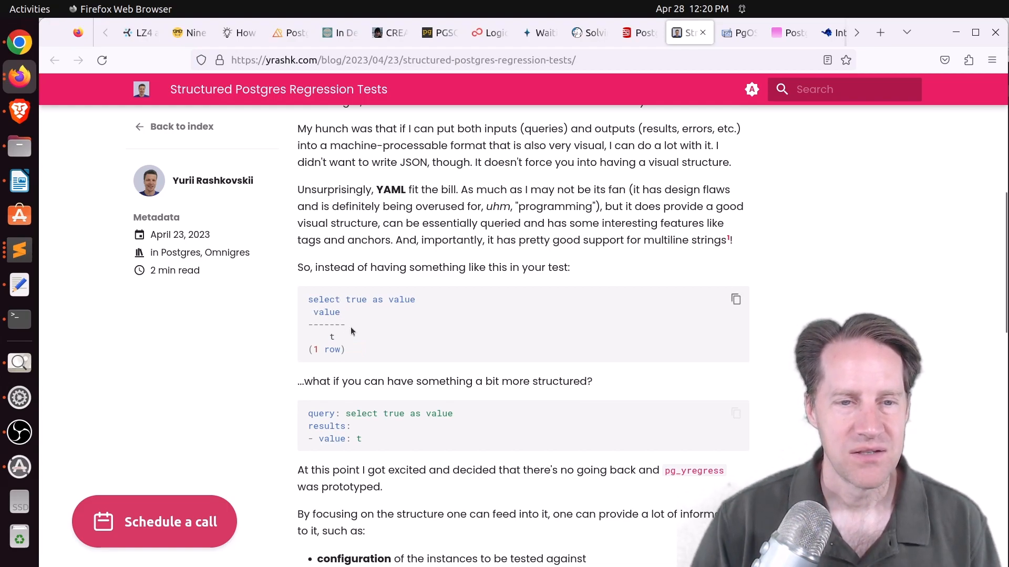
scroll(down, 3)
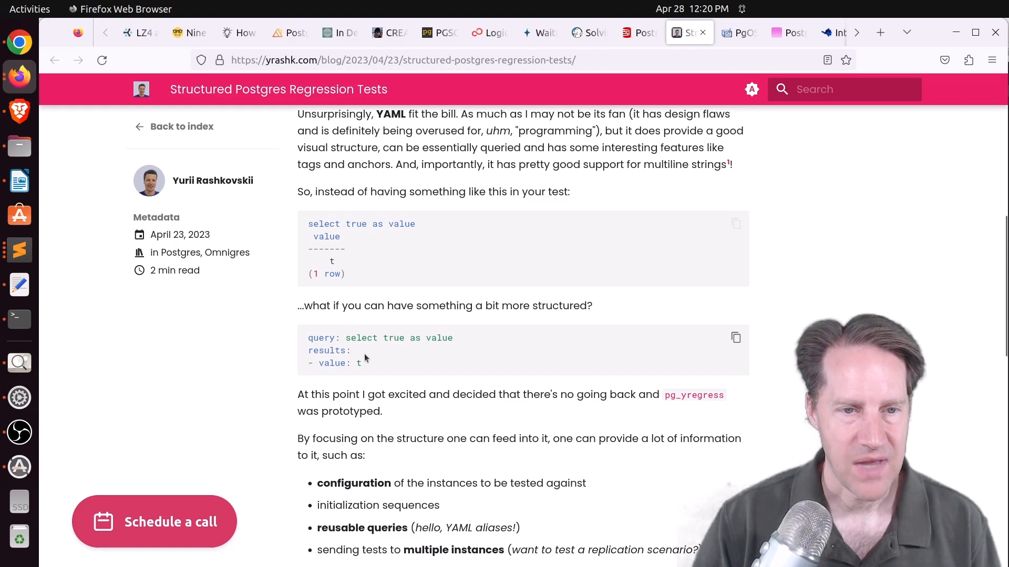
mouse_move(392, 332)
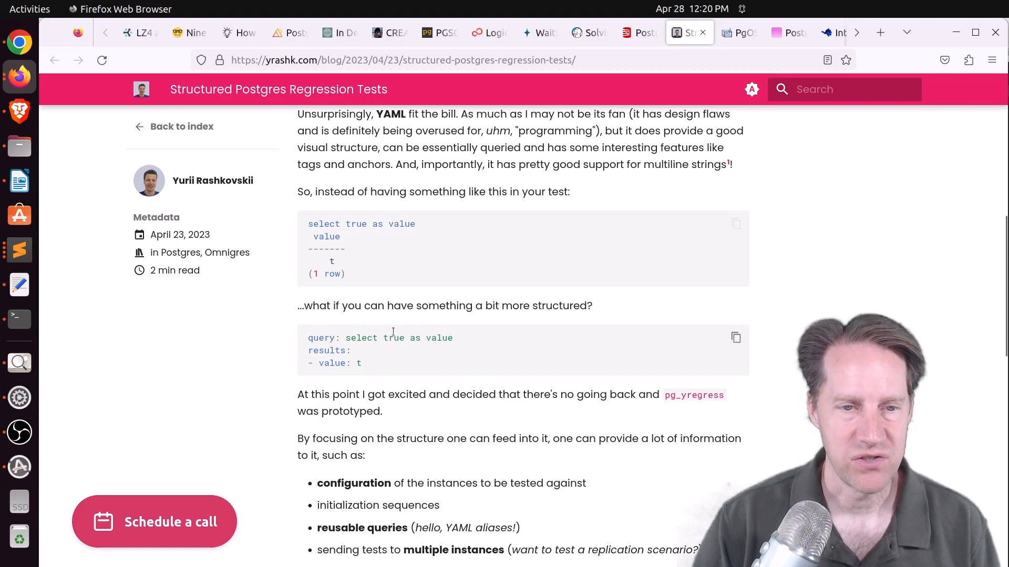
mouse_move(389, 352)
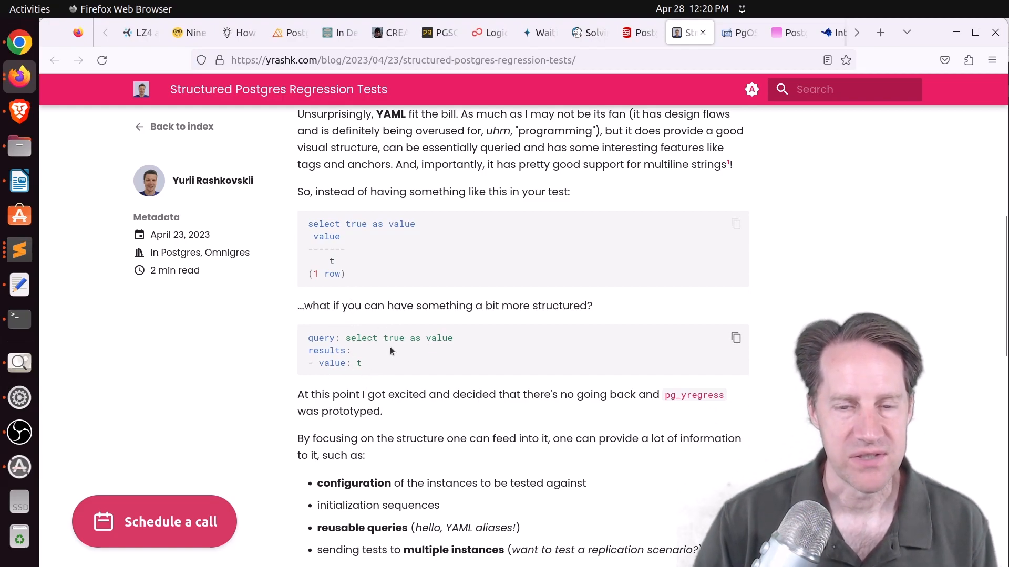
mouse_move(694, 395)
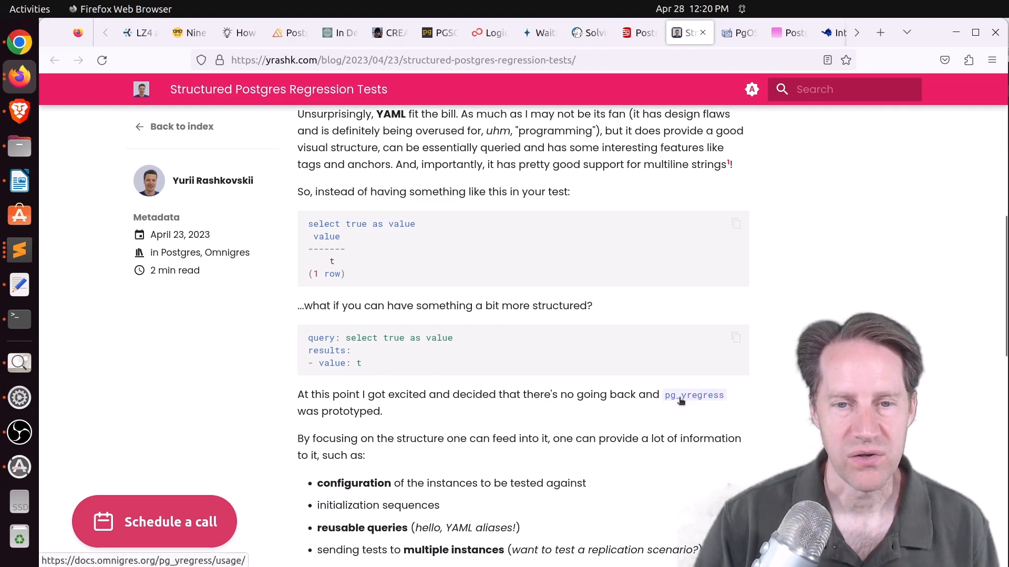
scroll(down, 3)
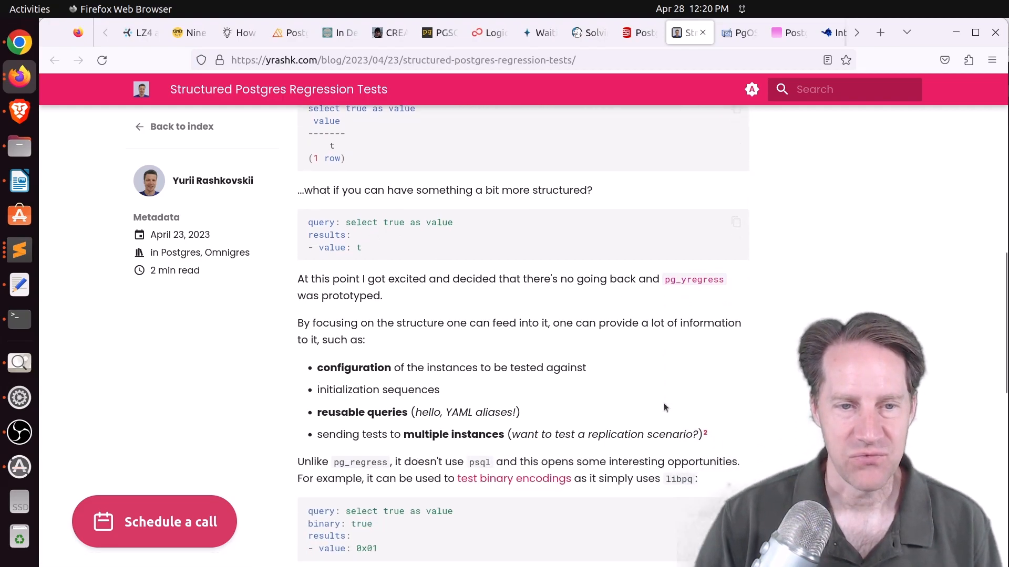
scroll(down, 3)
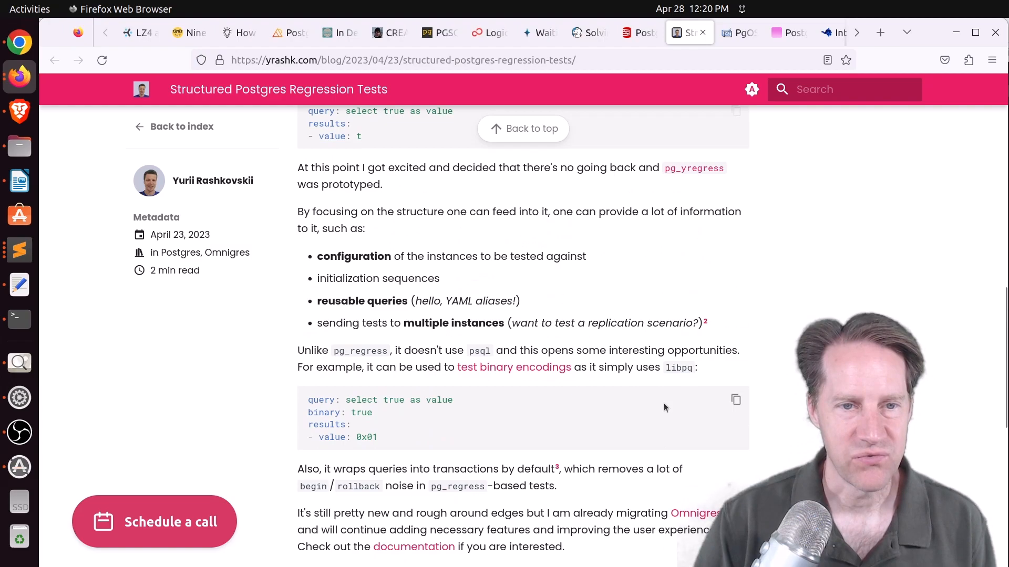
scroll(up, 3)
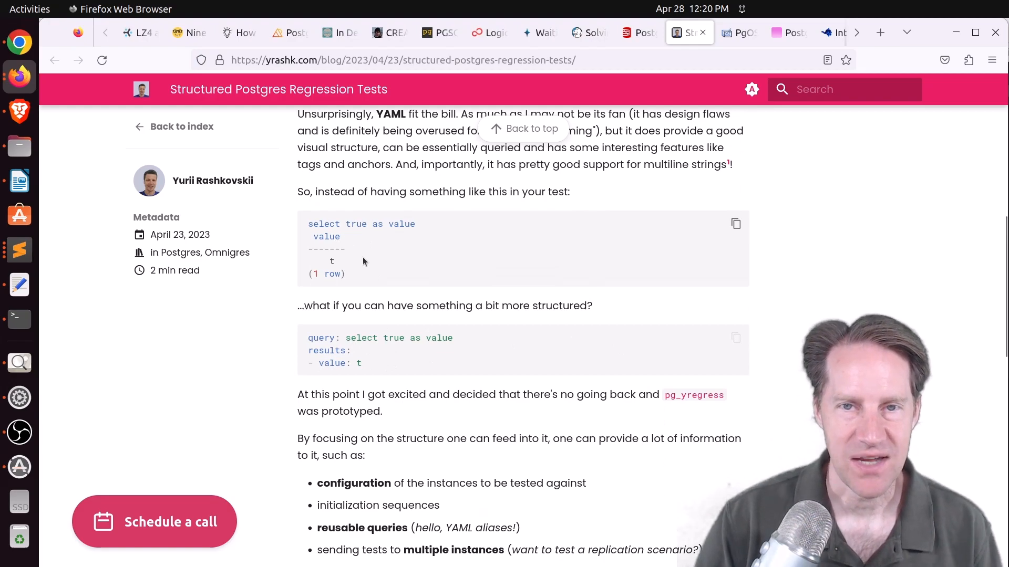
click(738, 32)
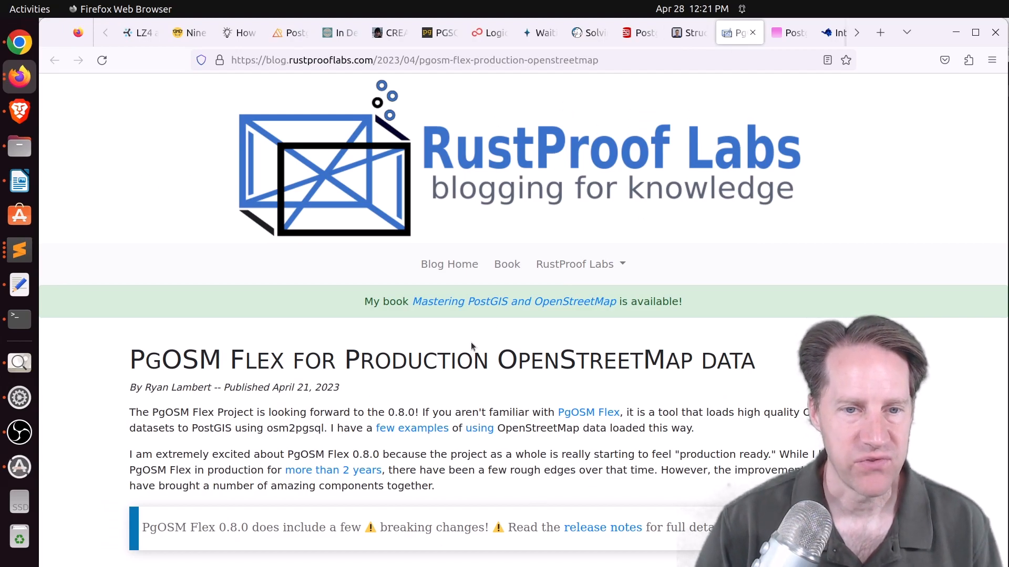
- Scroll the RustProof Labs PgOSM Flex post into its external connection section, then open Queues in Postgres
scroll(down, 3)
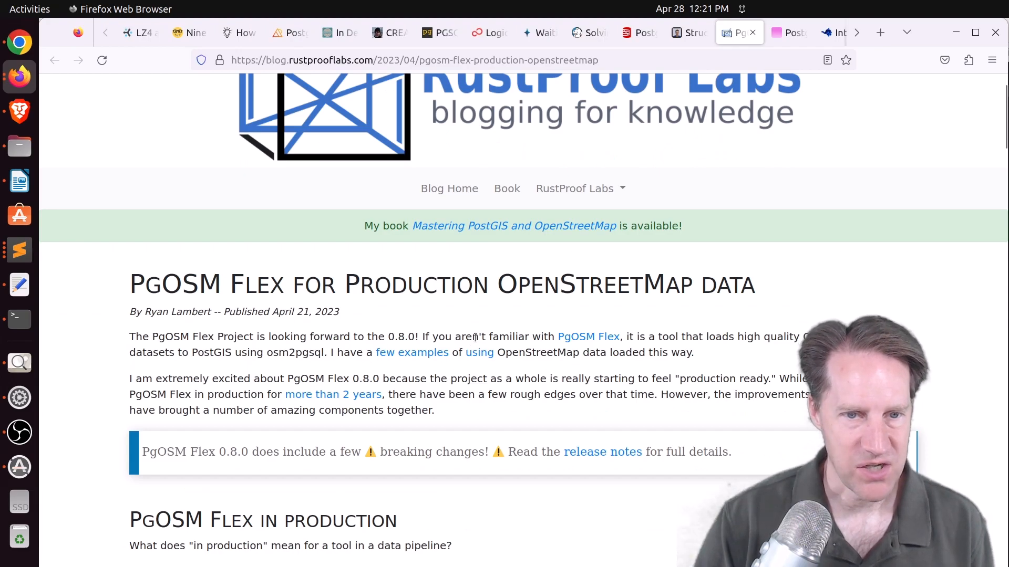
mouse_move(404, 327)
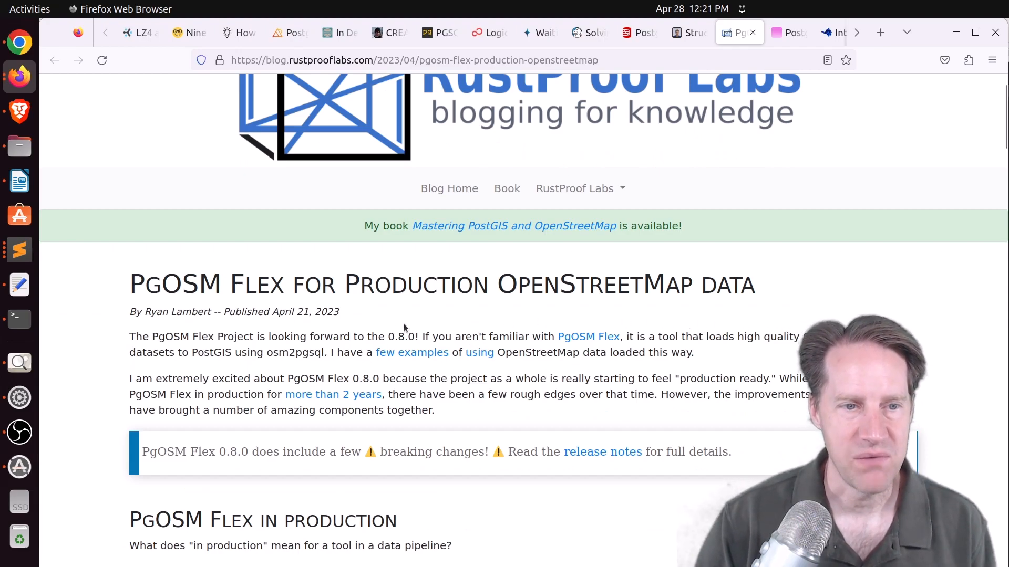
mouse_move(401, 320)
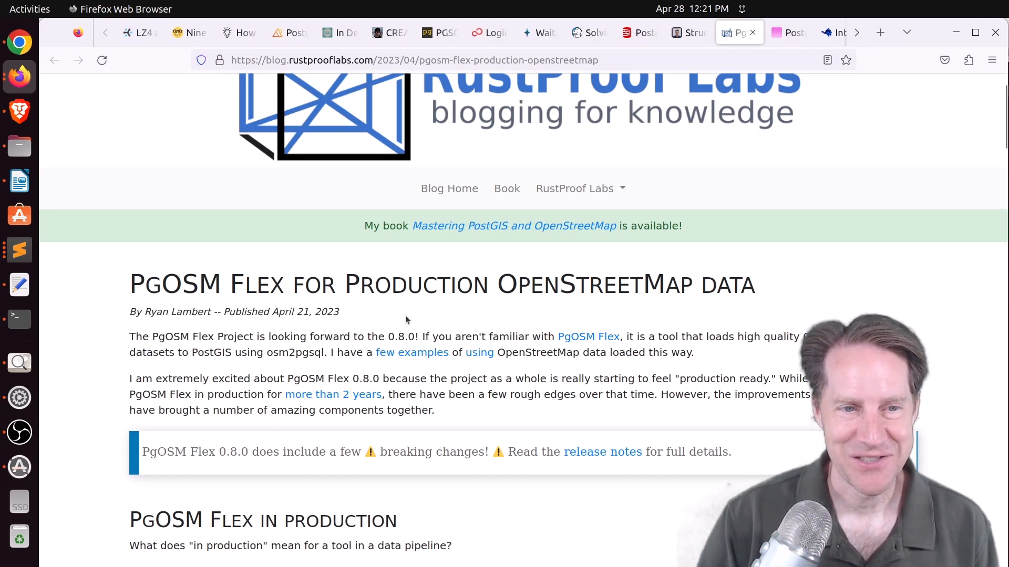
scroll(down, 3)
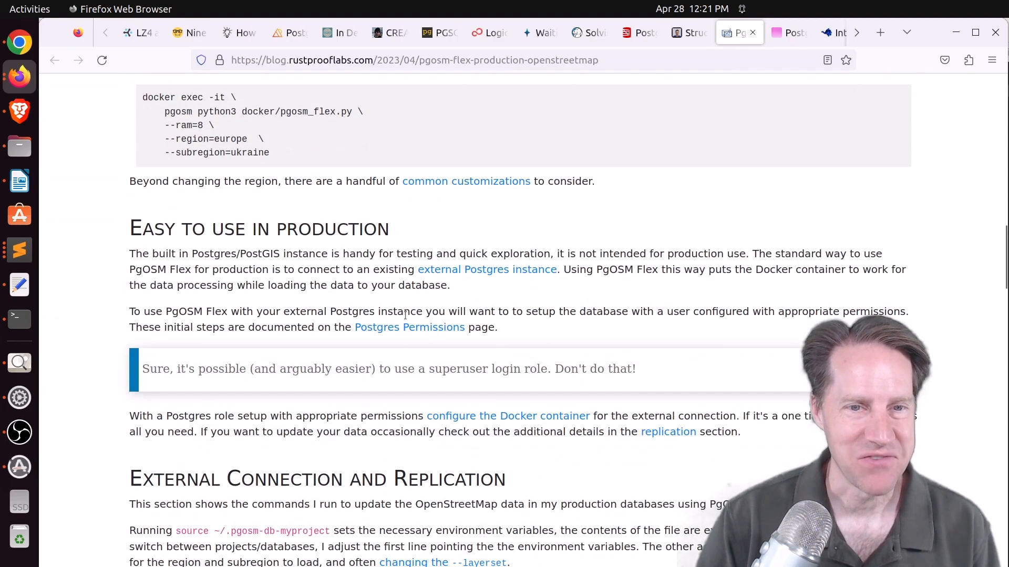
click(788, 32)
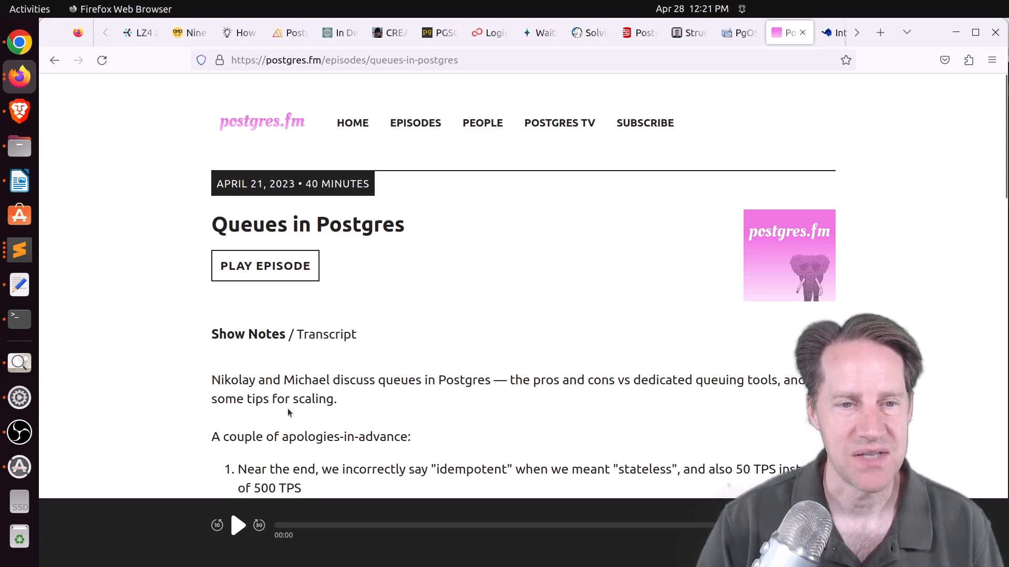
mouse_move(523, 418)
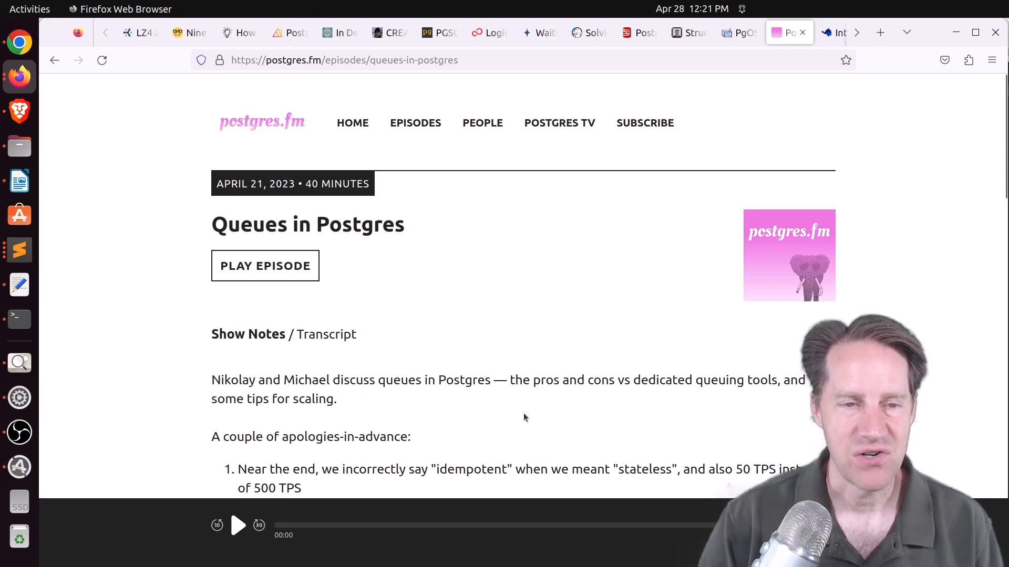
- Scroll postgres.fm's Queues in Postgres notes past the links to the video, then open Person of the Week
scroll(down, 3)
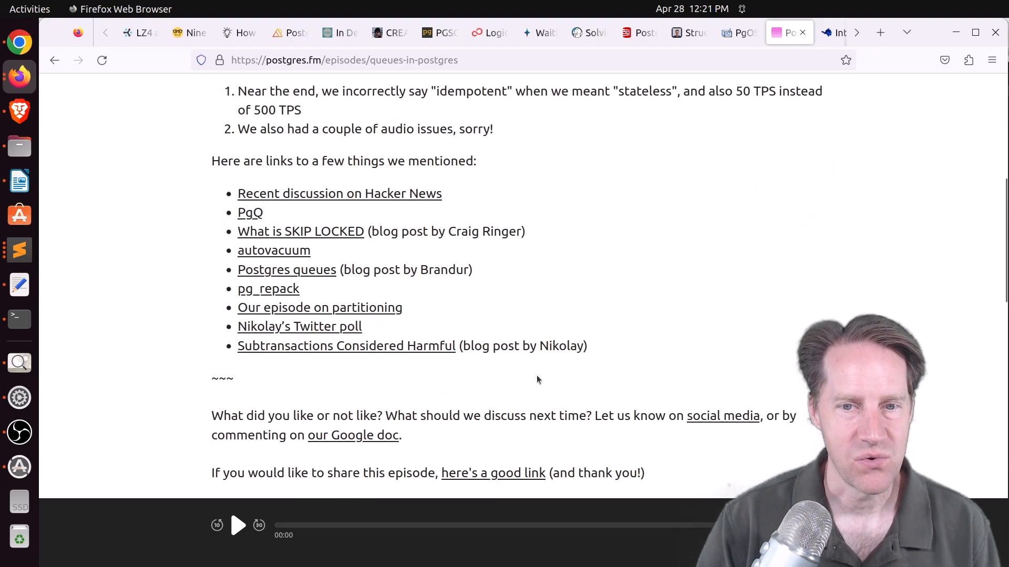
scroll(down, 3)
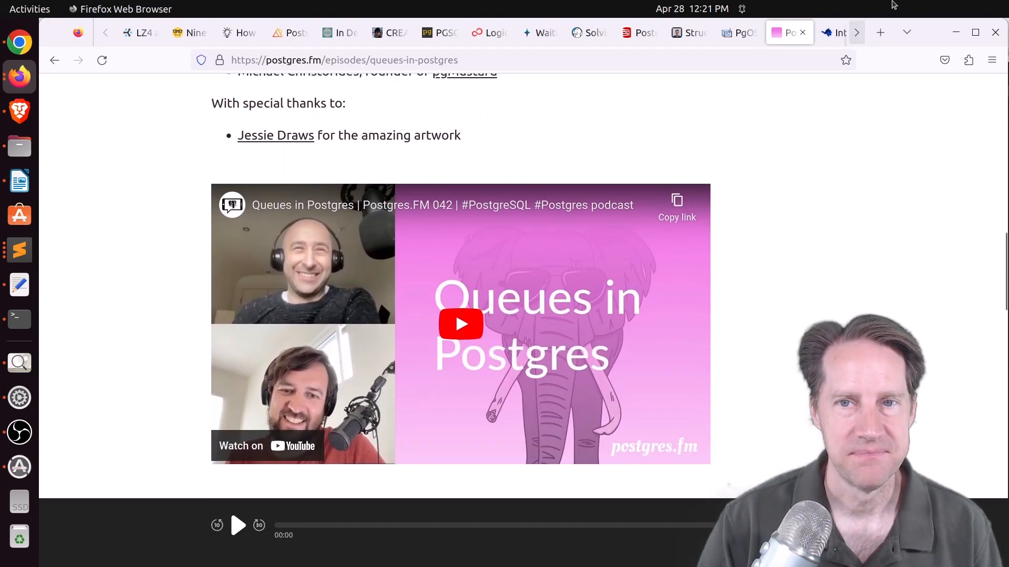
click(770, 32)
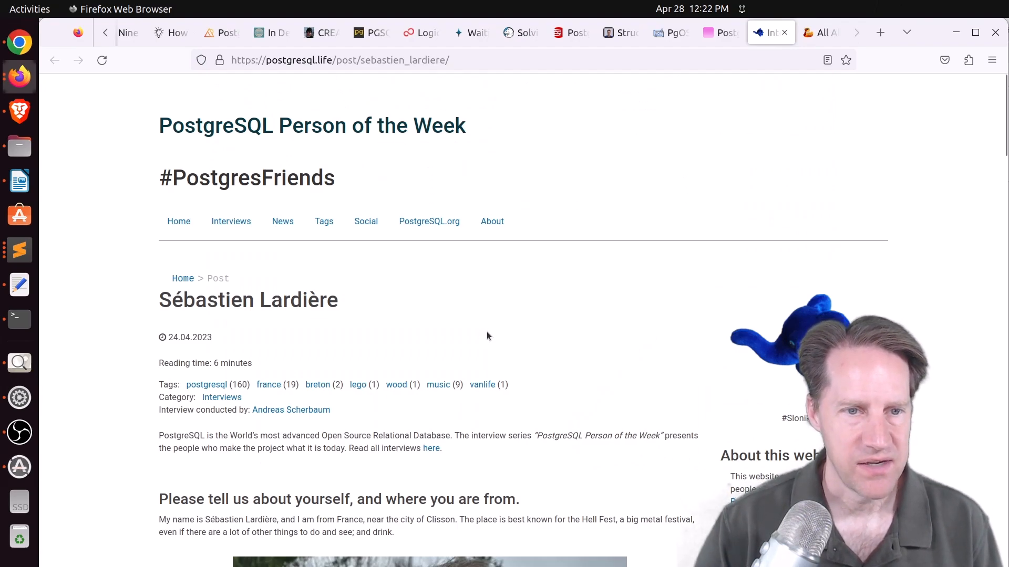
- Skim the Sébastien Lardière interview, then open Rubber Duck Dev Show episode 83 on Roda
scroll(down, 3)
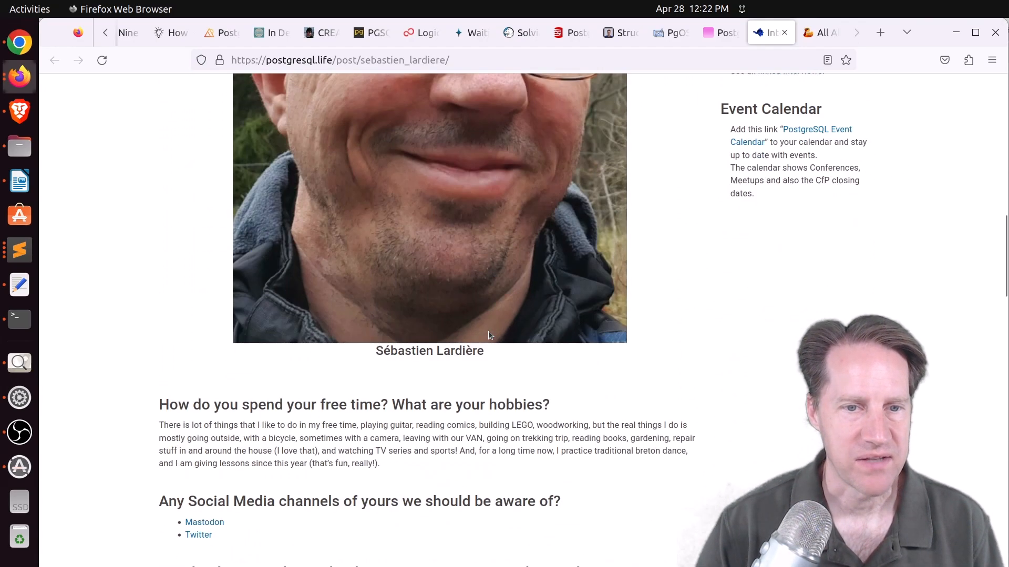
scroll(down, 3)
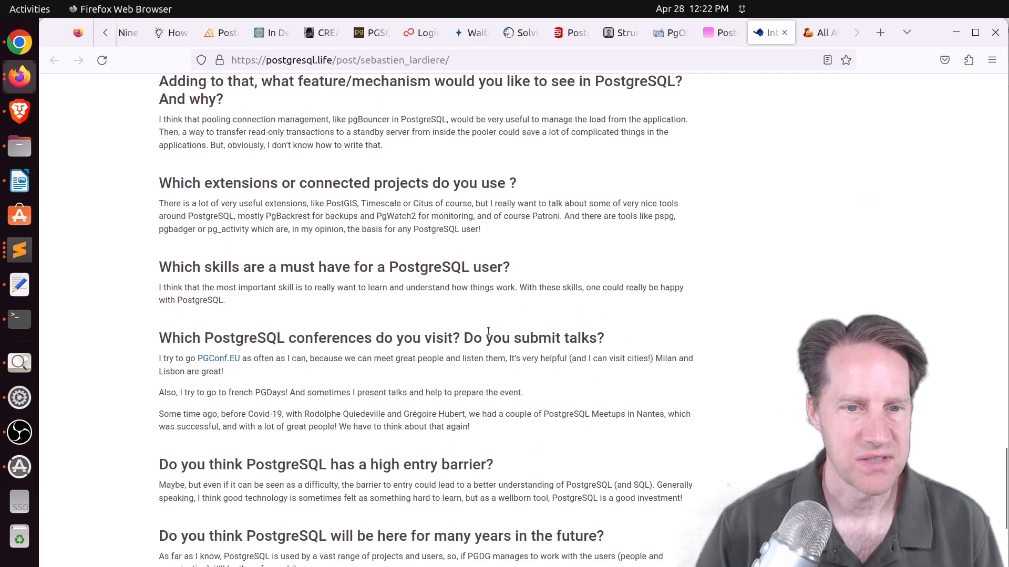
click(821, 32)
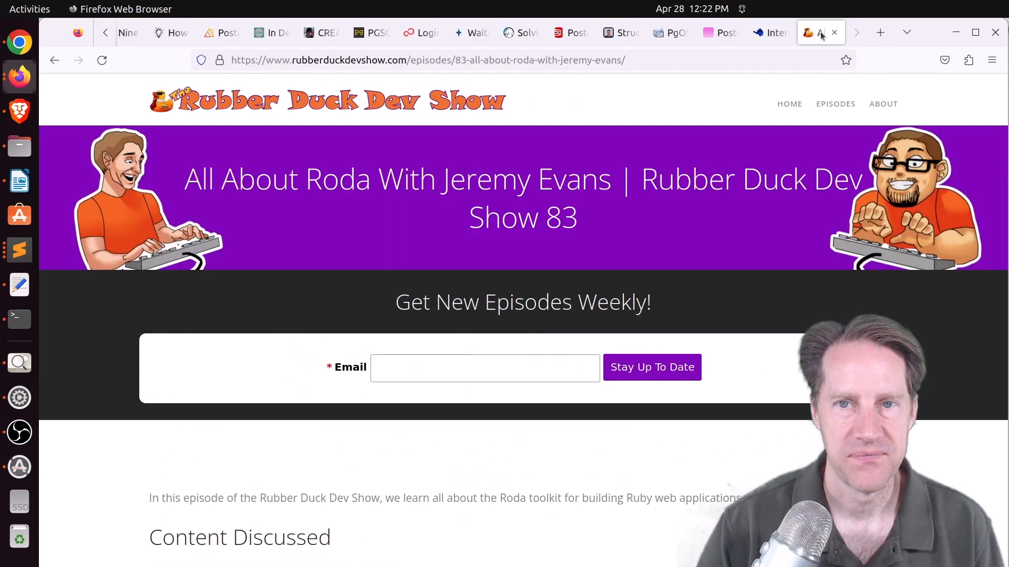